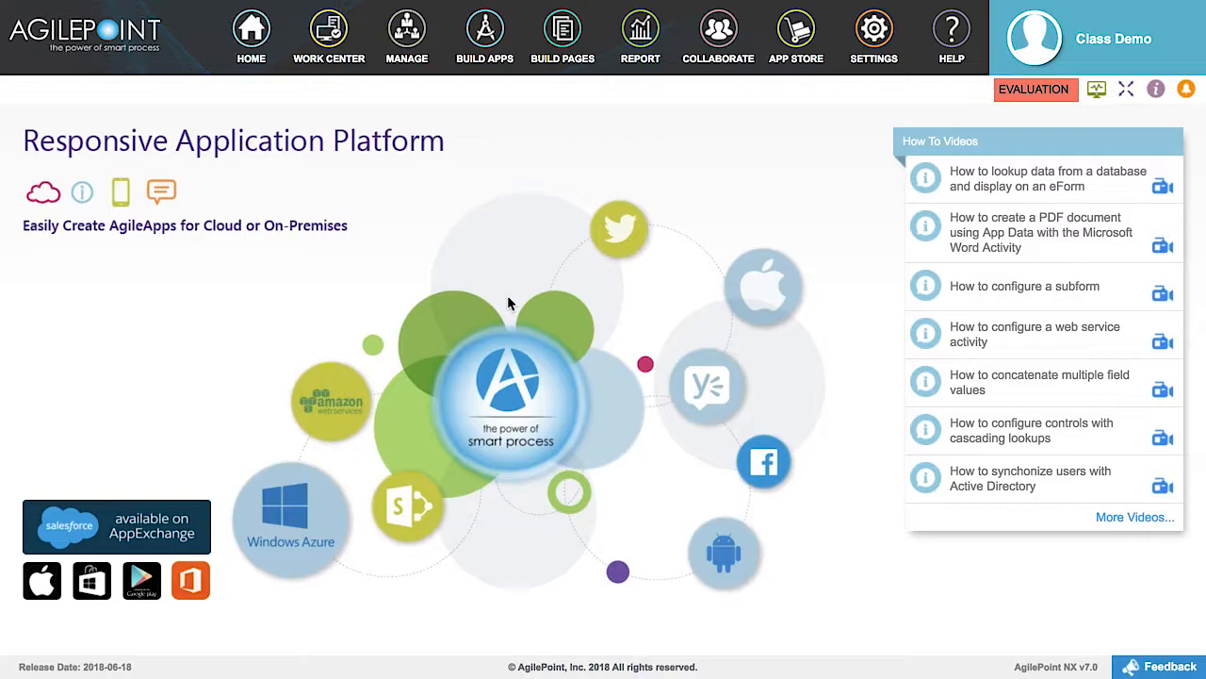
mouse_move(501, 175)
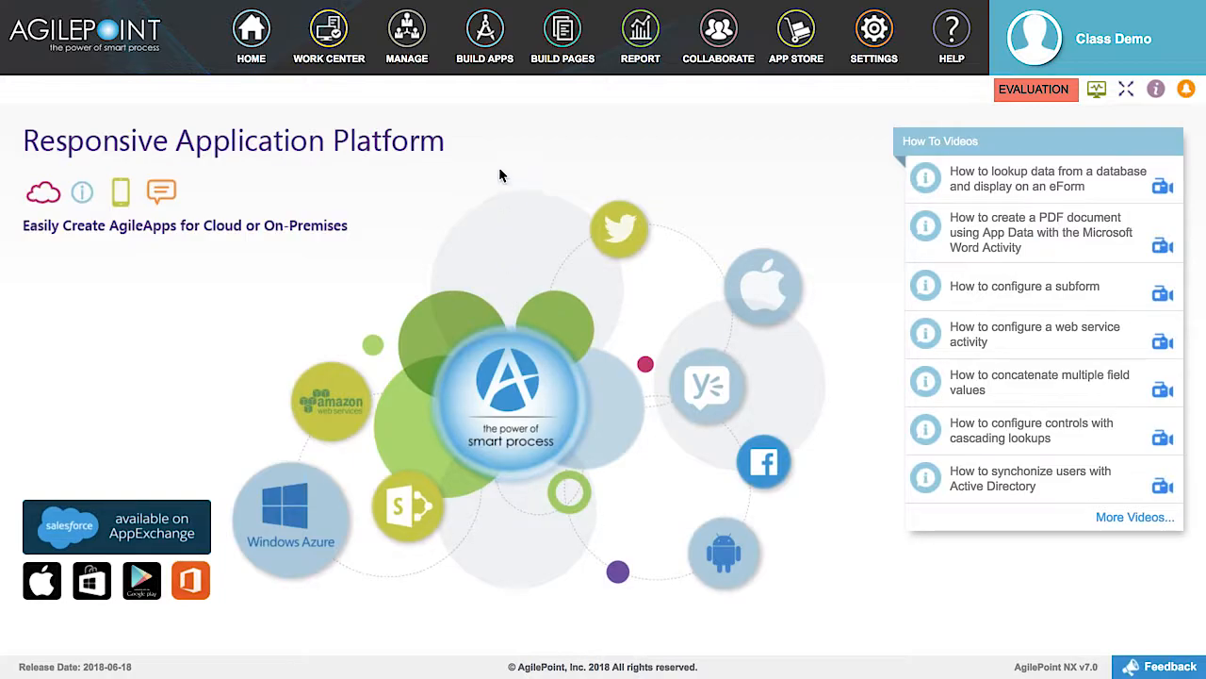
Switch to the Build Apps area listing My Applications and recent items.
left_click(482, 38)
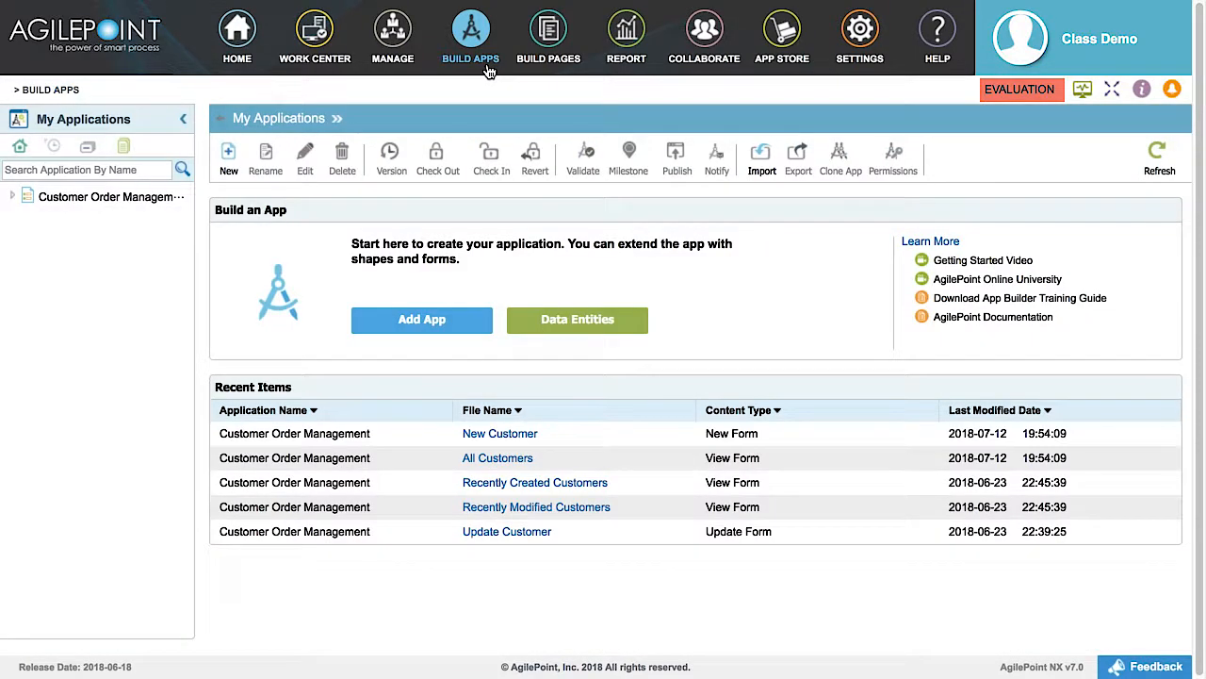
mouse_move(343, 222)
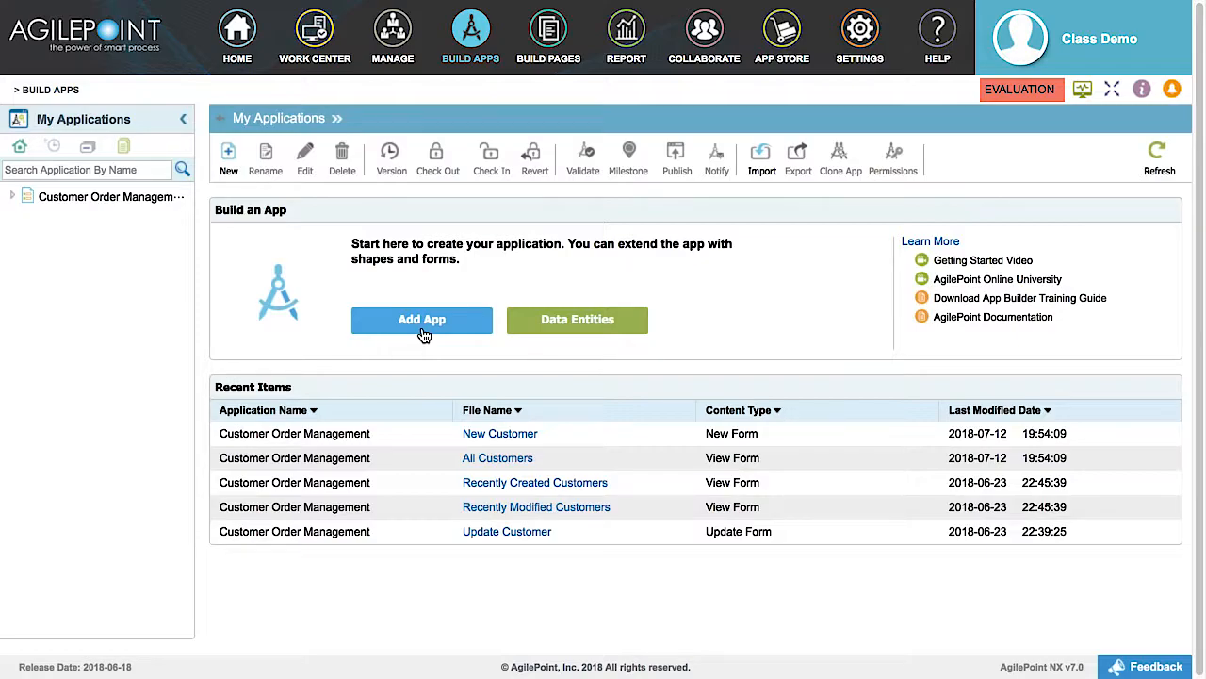
Create a form-based, widgets-only application 'Demo Widget' with a new form named 'Demo'.
left_click(422, 319)
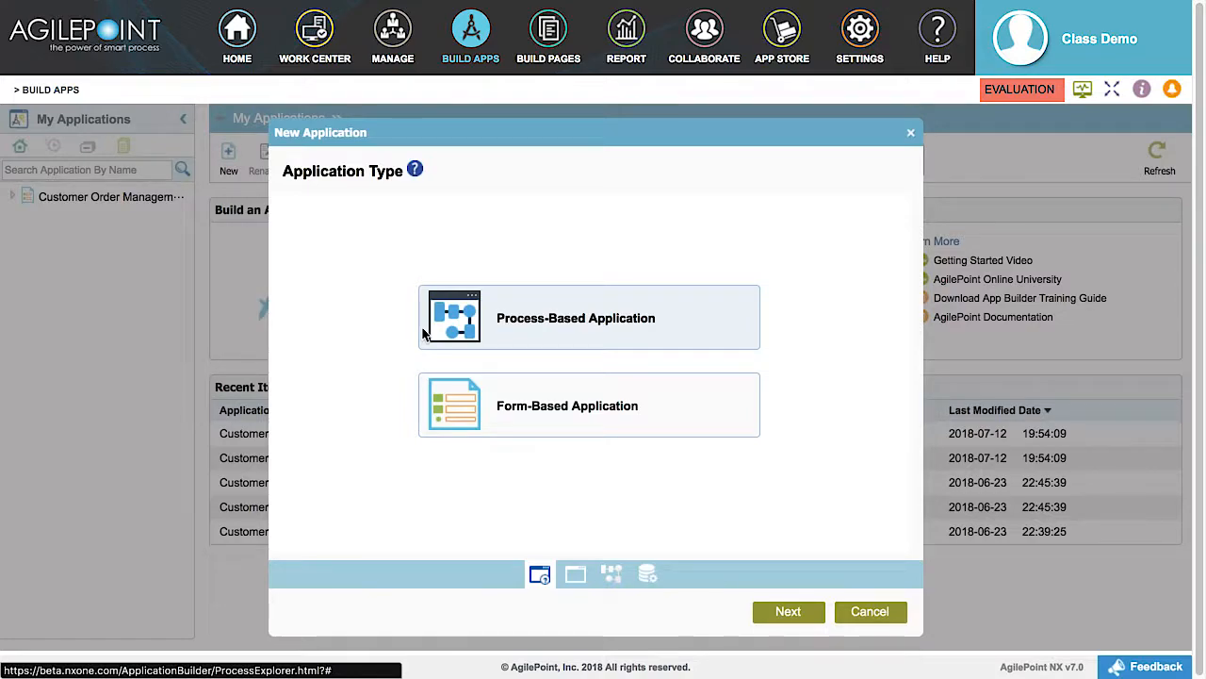
mouse_move(565, 458)
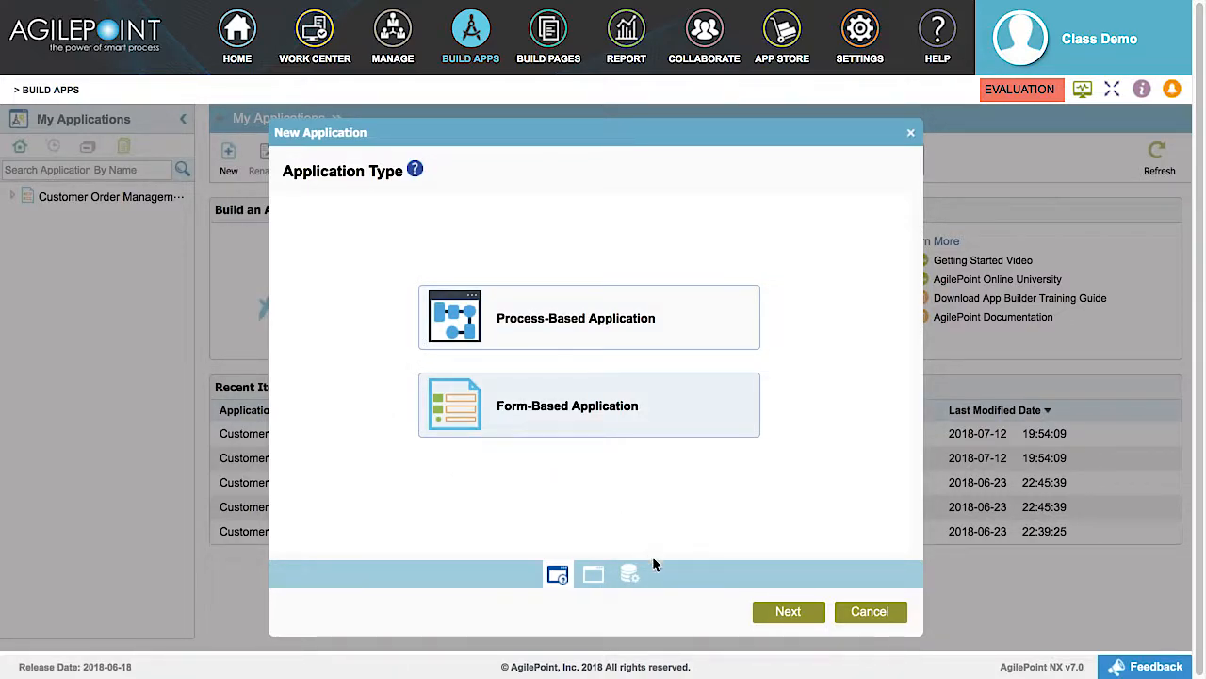
mouse_move(788, 610)
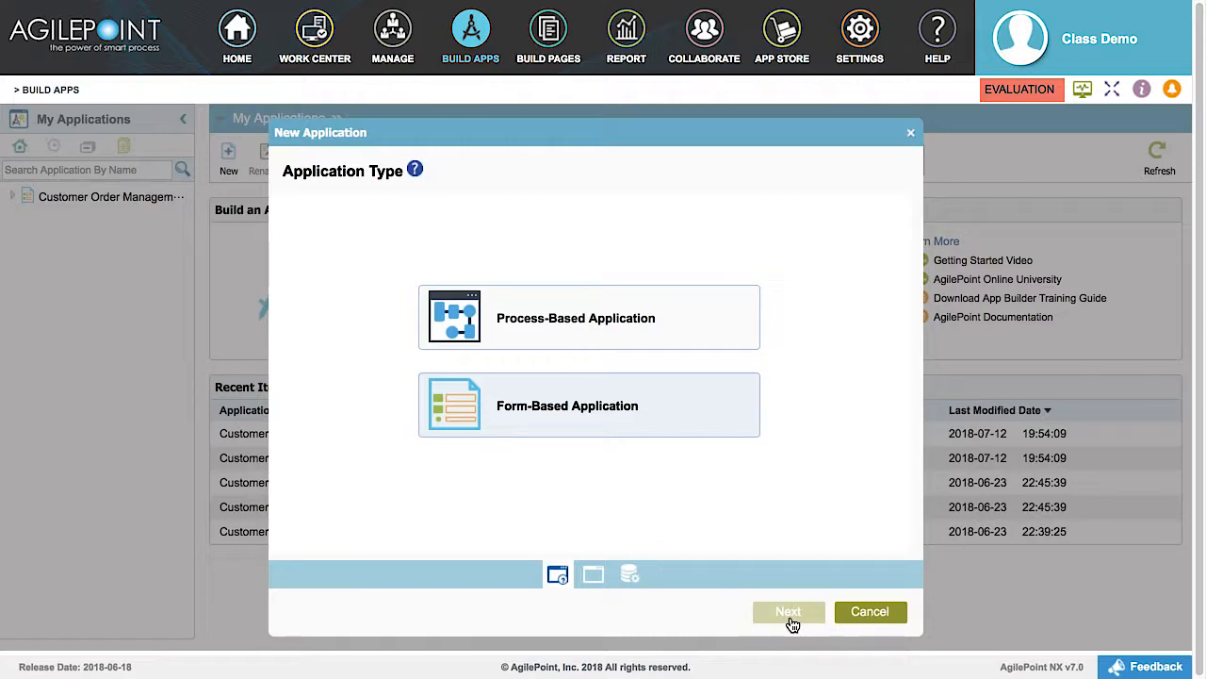
left_click(788, 611)
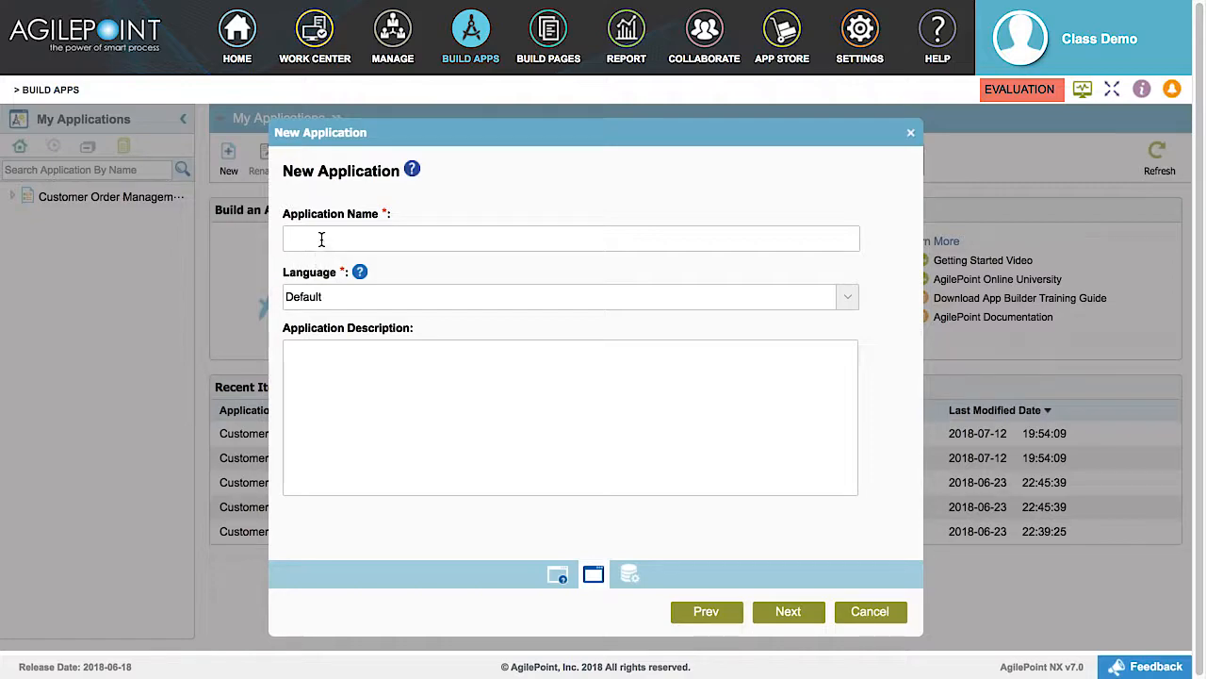
type("Demo Widget")
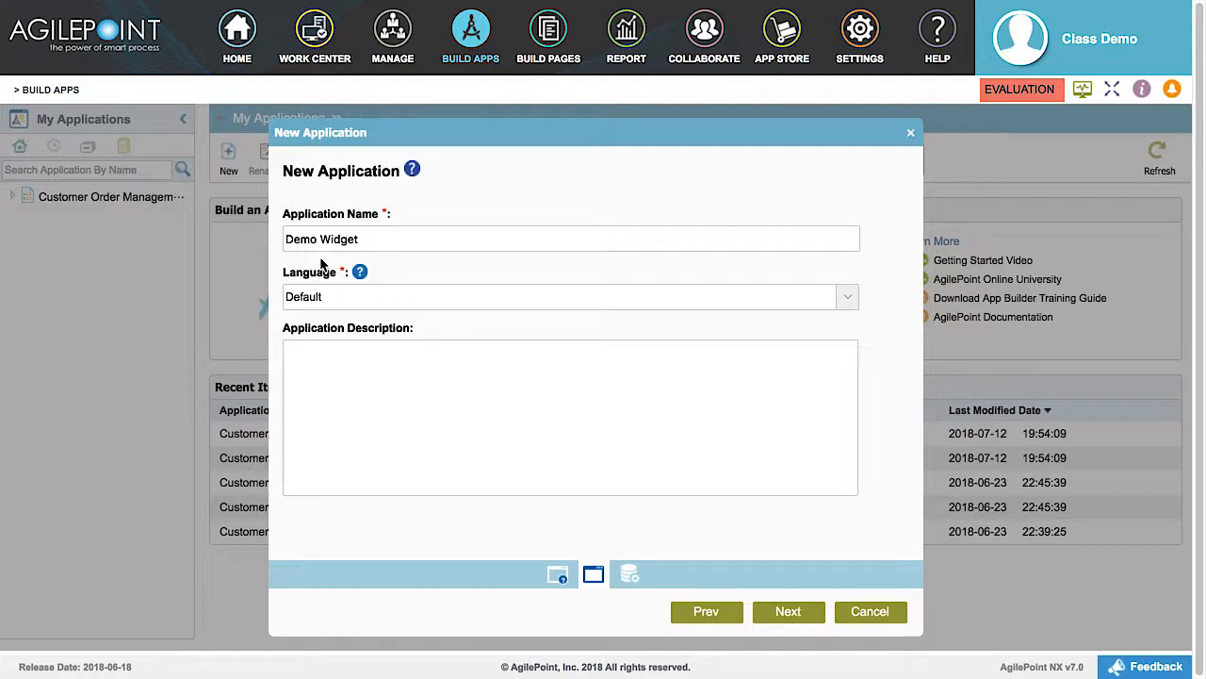
mouse_move(347, 585)
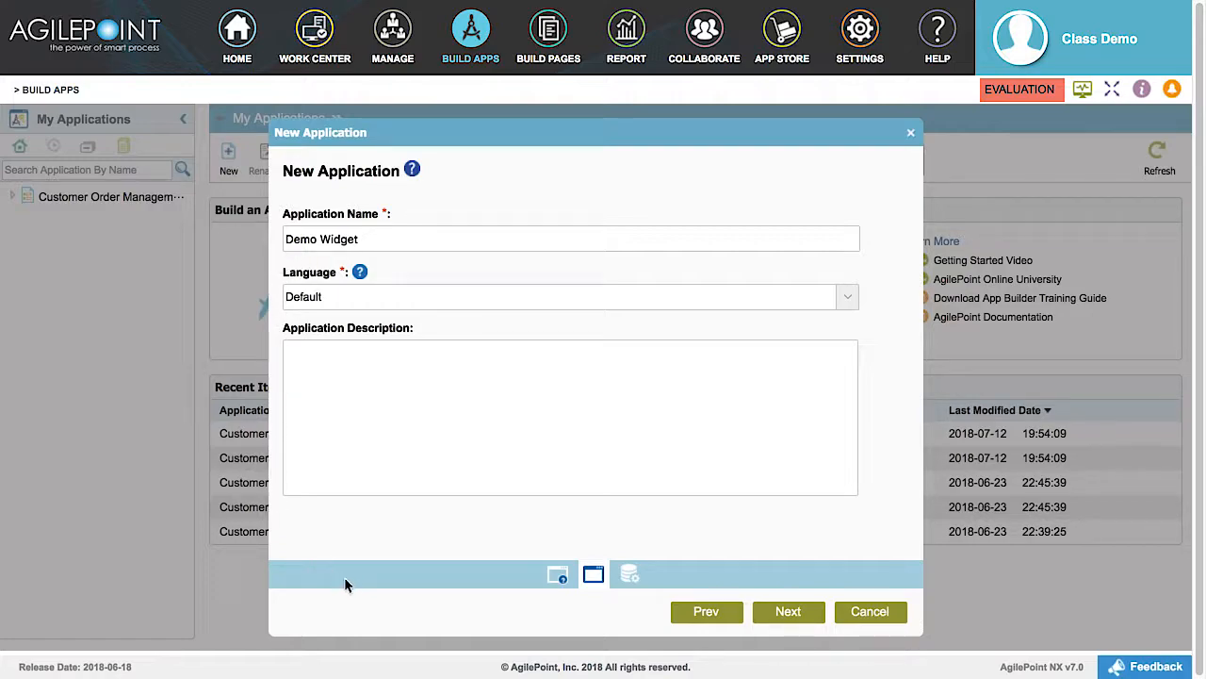
mouse_move(788, 611)
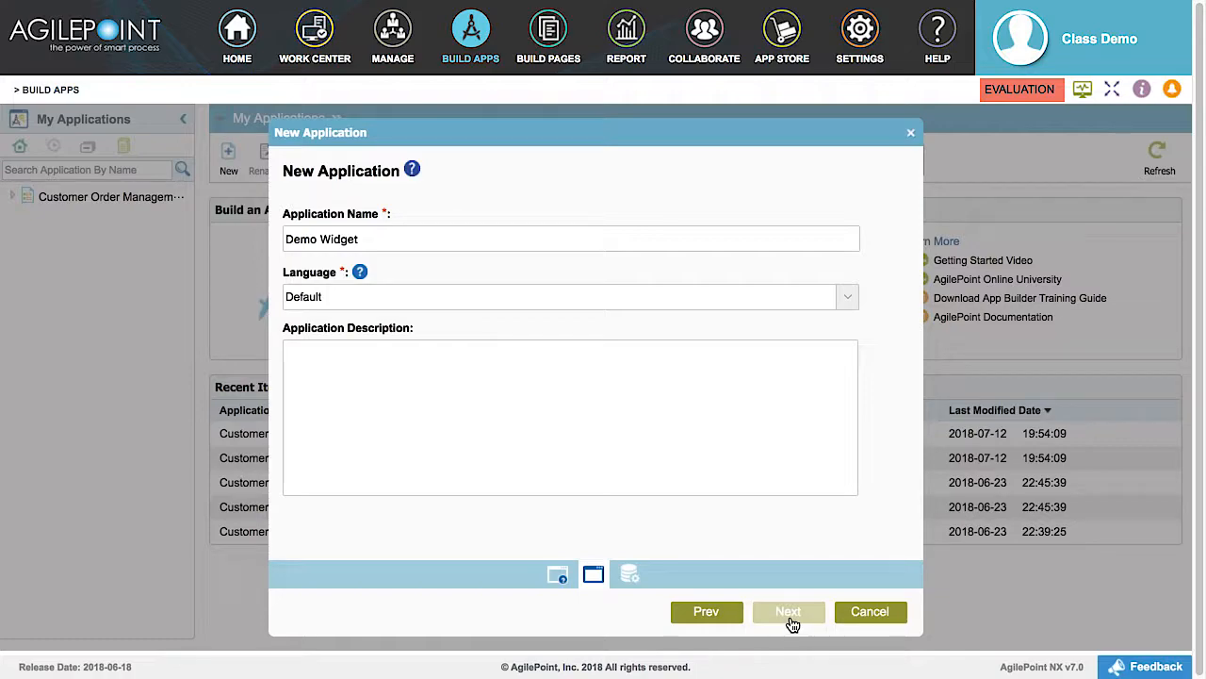
left_click(788, 611)
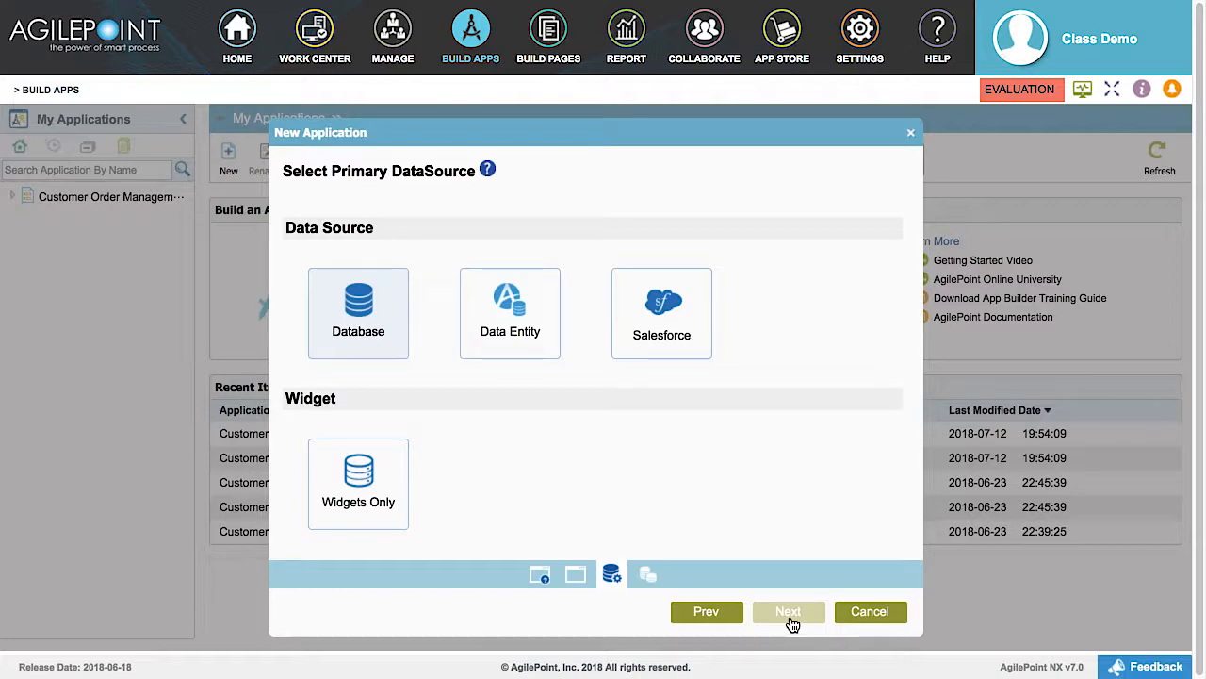
mouse_move(384, 597)
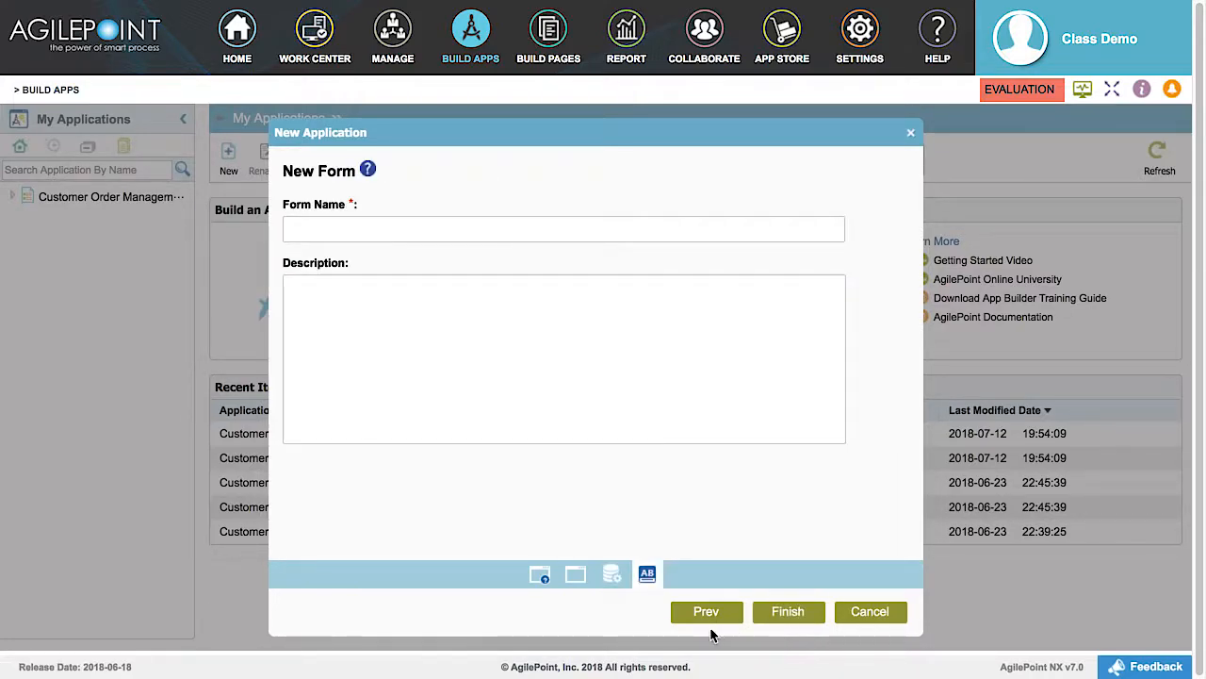
mouse_move(275, 284)
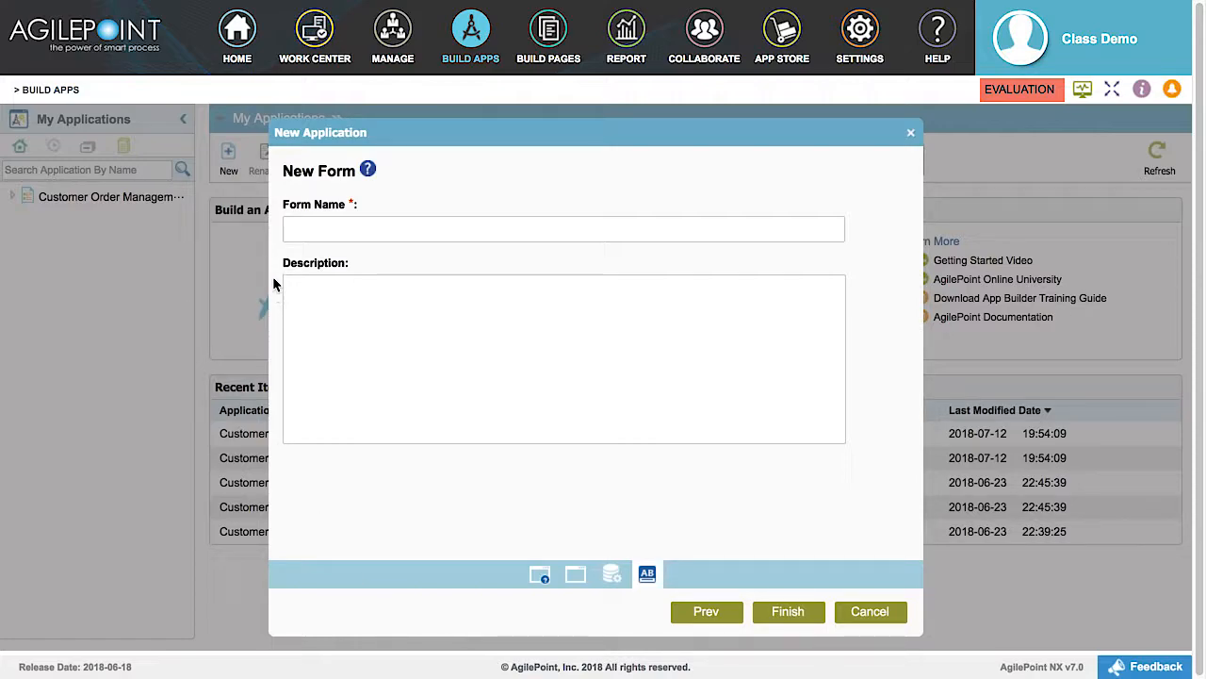
type("Demo")
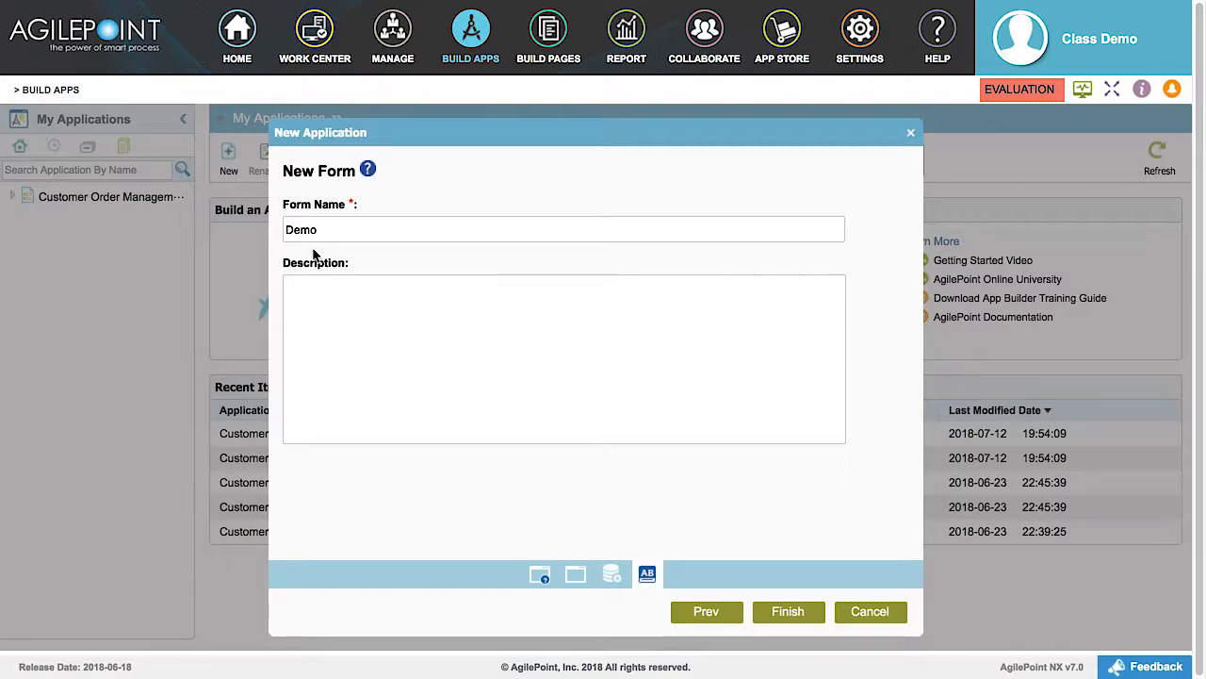
mouse_move(273, 443)
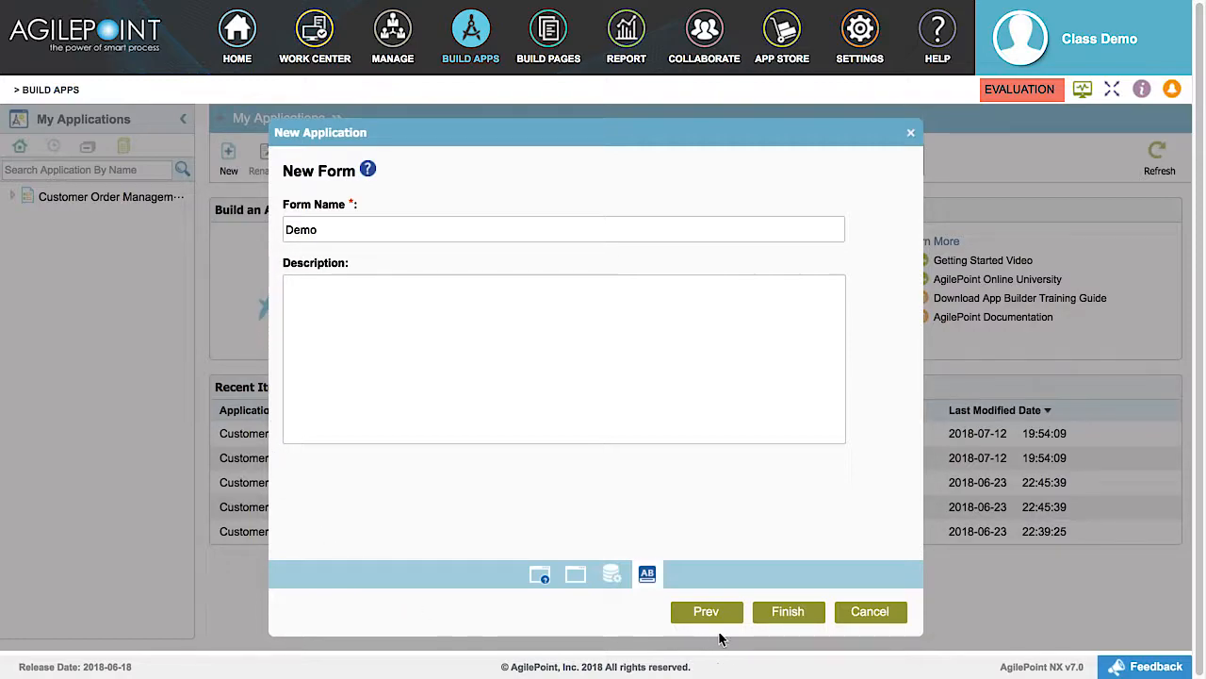
left_click(788, 610)
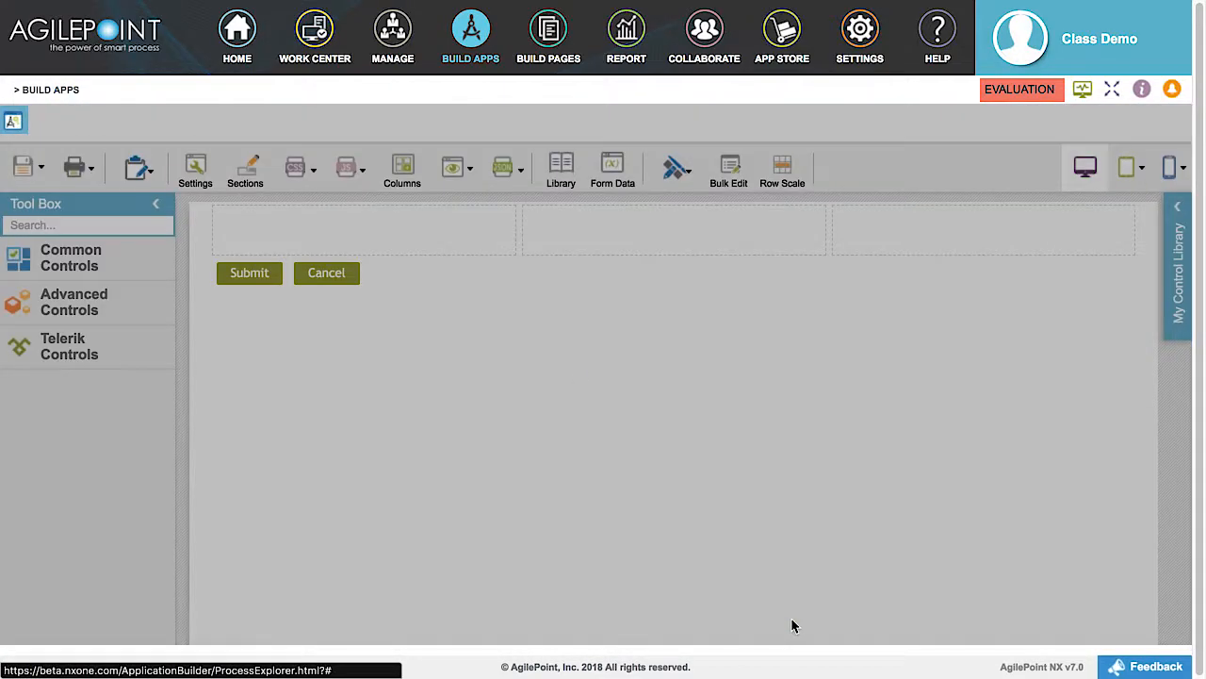
Dismiss Form Settings and show the Advanced Controls list scrolled to the Map control.
left_click(196, 169)
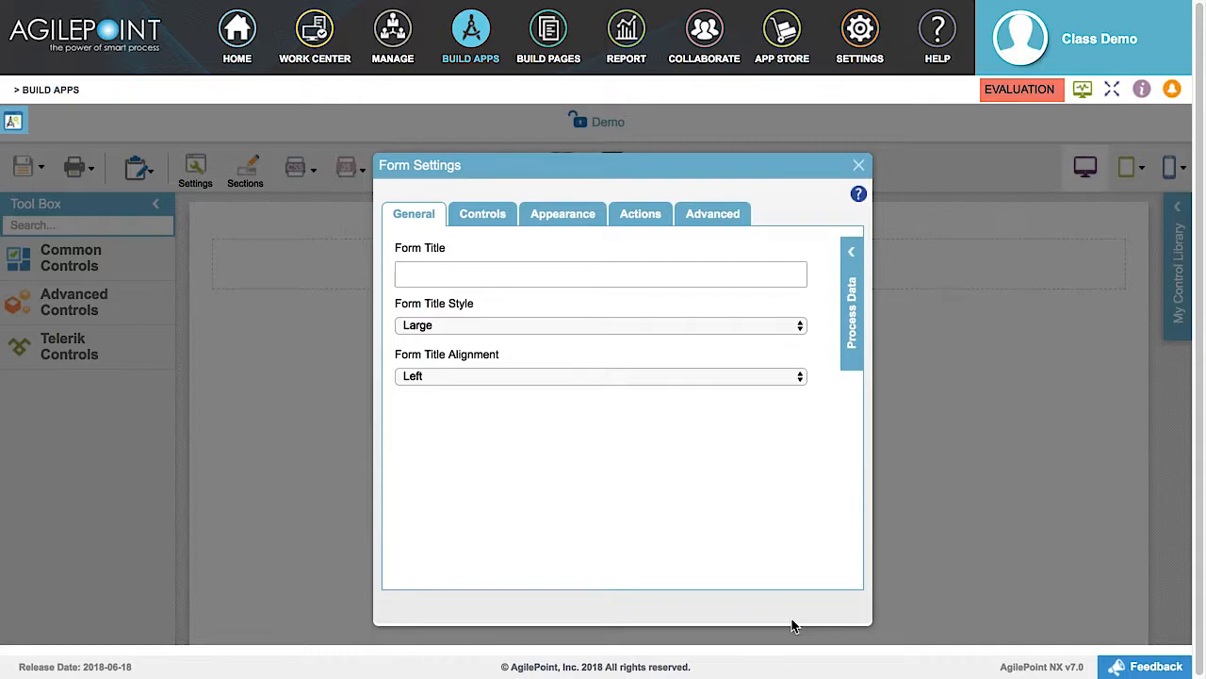
mouse_move(803, 550)
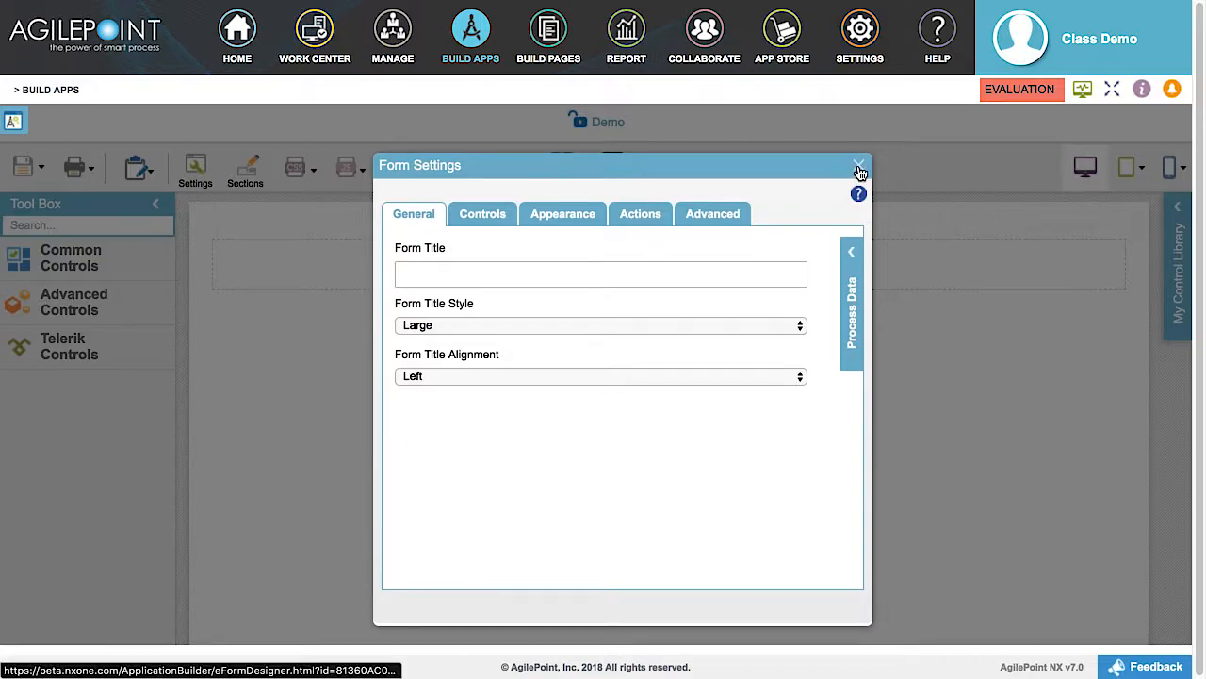
left_click(859, 166)
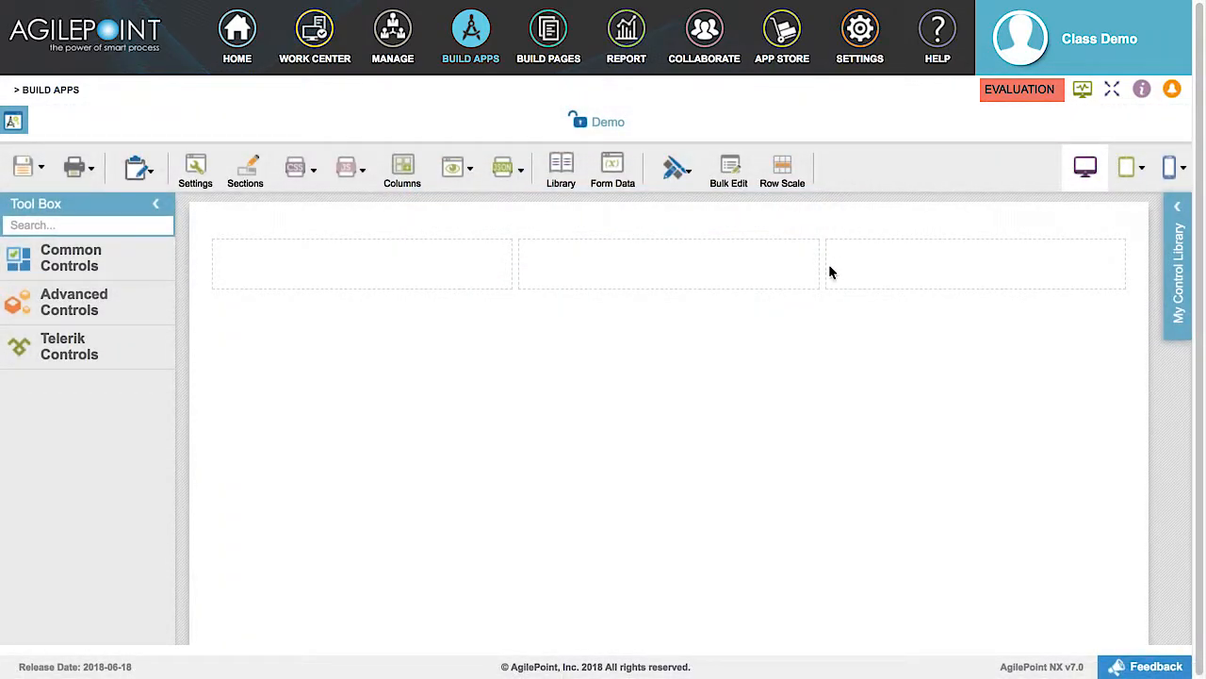
mouse_move(113, 321)
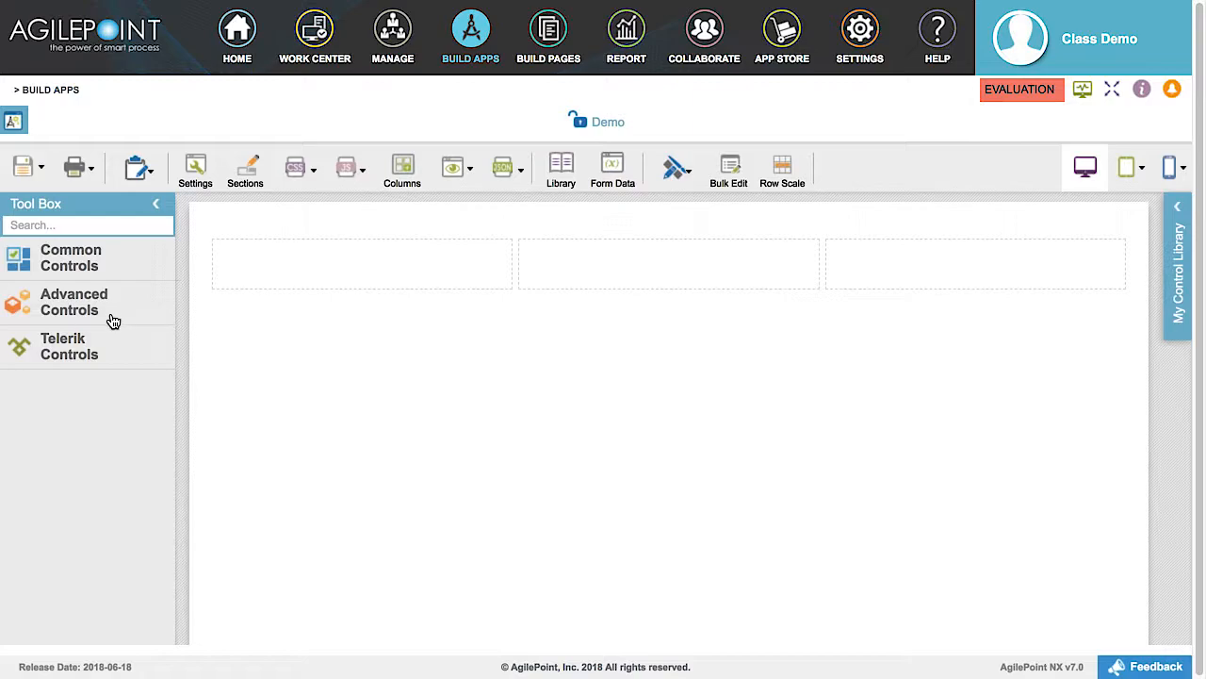
left_click(74, 302)
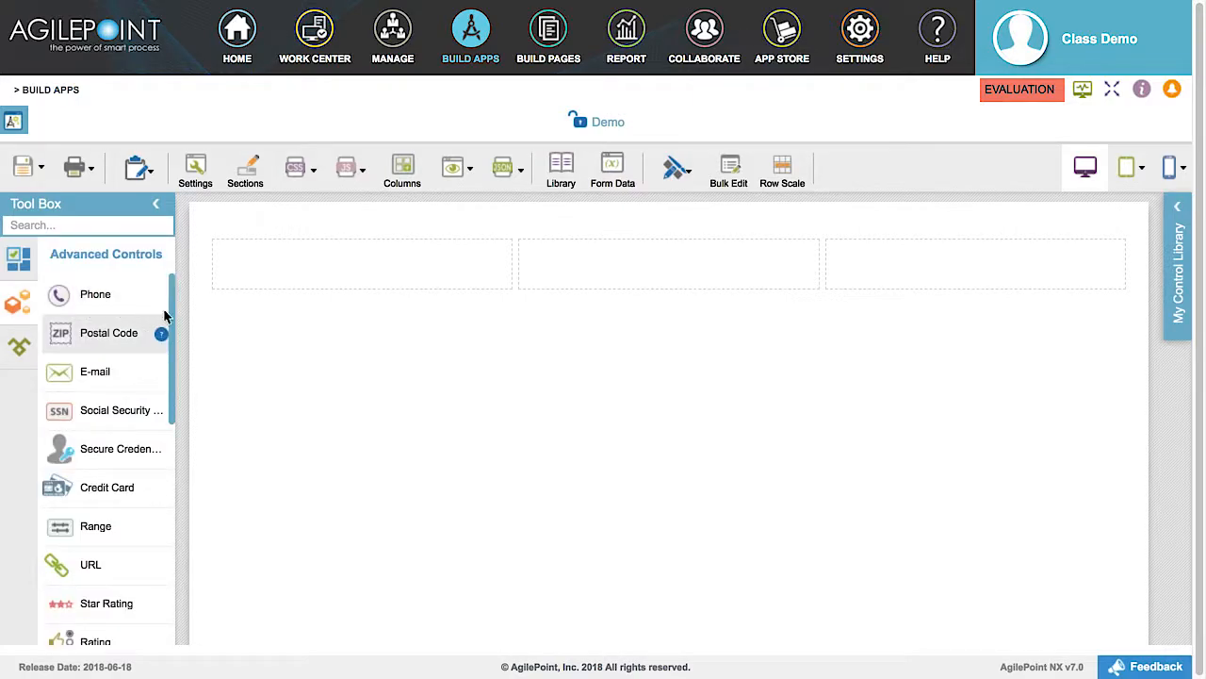
scroll("down", 3)
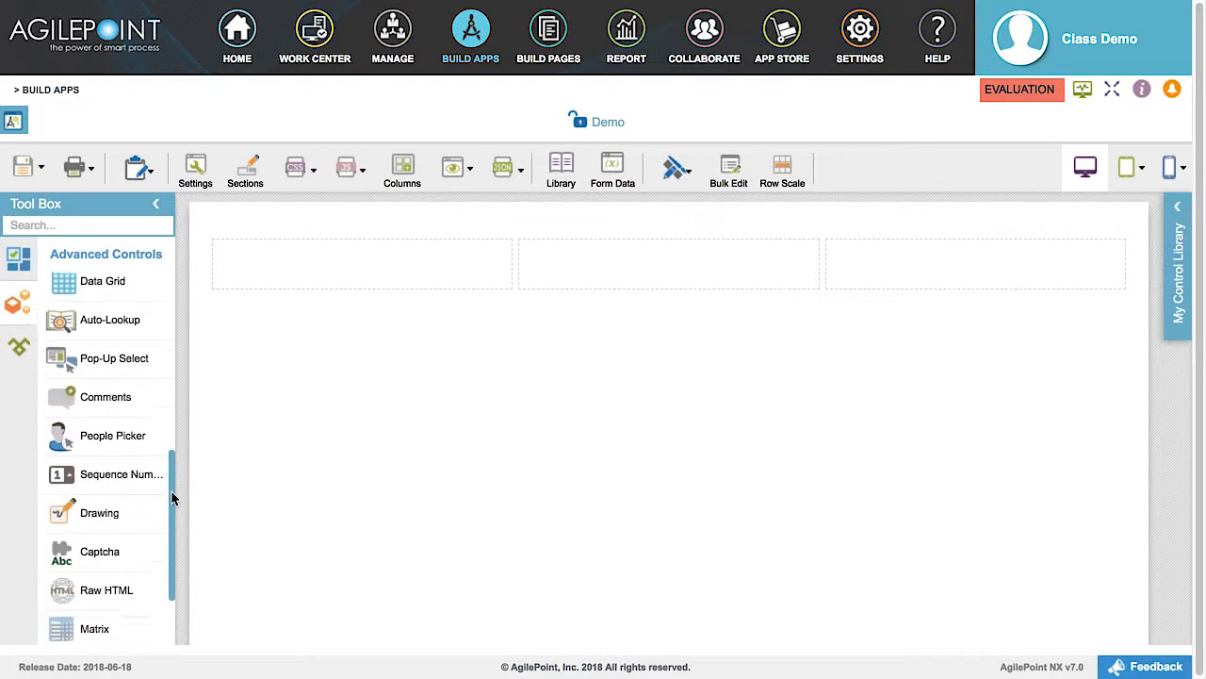
scroll("down", 3)
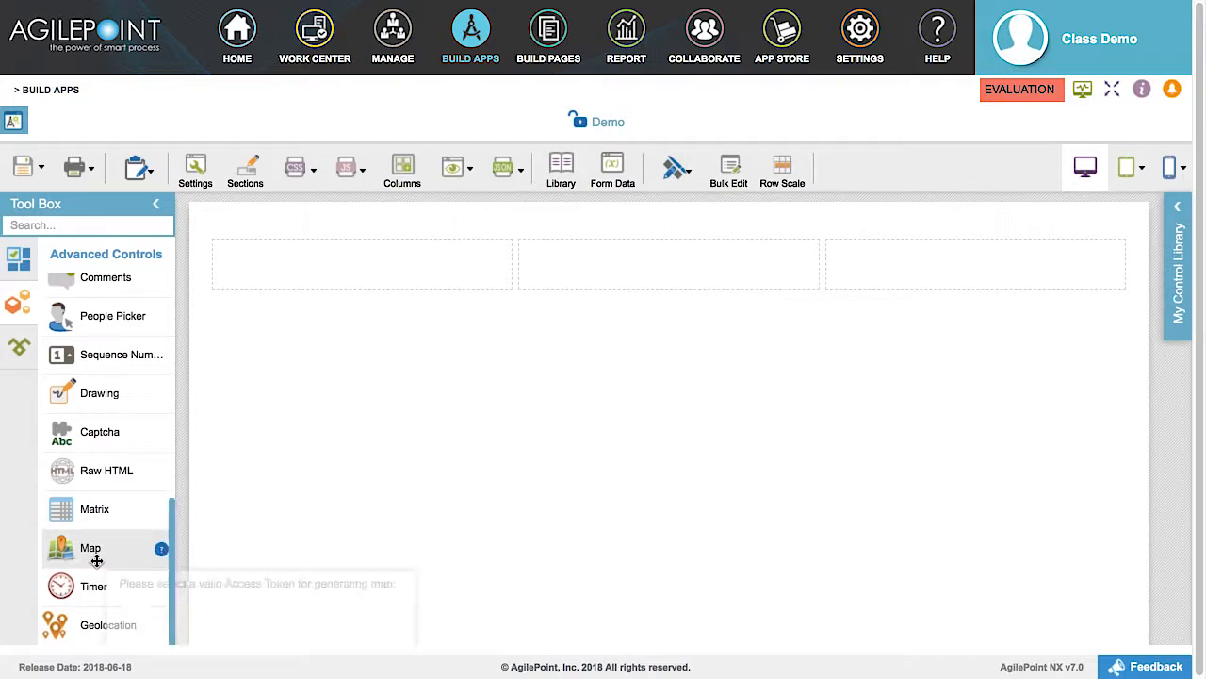
Add a Map control using the Google Maps Token (Global), centred on the current location with higher zoom.
left_click_drag(90, 546, 362, 264)
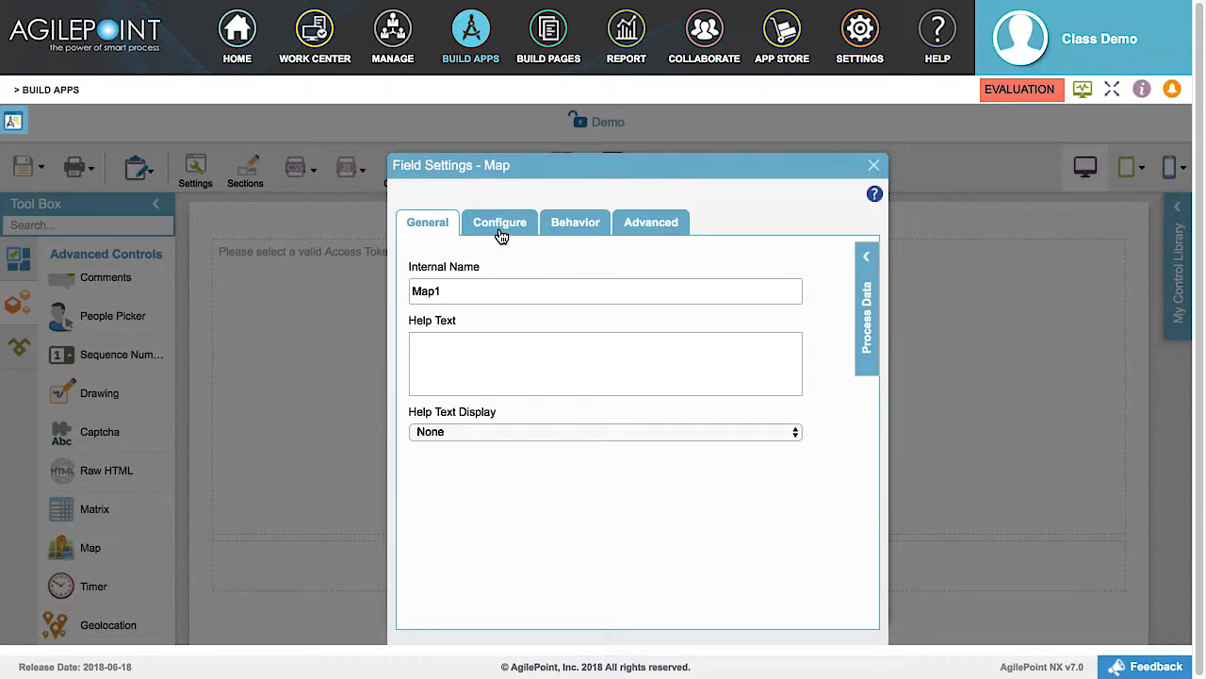
left_click(500, 222)
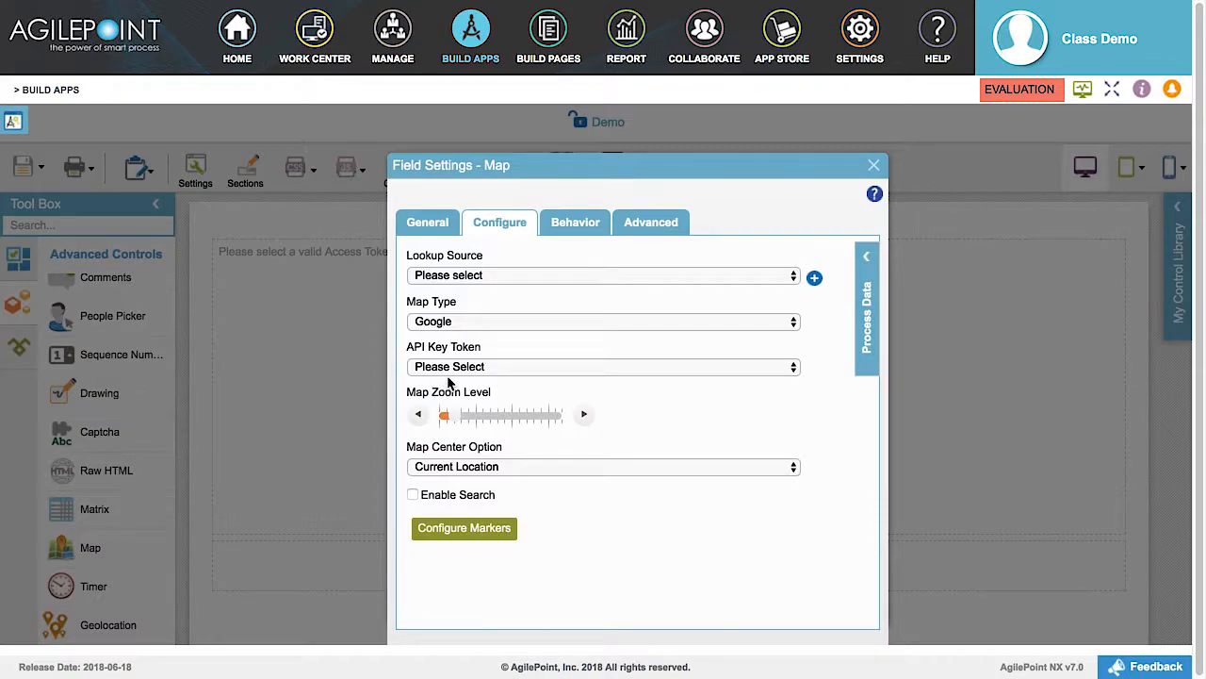
left_click(603, 366)
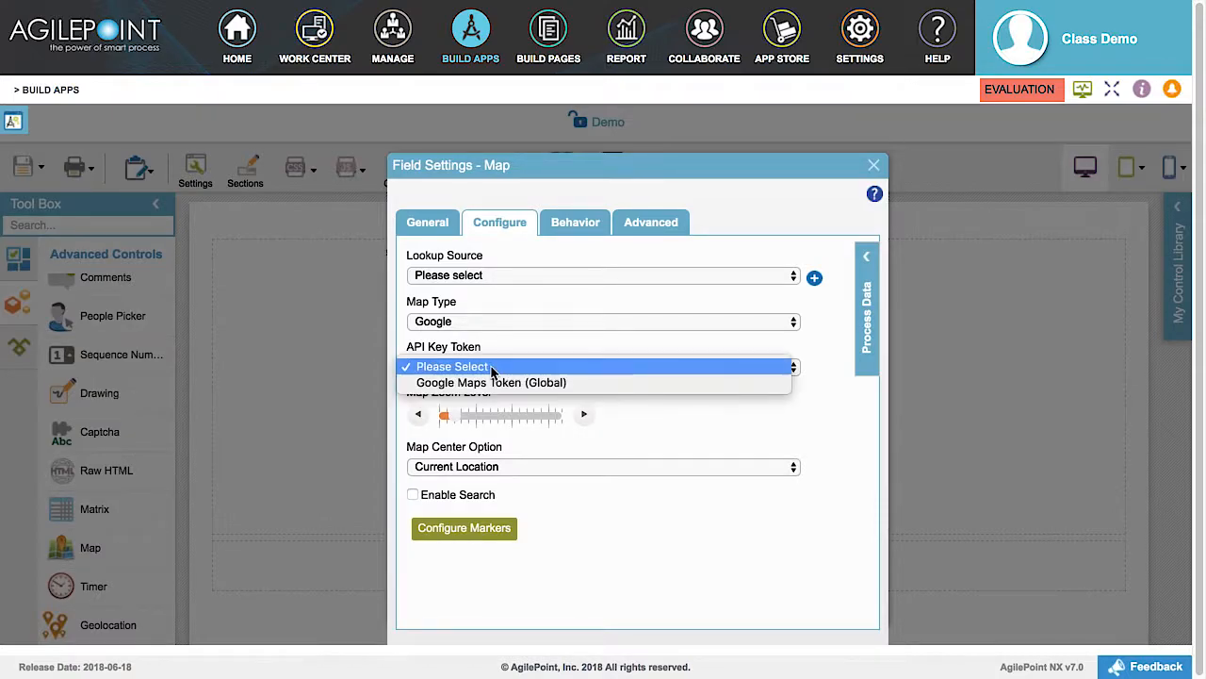
left_click(449, 366)
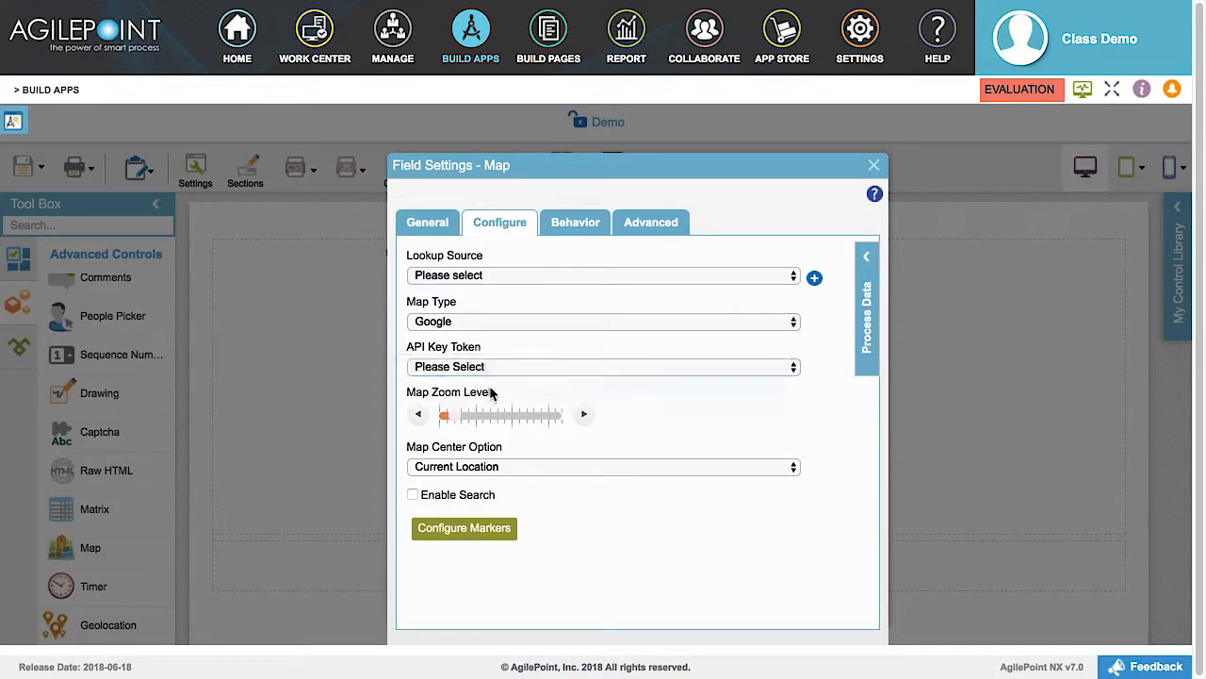
left_click(604, 365)
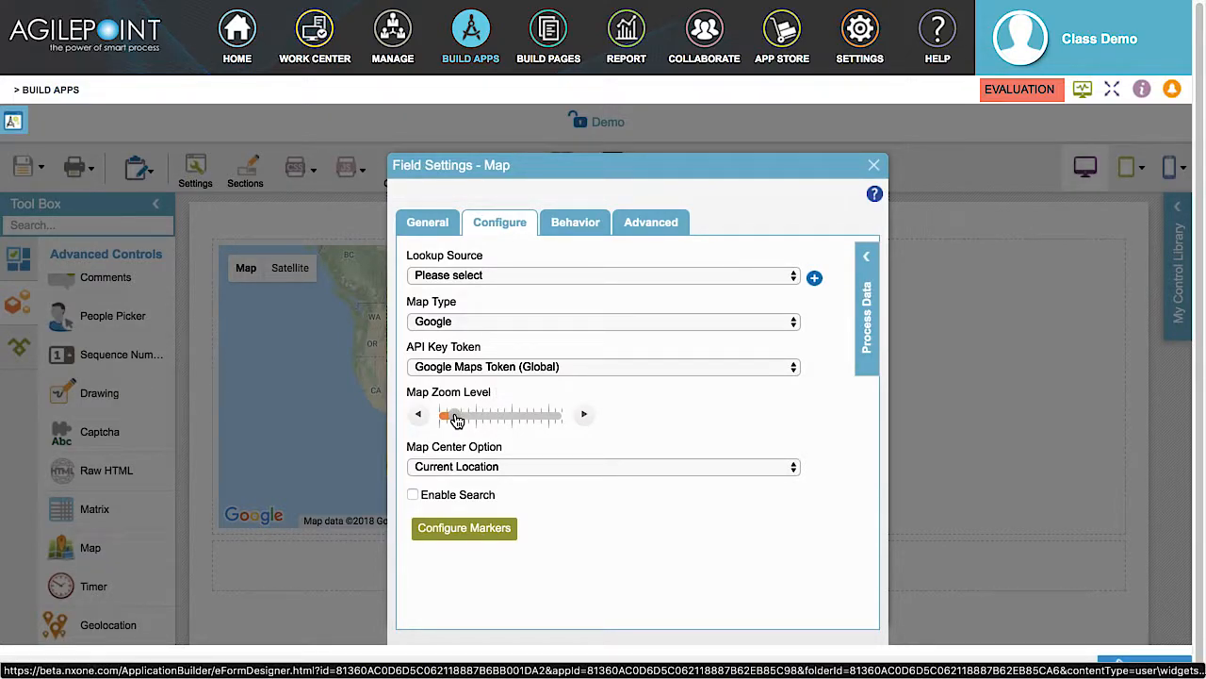
left_click_drag(445, 415, 479, 414)
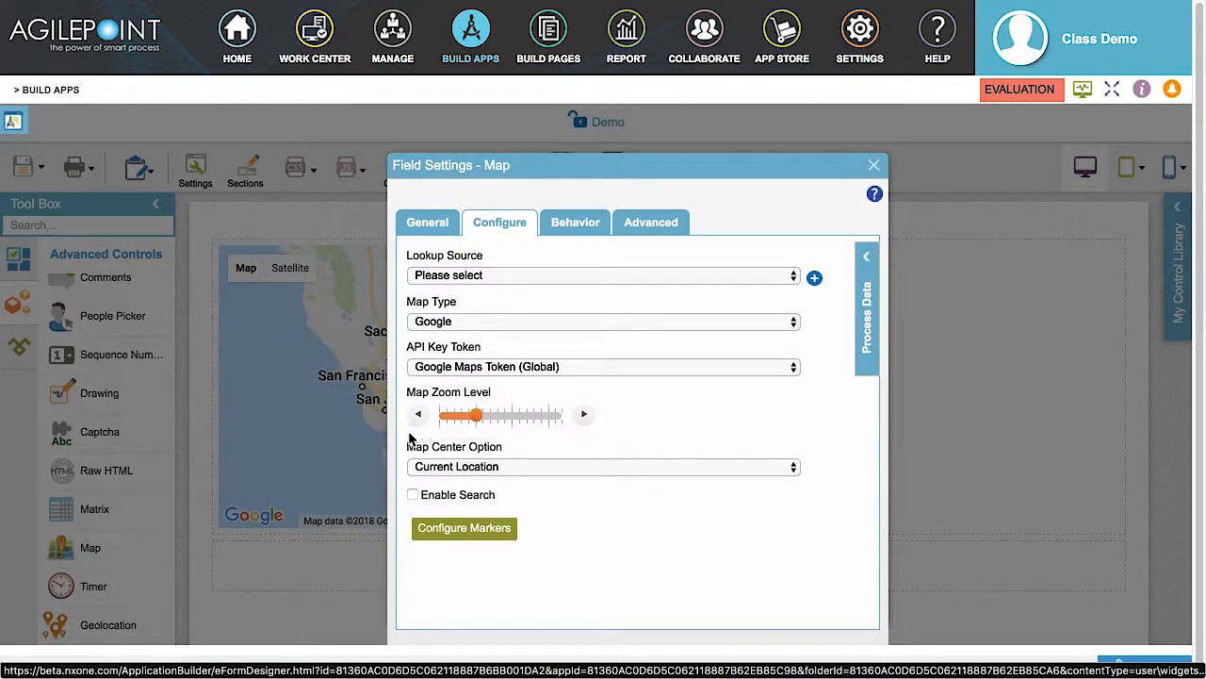
mouse_move(457, 486)
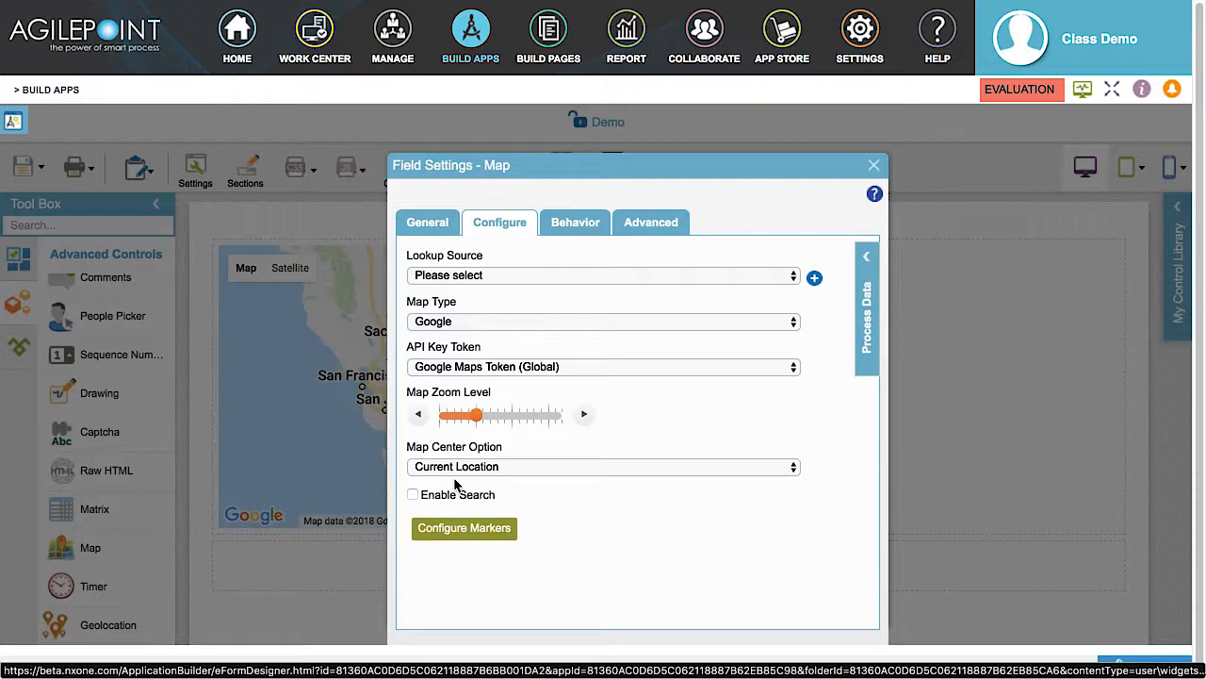
mouse_move(488, 488)
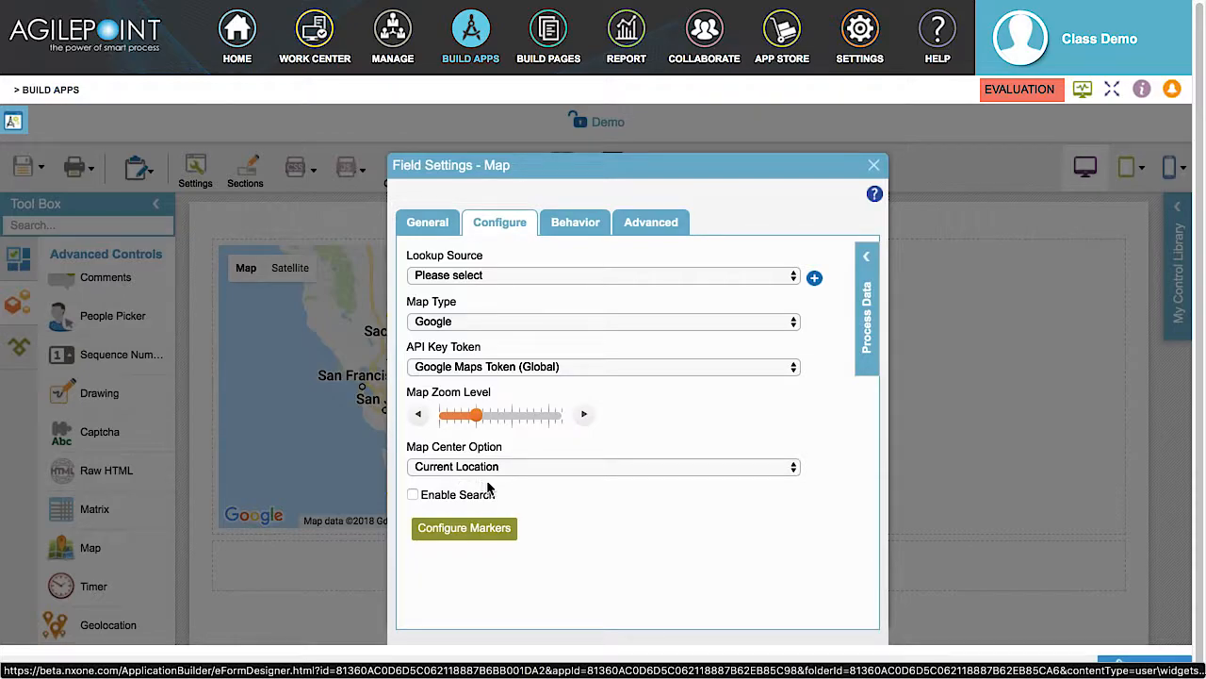
mouse_move(837, 274)
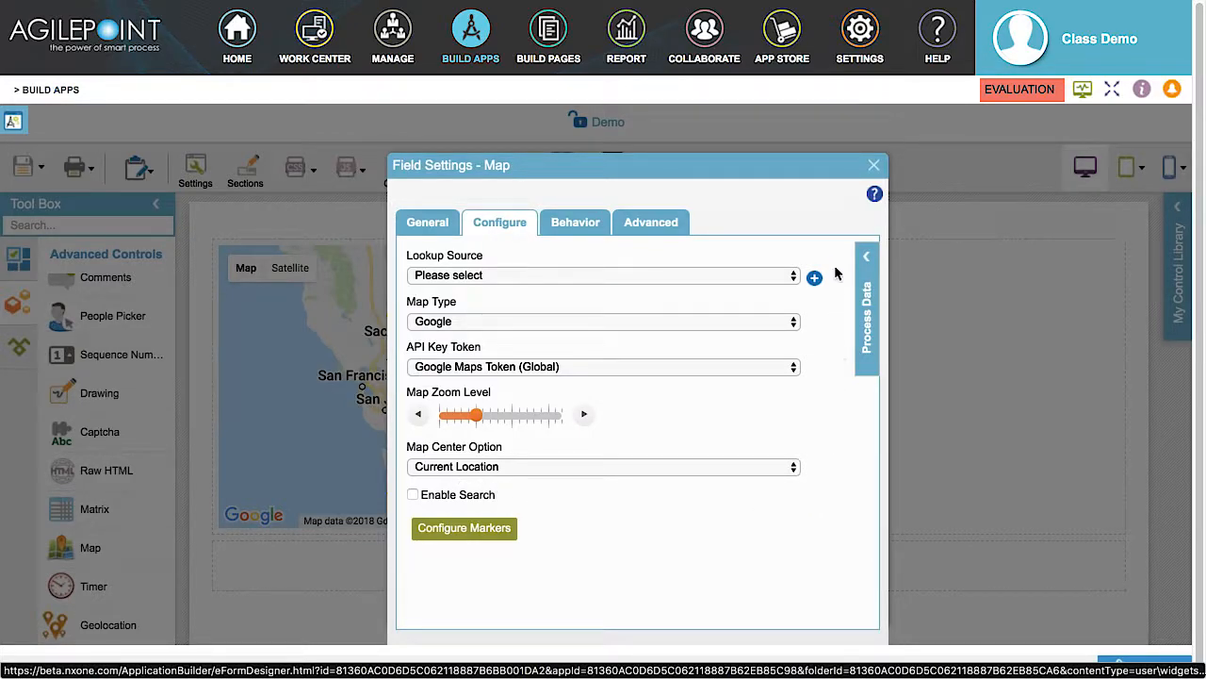
left_click(872, 165)
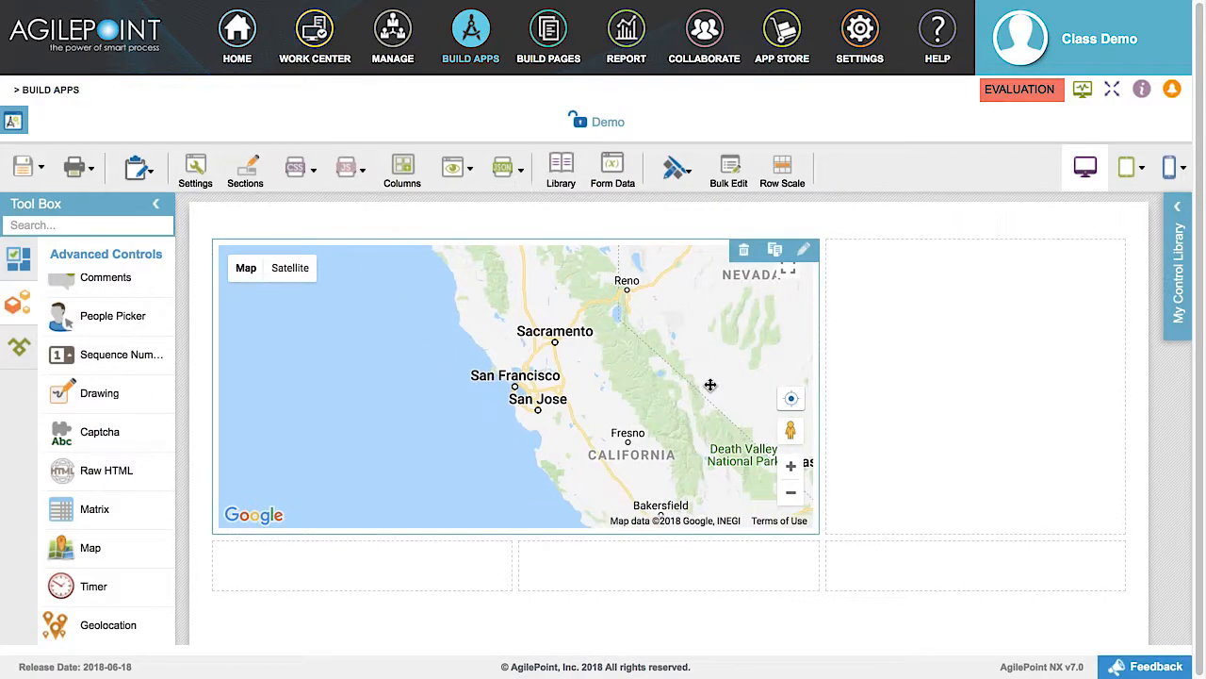
mouse_move(676, 430)
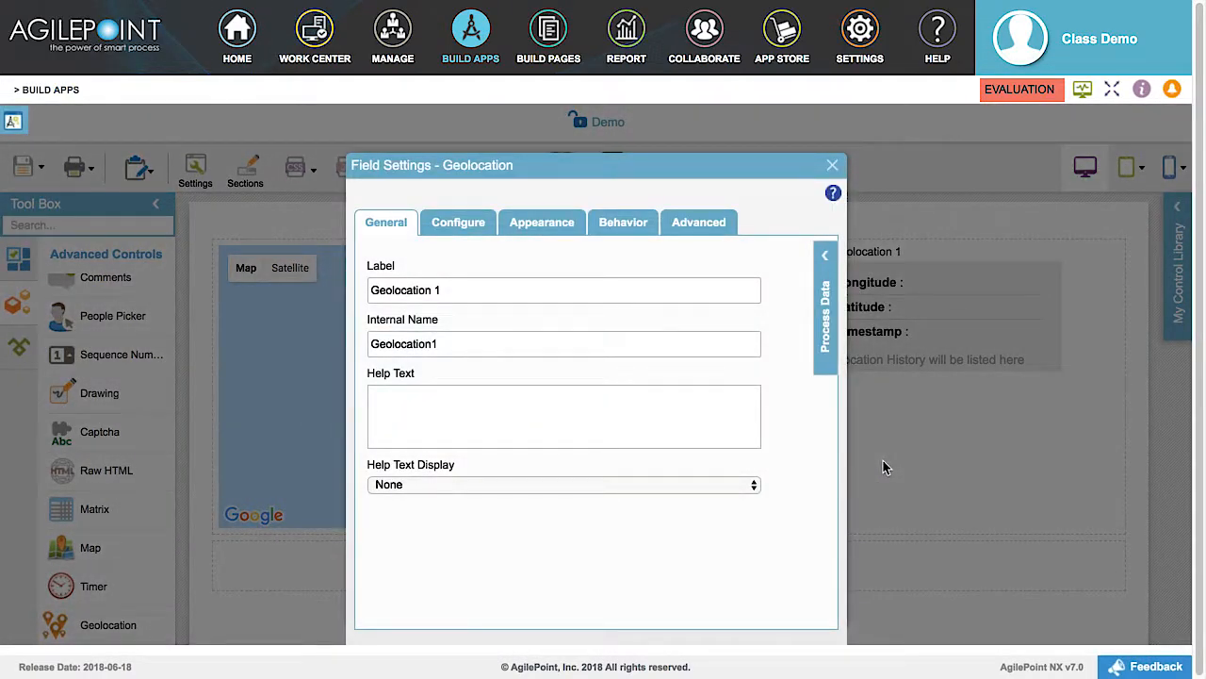
mouse_move(565, 320)
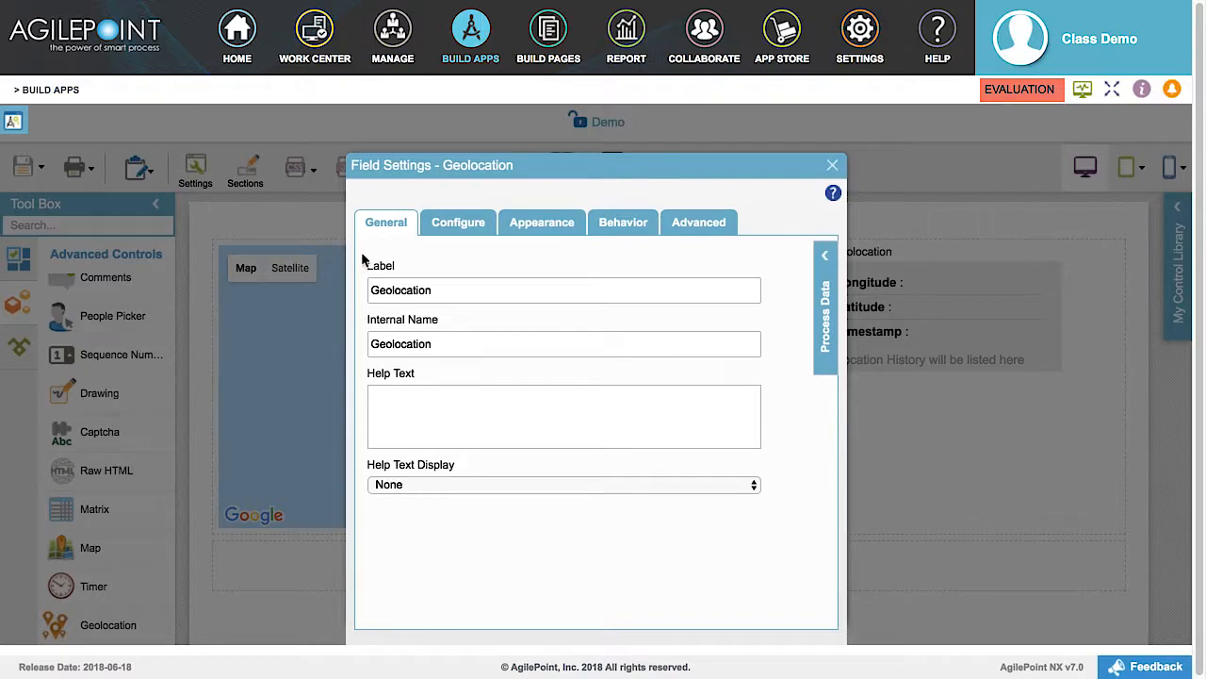
Label the control 'Geolocation' and set Map1 to highlight its captured locations.
left_click(458, 222)
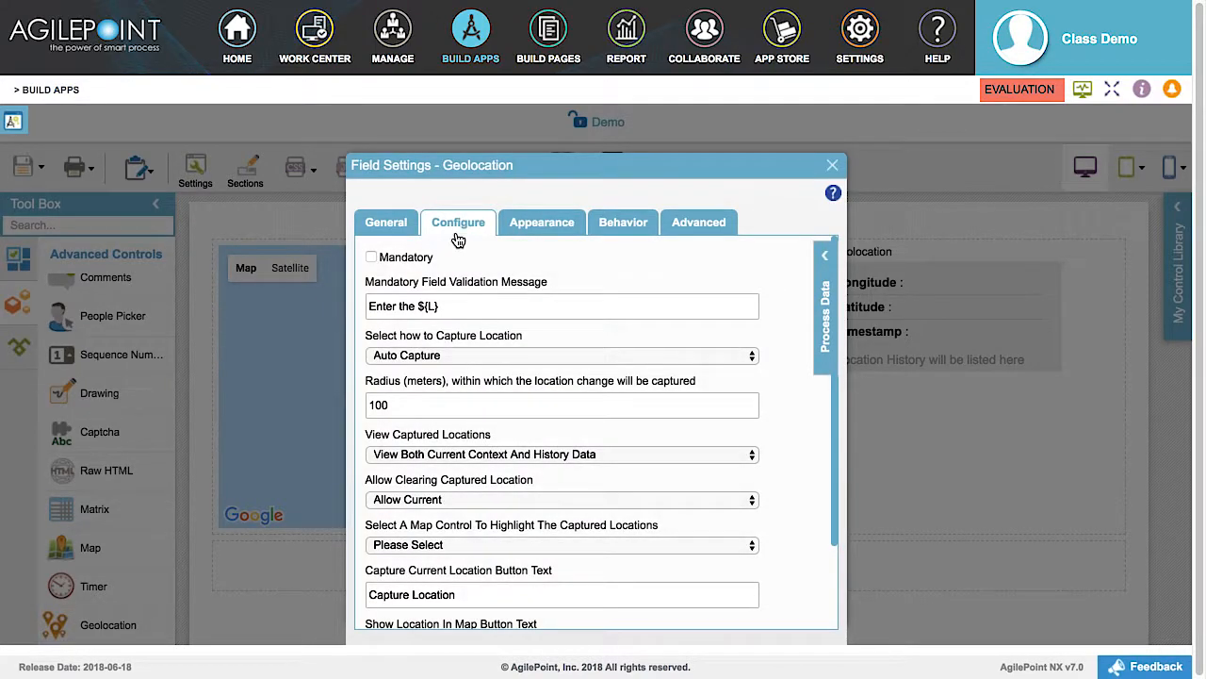
mouse_move(356, 524)
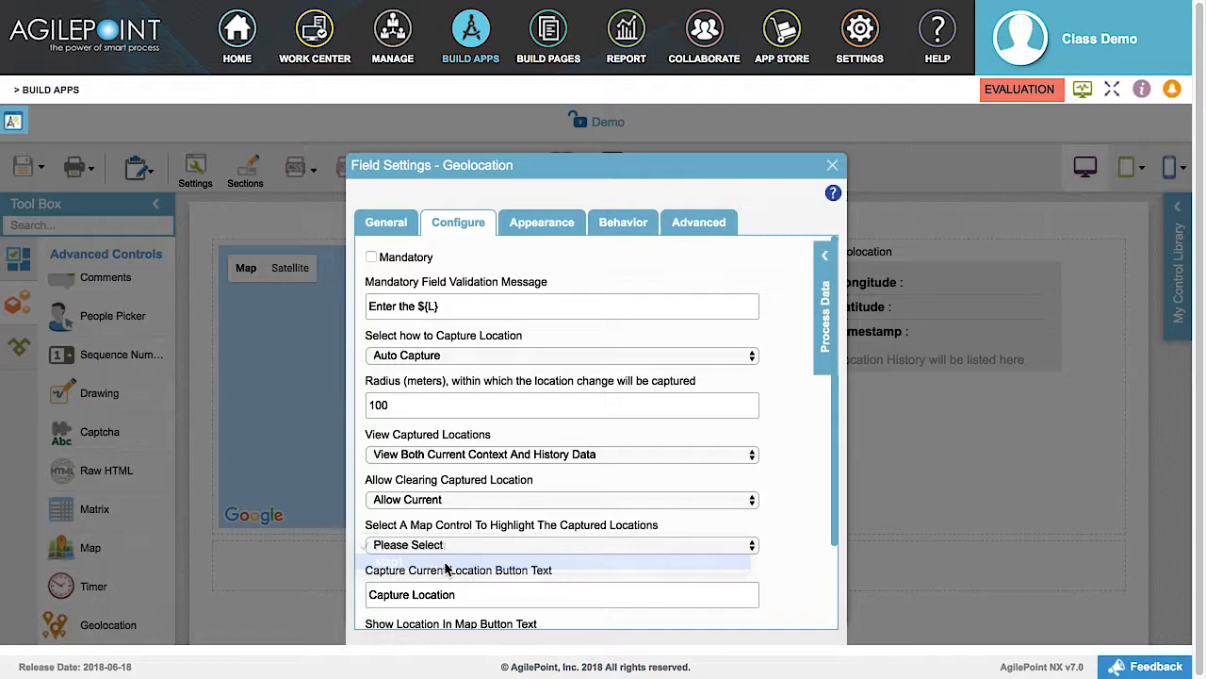
left_click(561, 543)
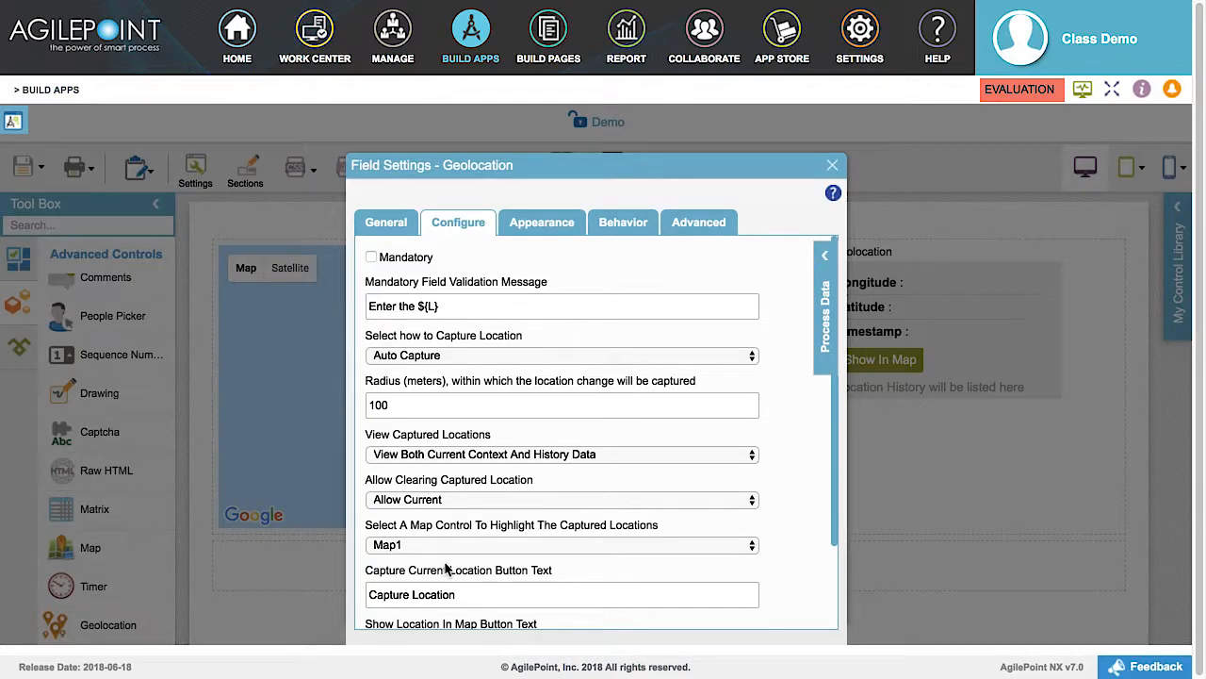
mouse_move(607, 563)
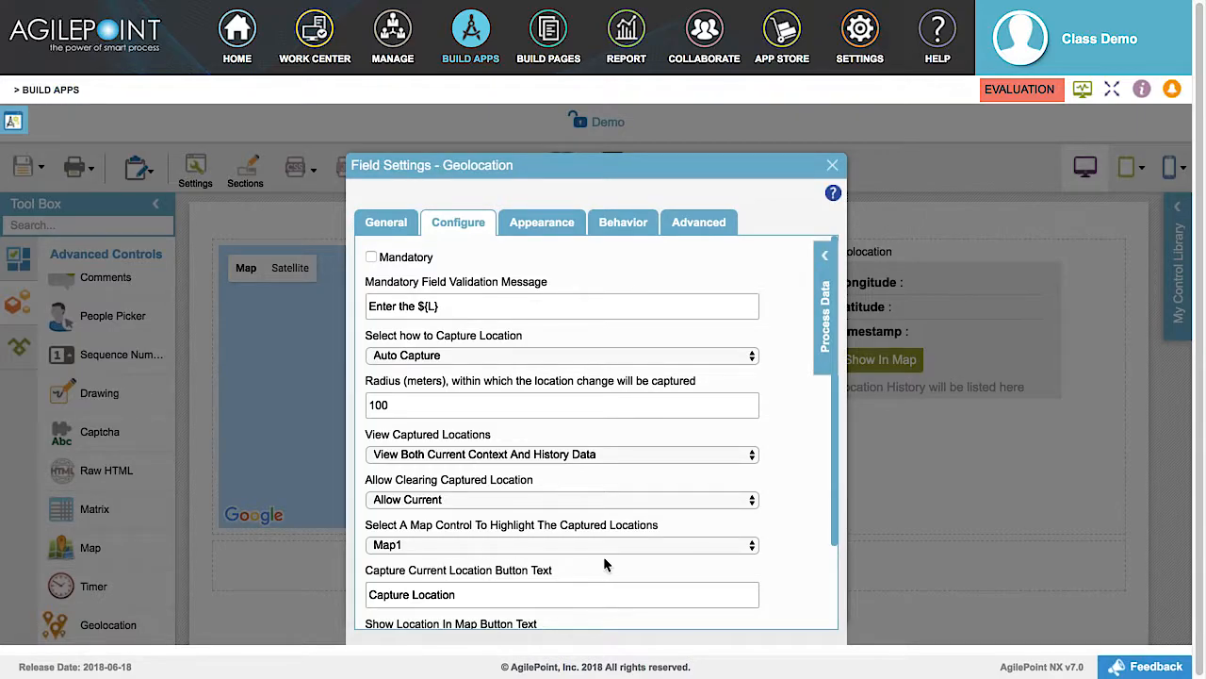
mouse_move(807, 183)
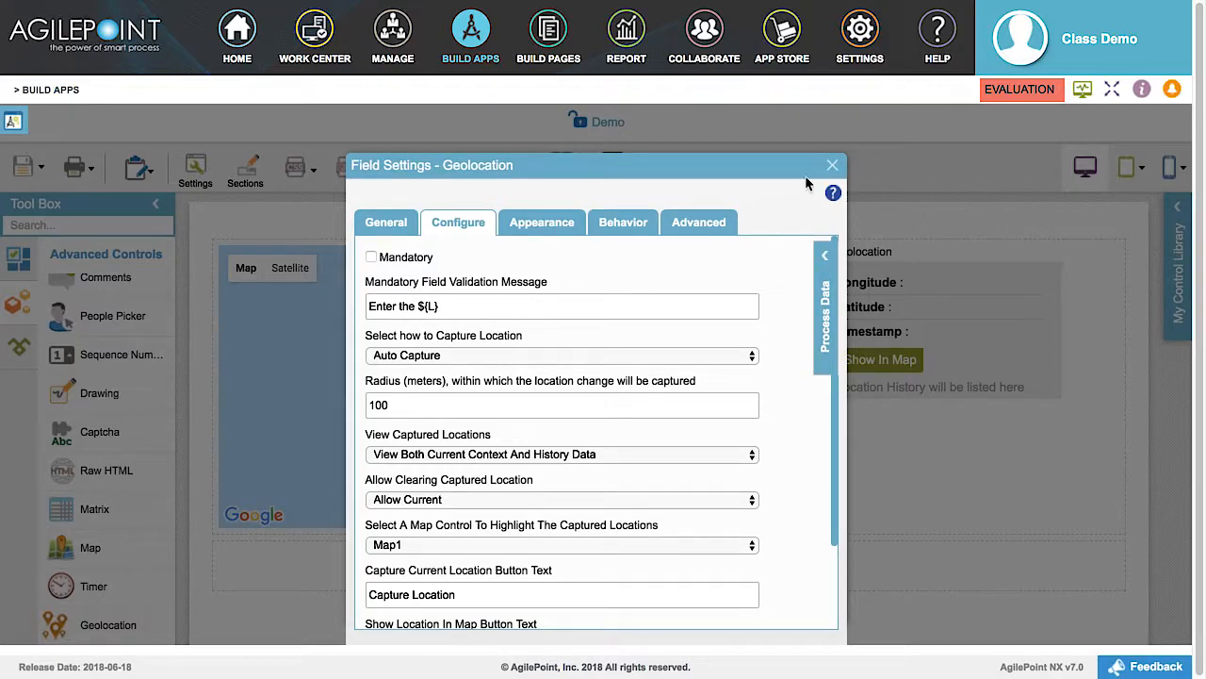
left_click(833, 166)
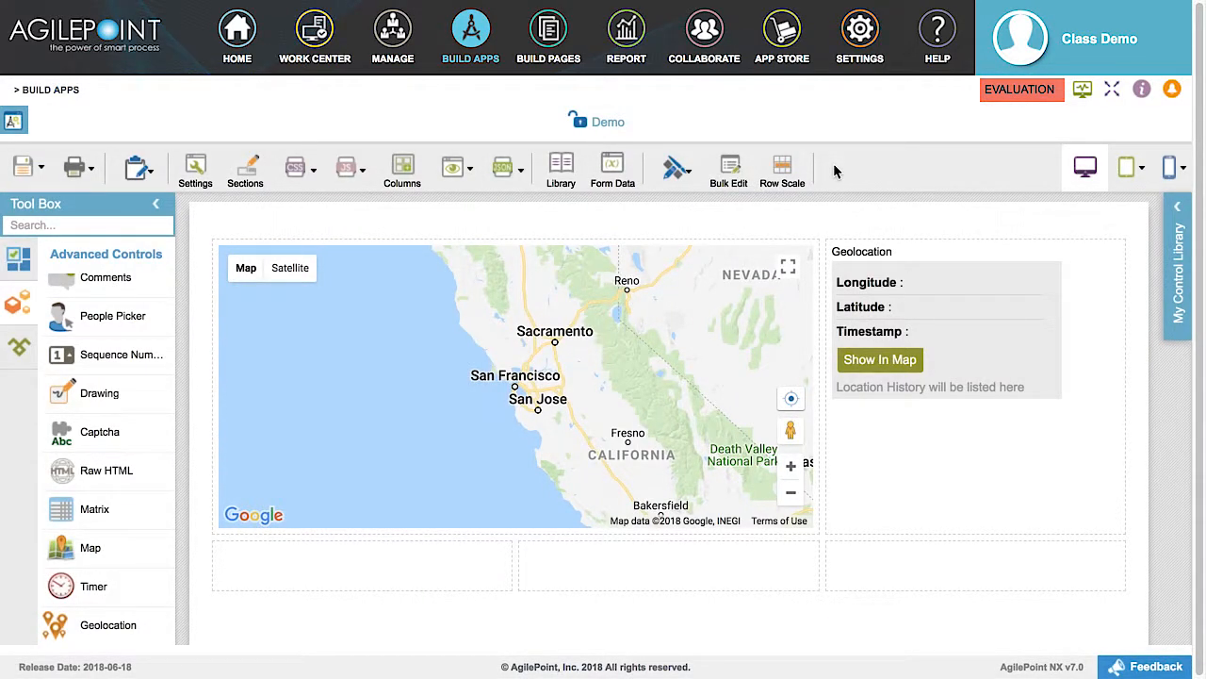
mouse_move(829, 200)
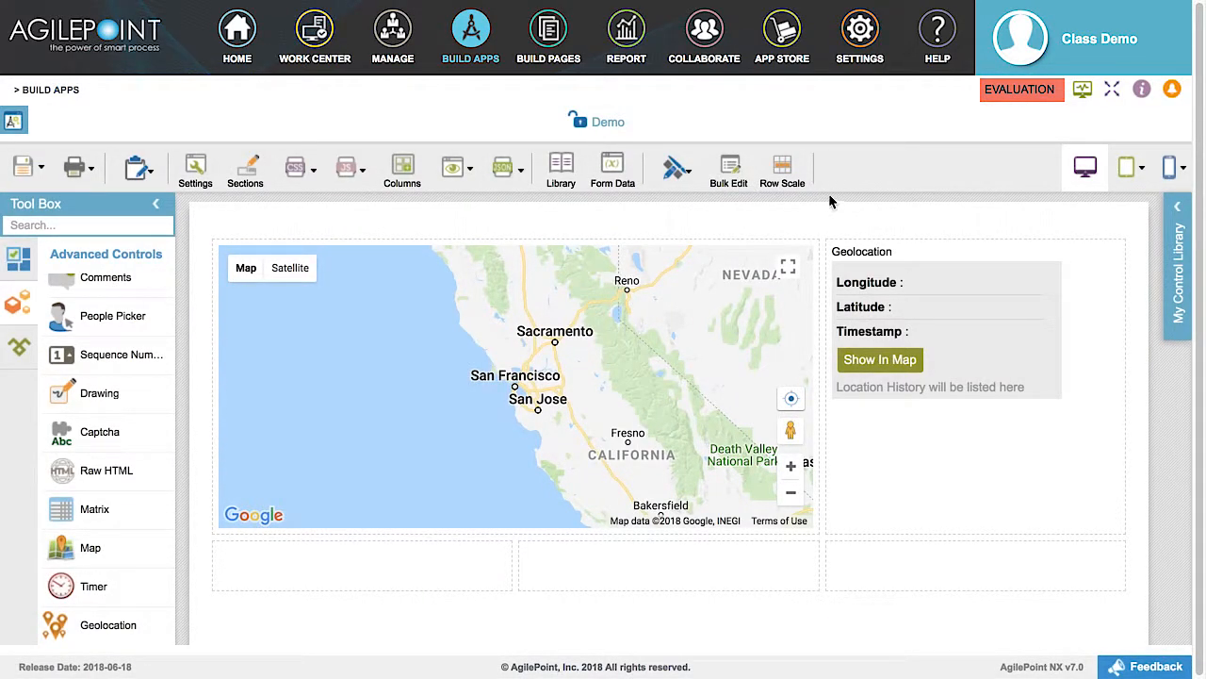
Run the Demo form as a PC Browser preview.
left_click(452, 166)
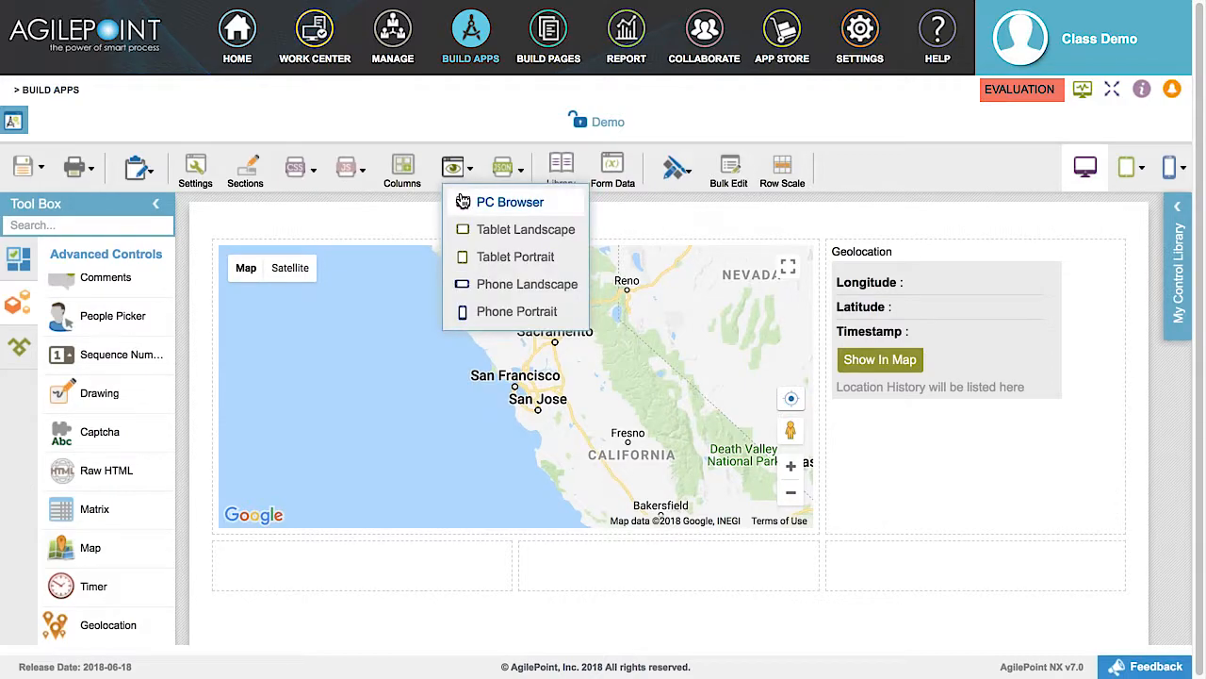
mouse_move(513, 209)
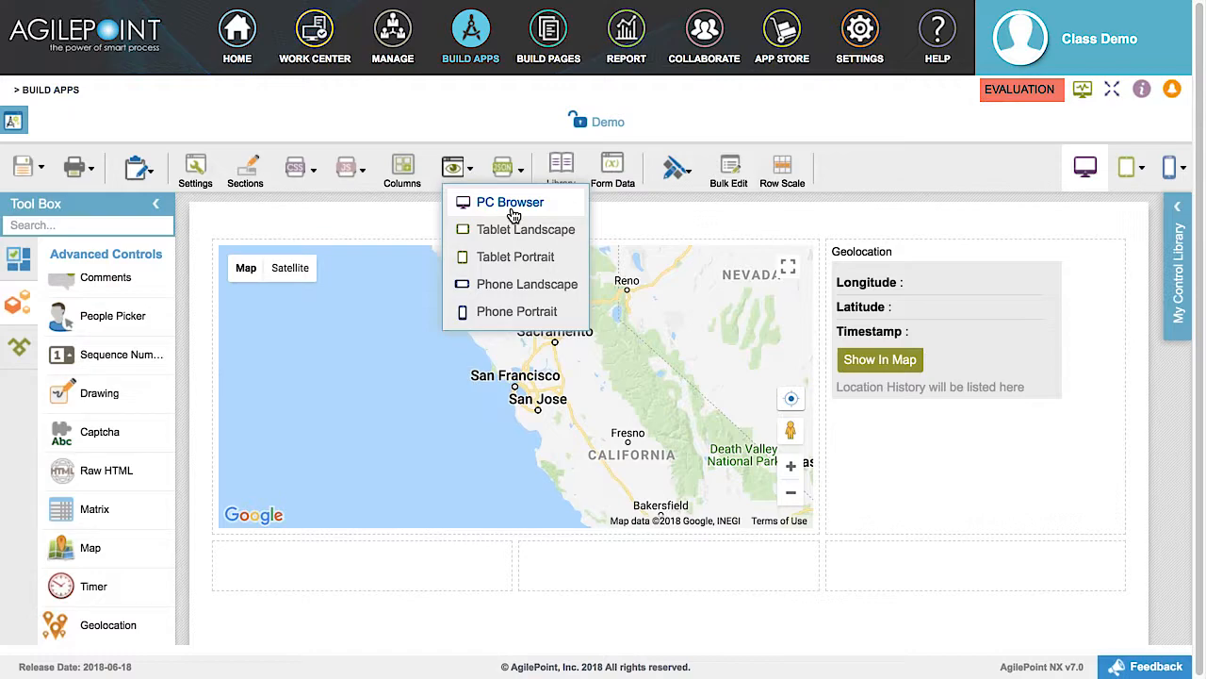
left_click(511, 202)
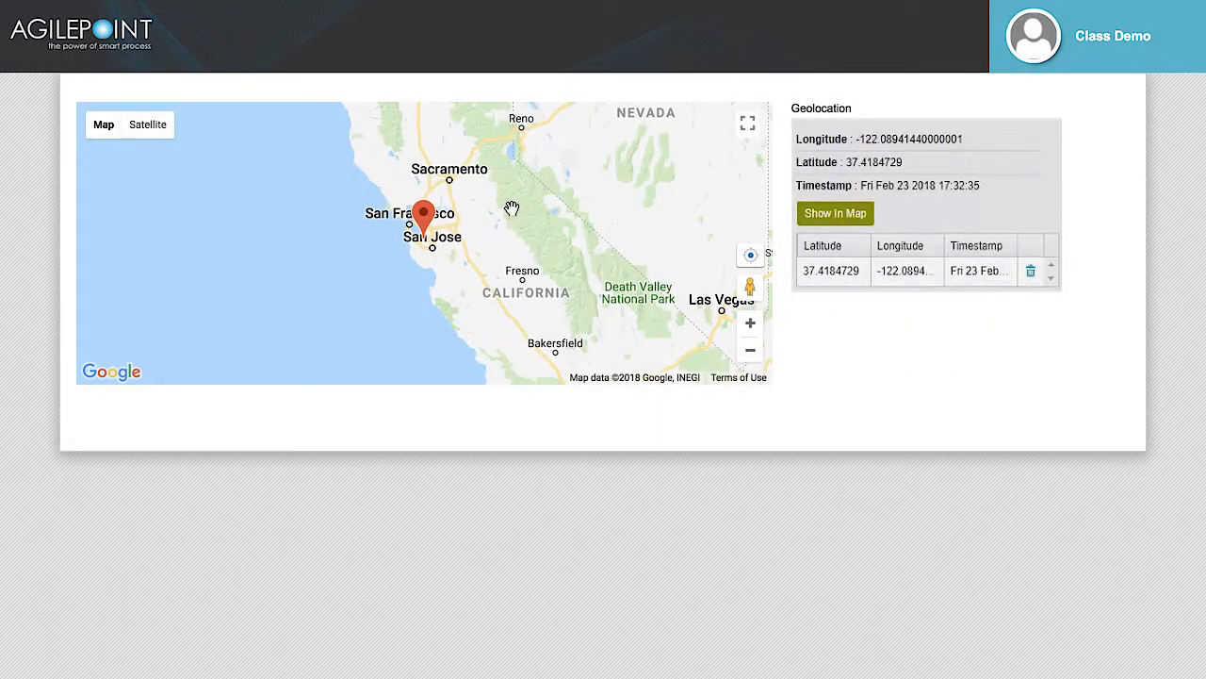
mouse_move(443, 394)
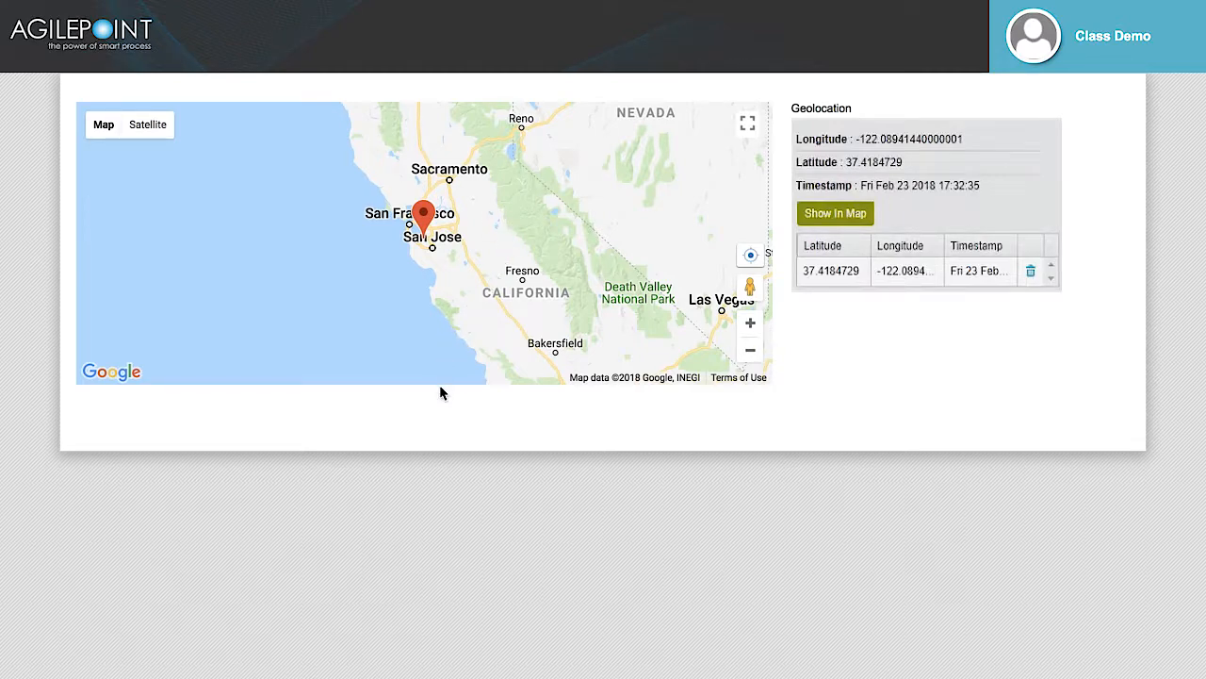
mouse_move(499, 411)
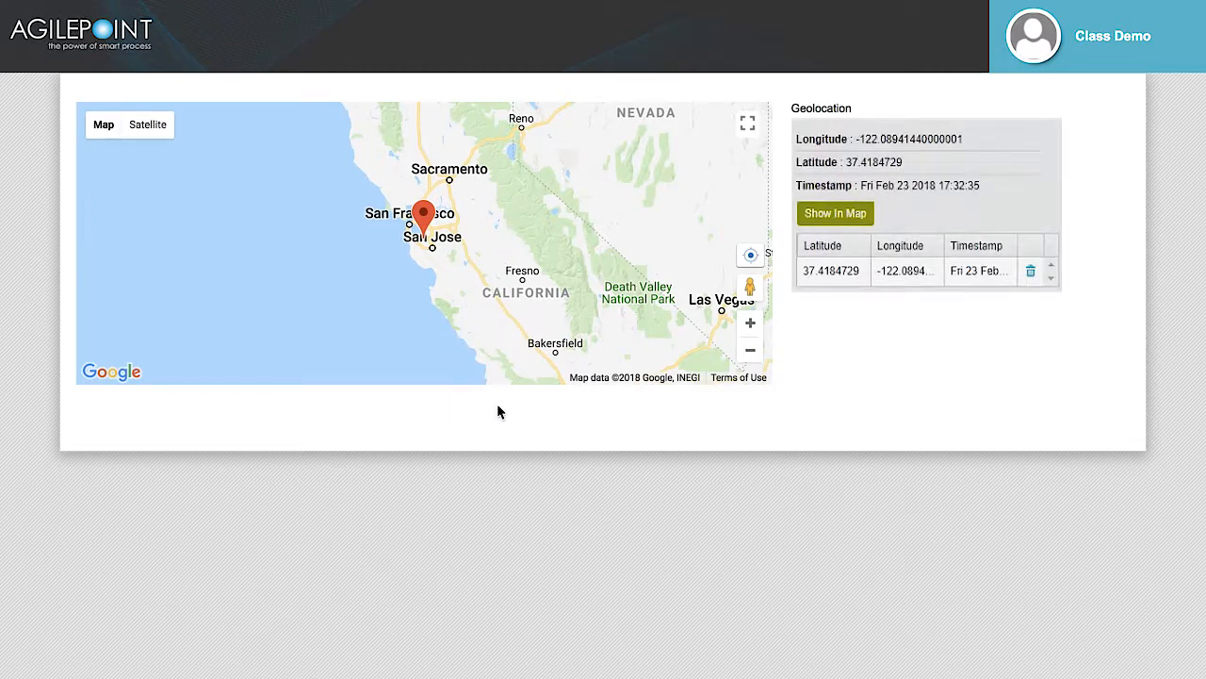
mouse_move(905, 313)
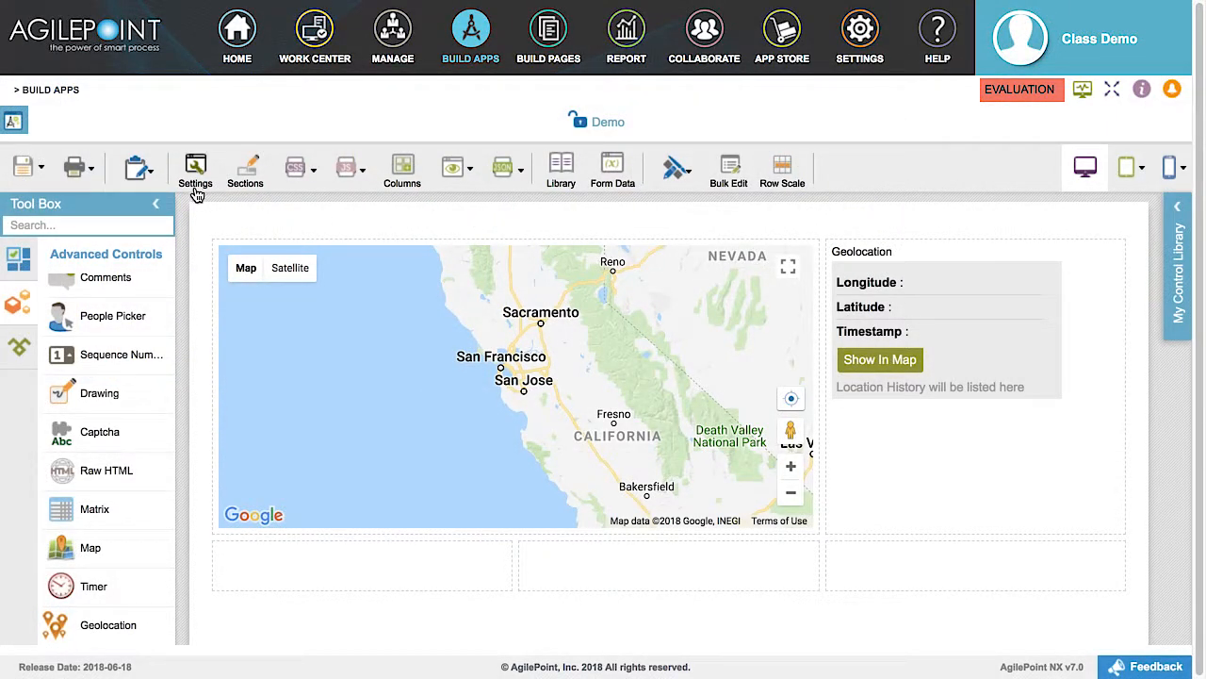
In Form Settings Advanced, set Show Header to Form User to No.
left_click(196, 167)
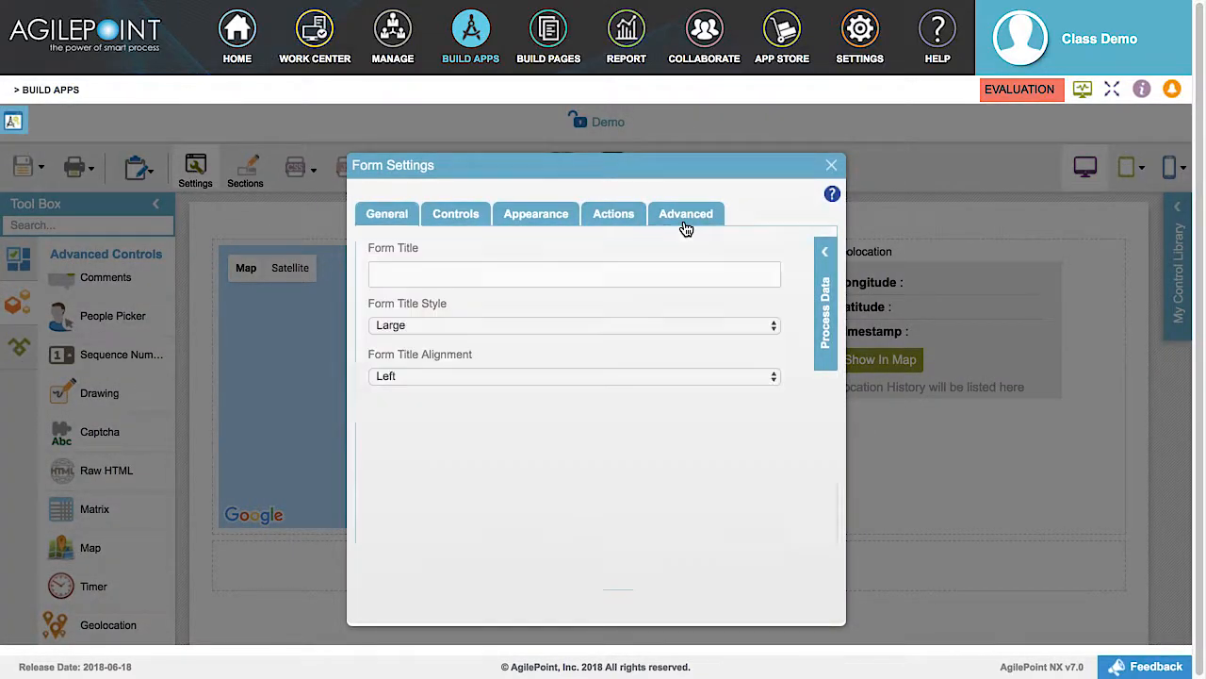
left_click(686, 213)
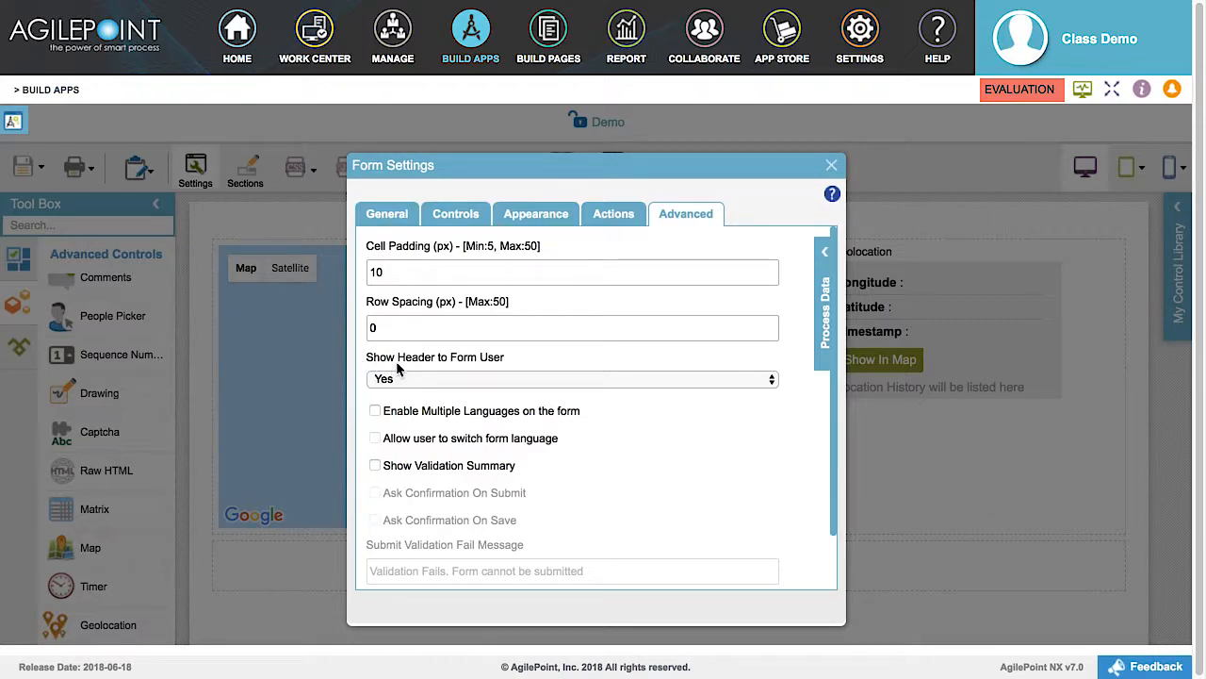
mouse_move(411, 381)
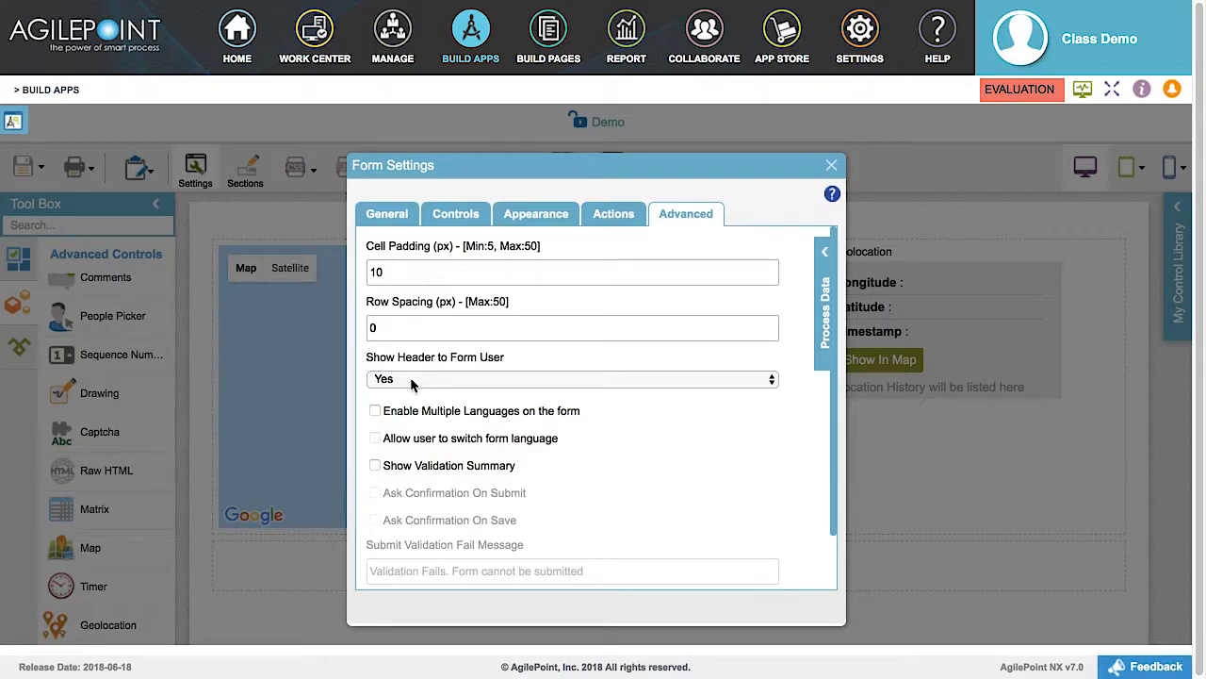
left_click(573, 377)
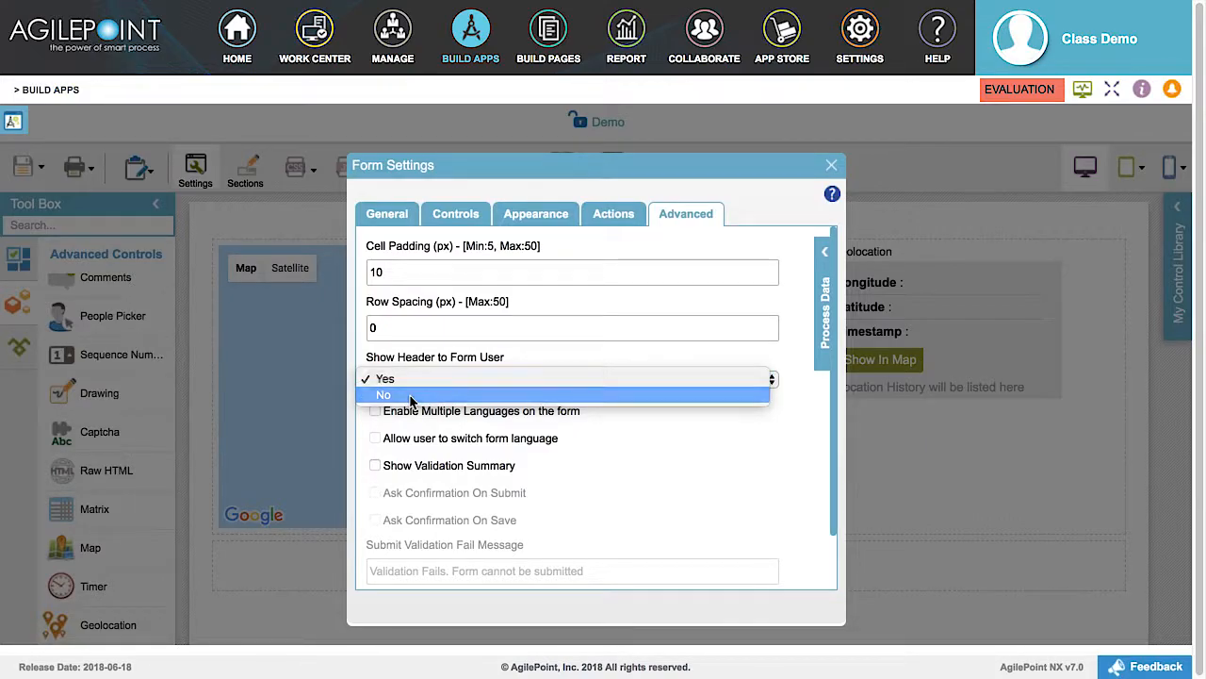
left_click(385, 394)
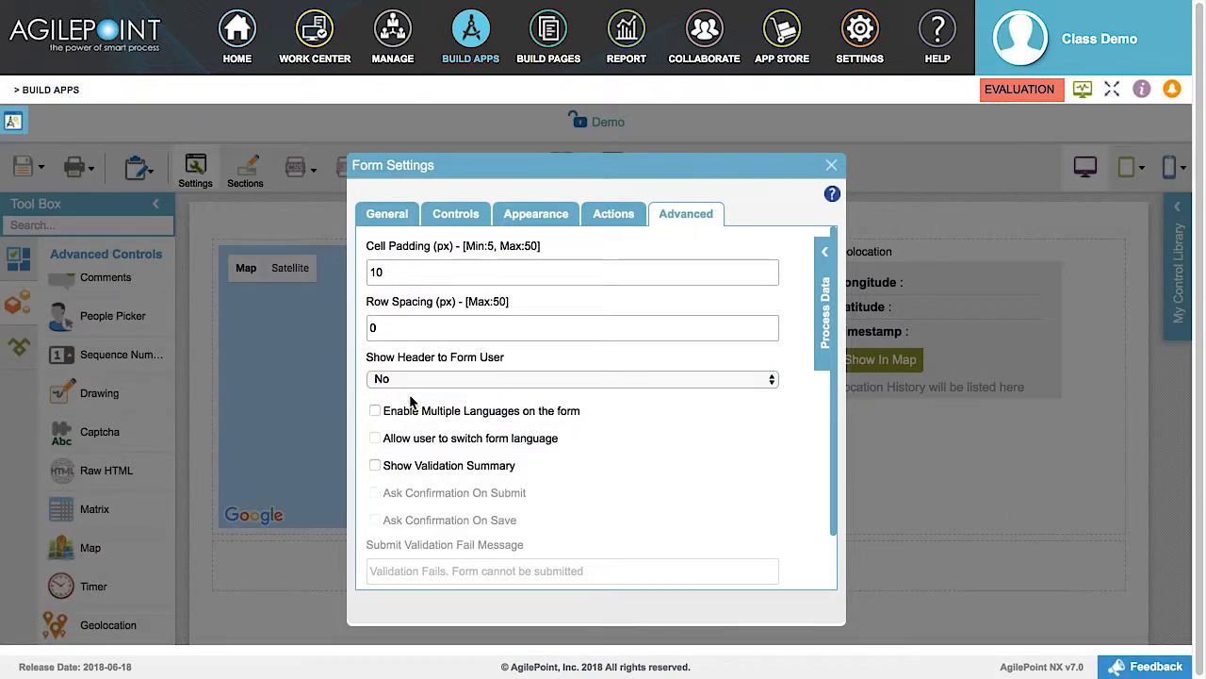
mouse_move(753, 405)
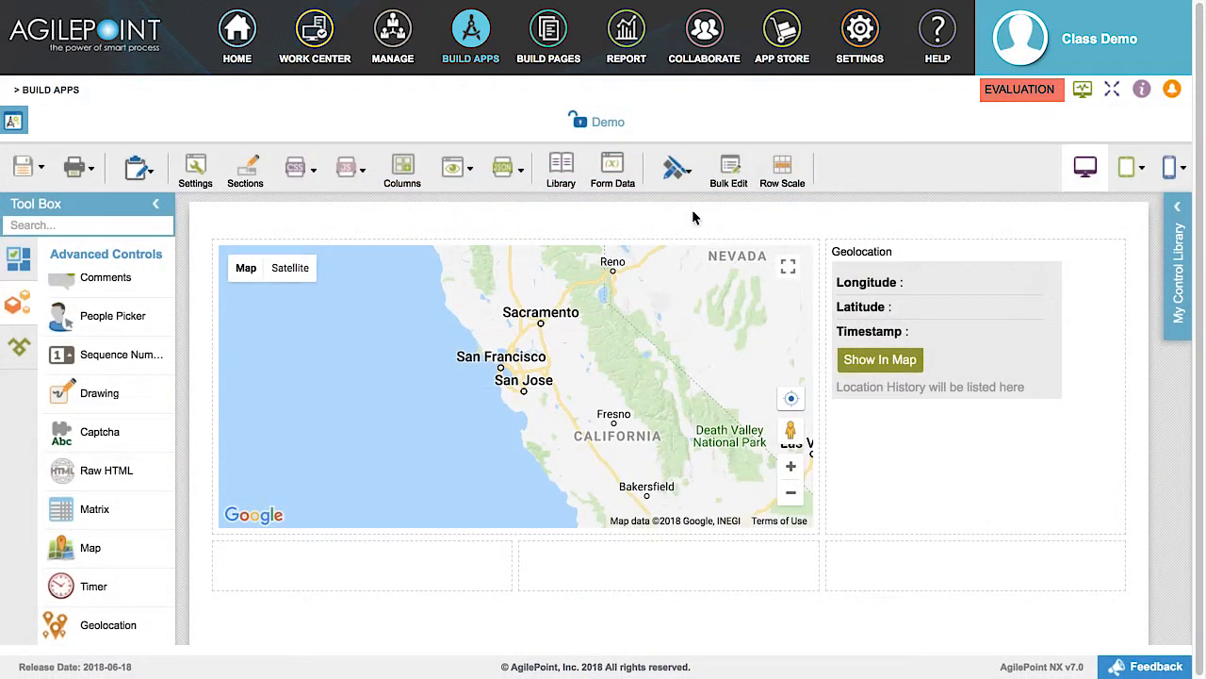
left_click(452, 166)
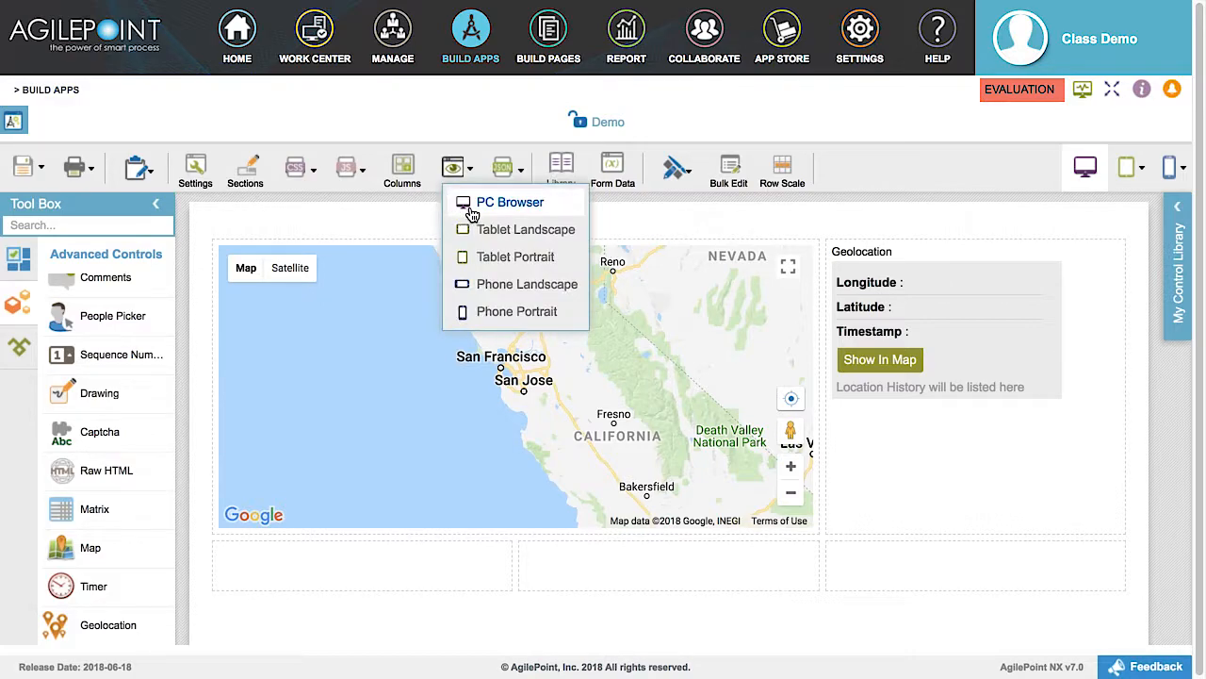
left_click(509, 202)
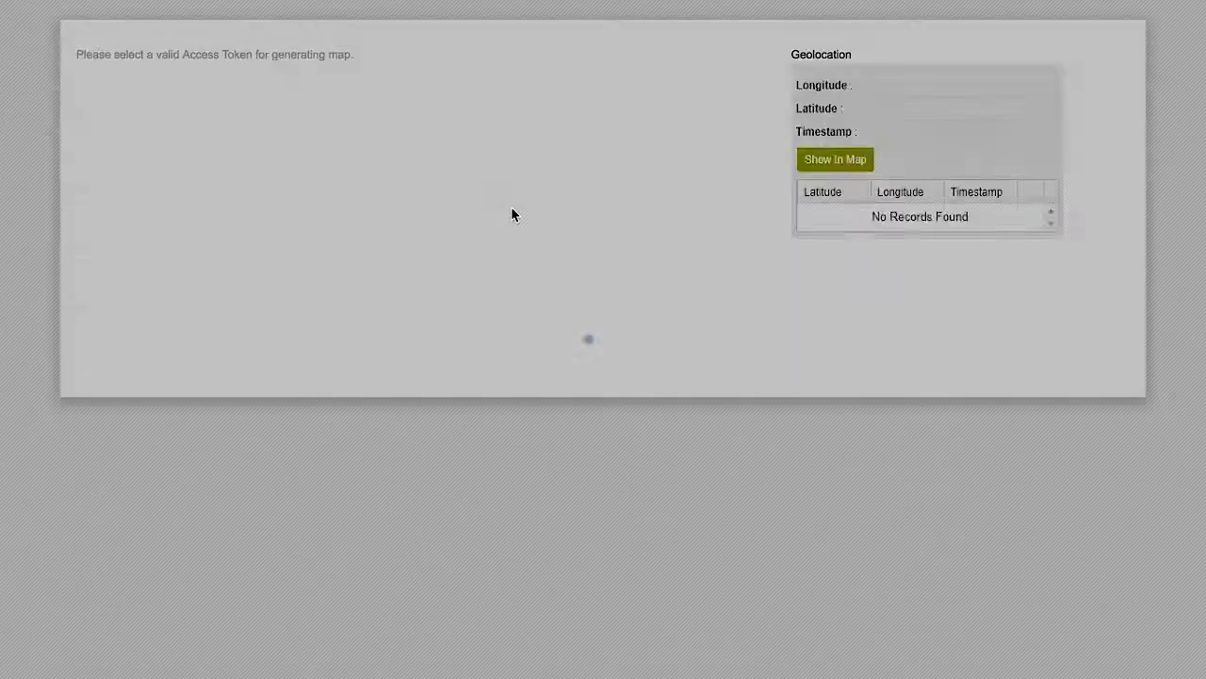
left_click(835, 158)
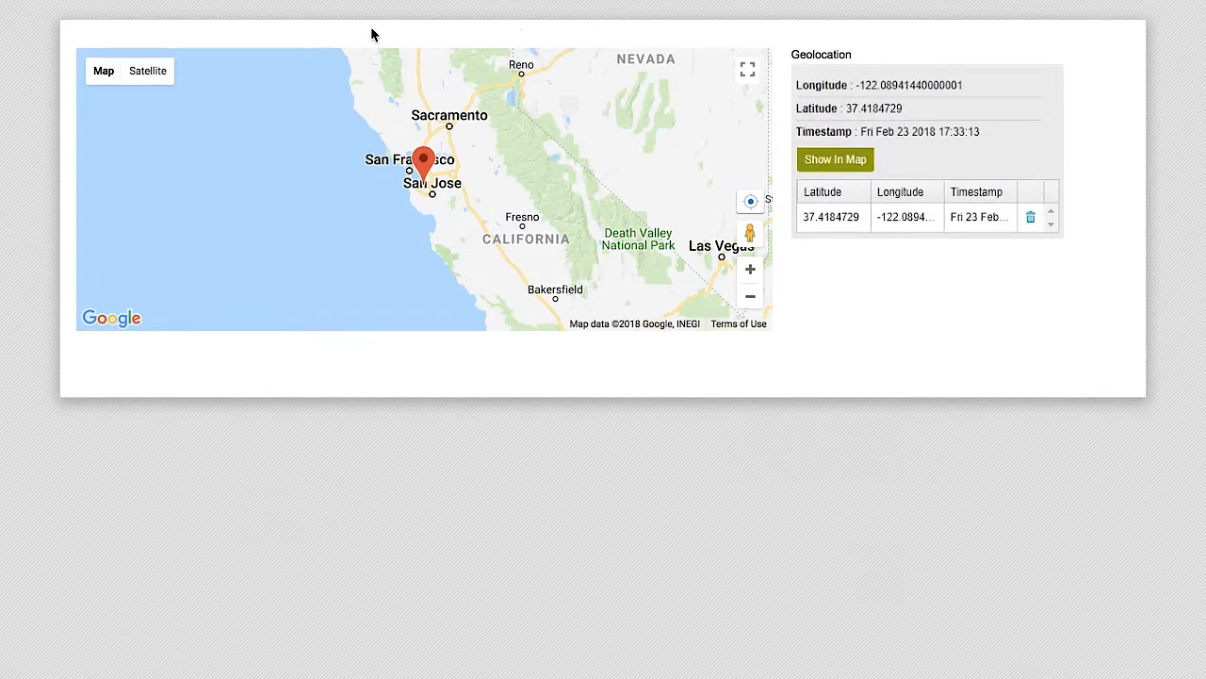
mouse_move(582, 33)
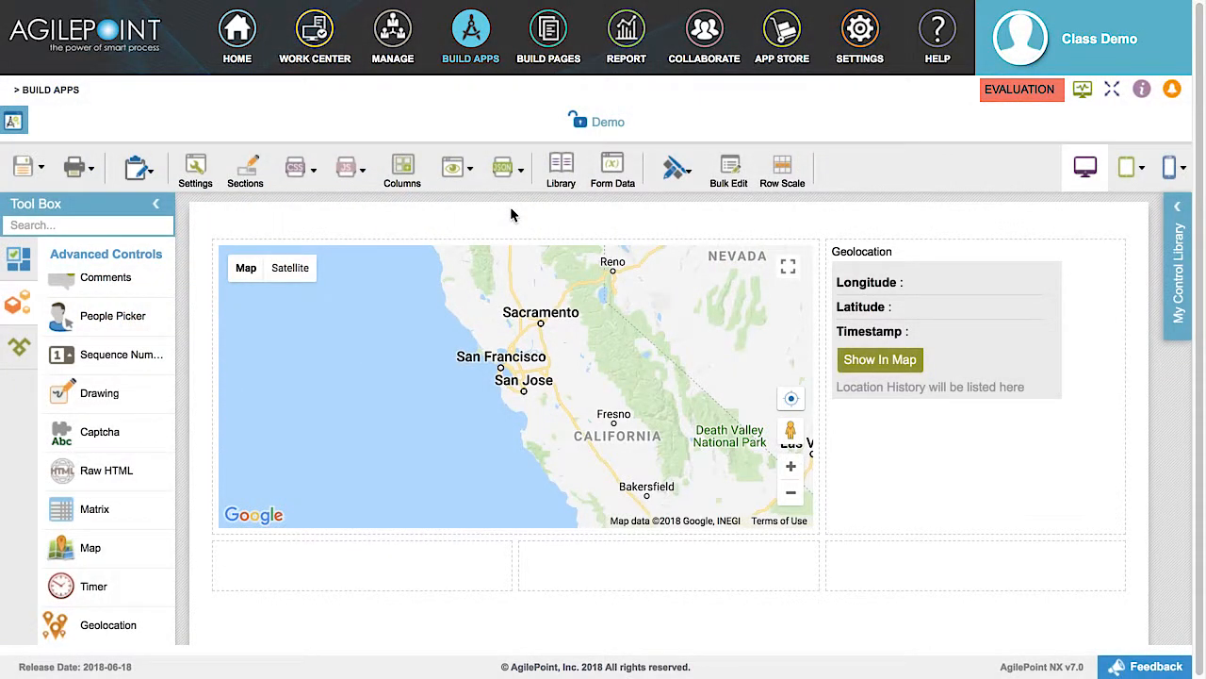
mouse_move(193, 354)
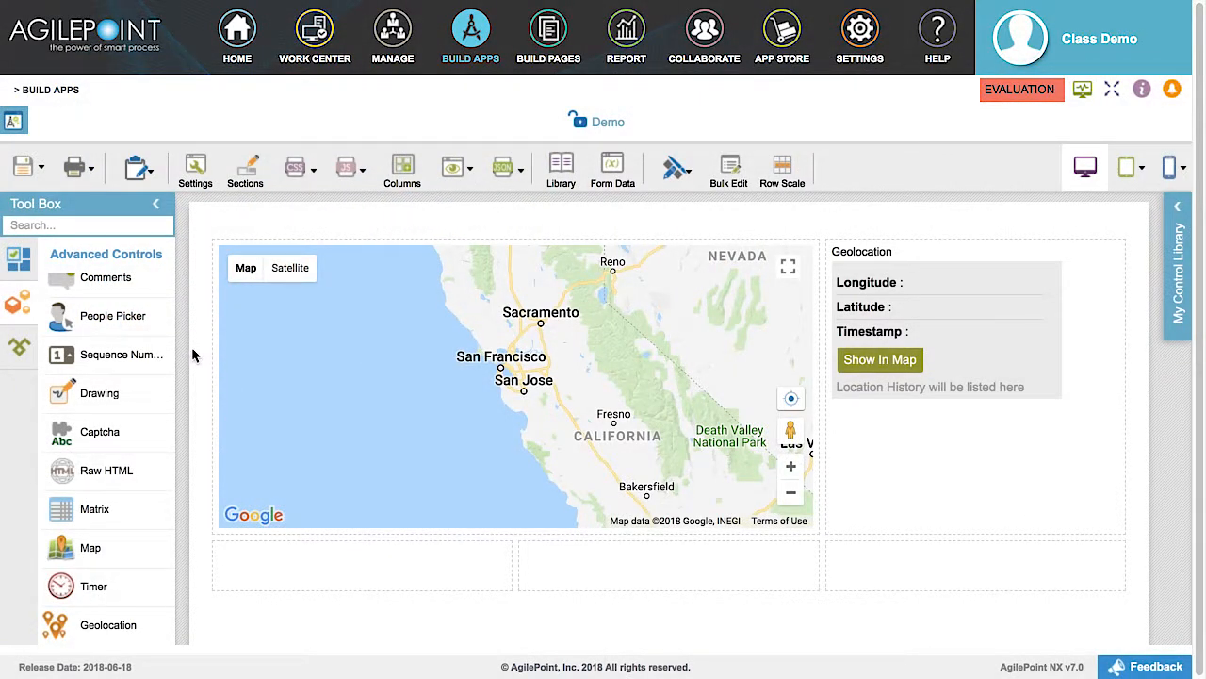
mouse_move(276, 584)
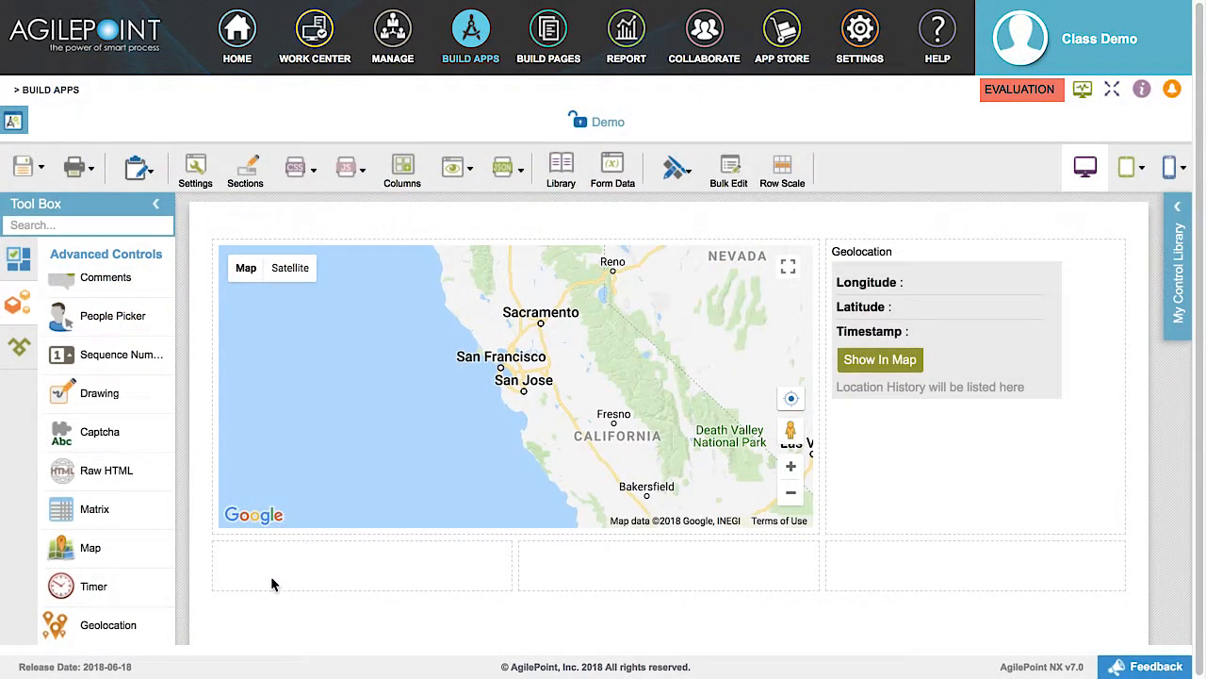
mouse_move(355, 583)
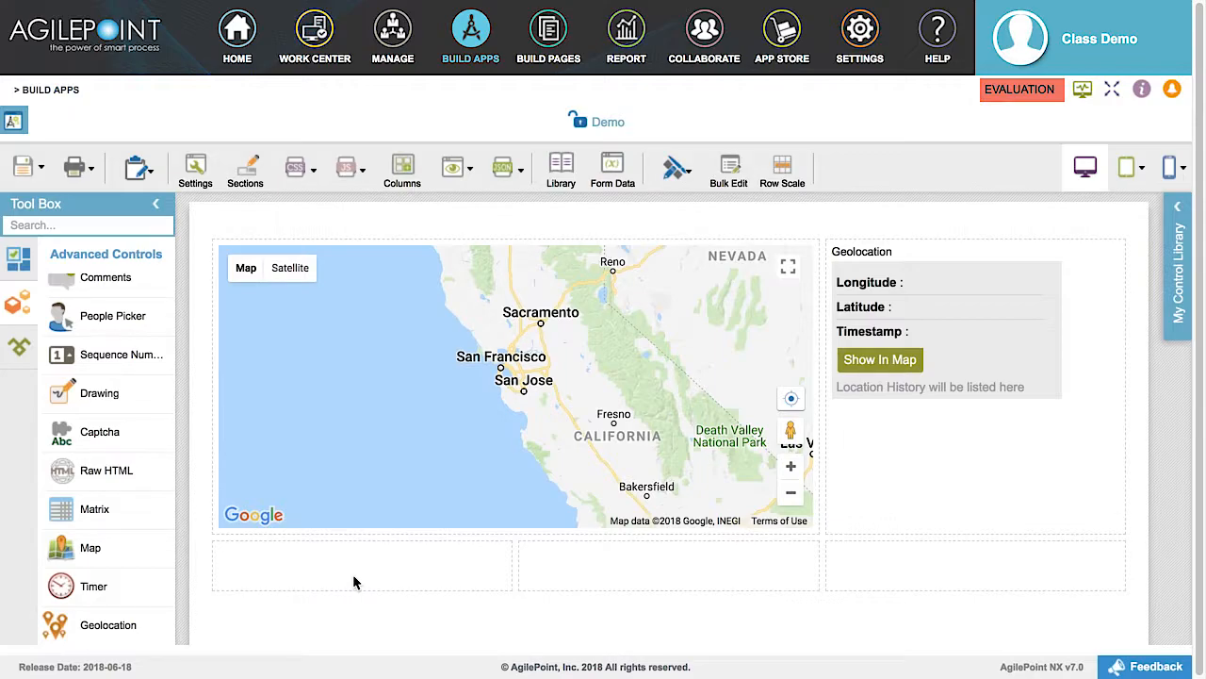
mouse_move(260, 583)
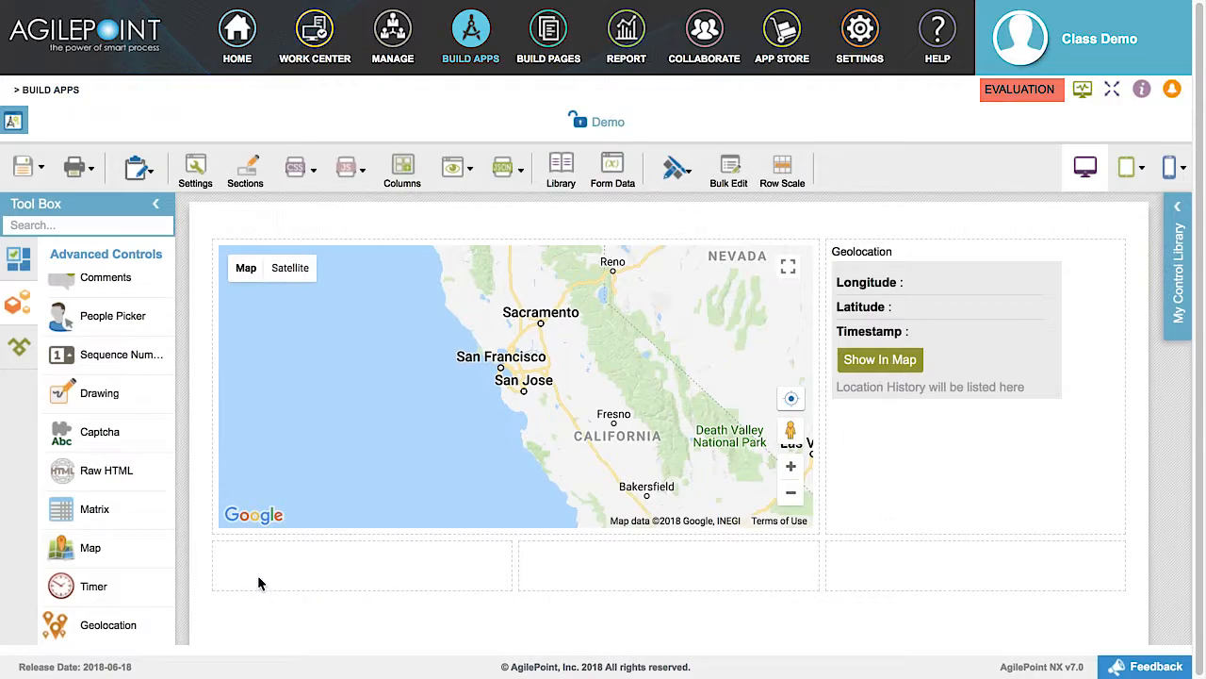
mouse_move(244, 581)
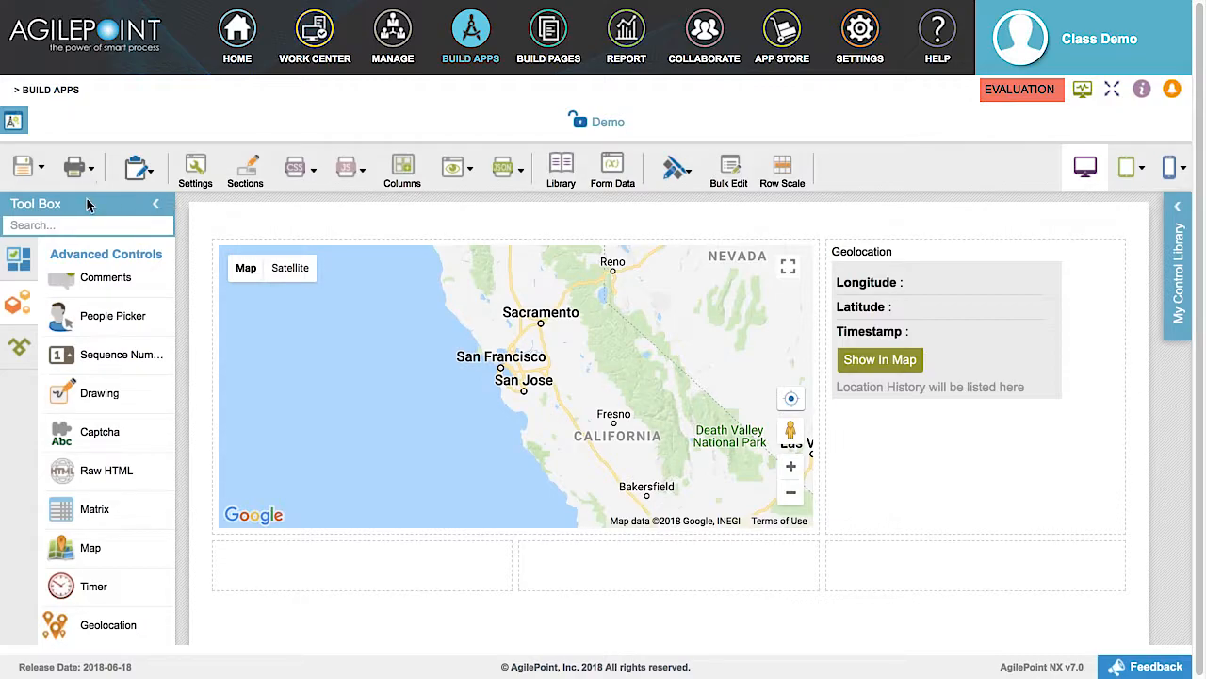
Save and check in the Demo form, returning to the Demo Widget application page.
left_click(19, 166)
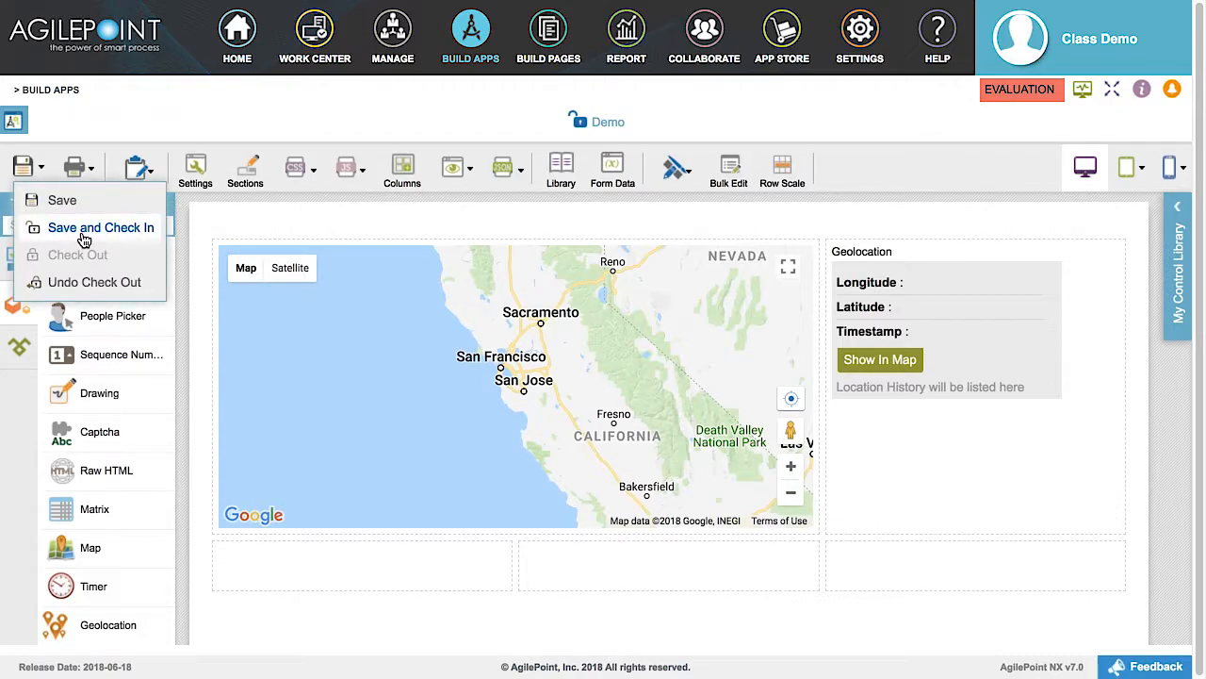
left_click(100, 226)
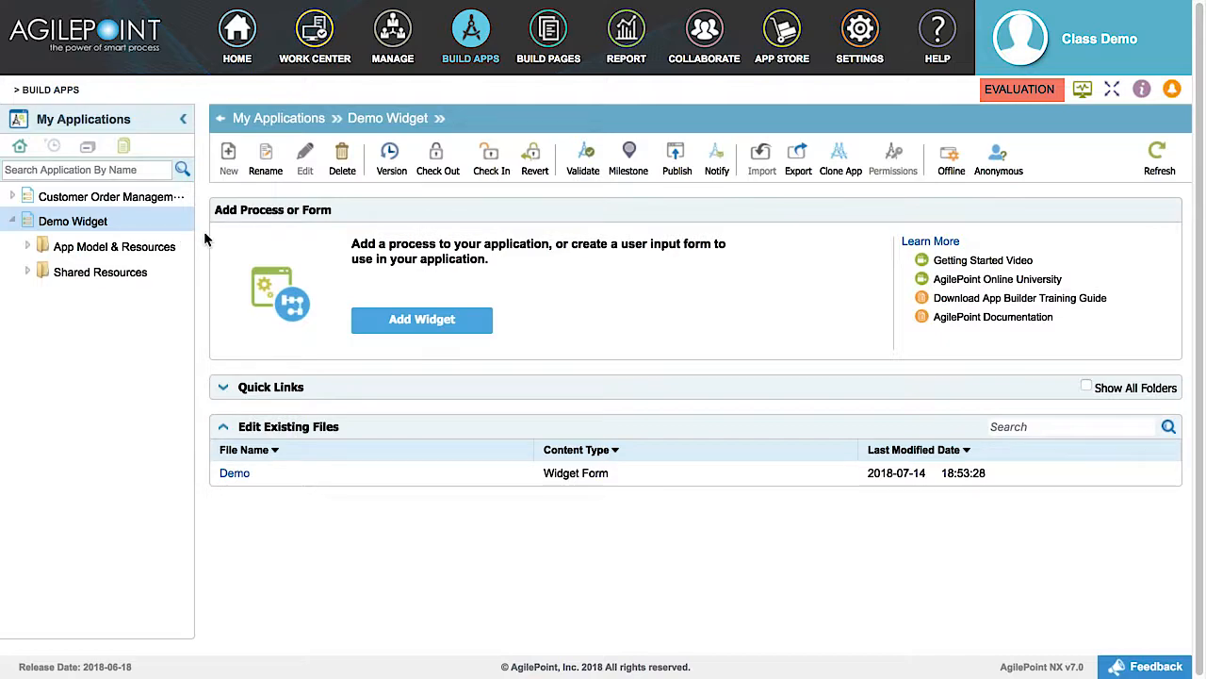
mouse_move(543, 194)
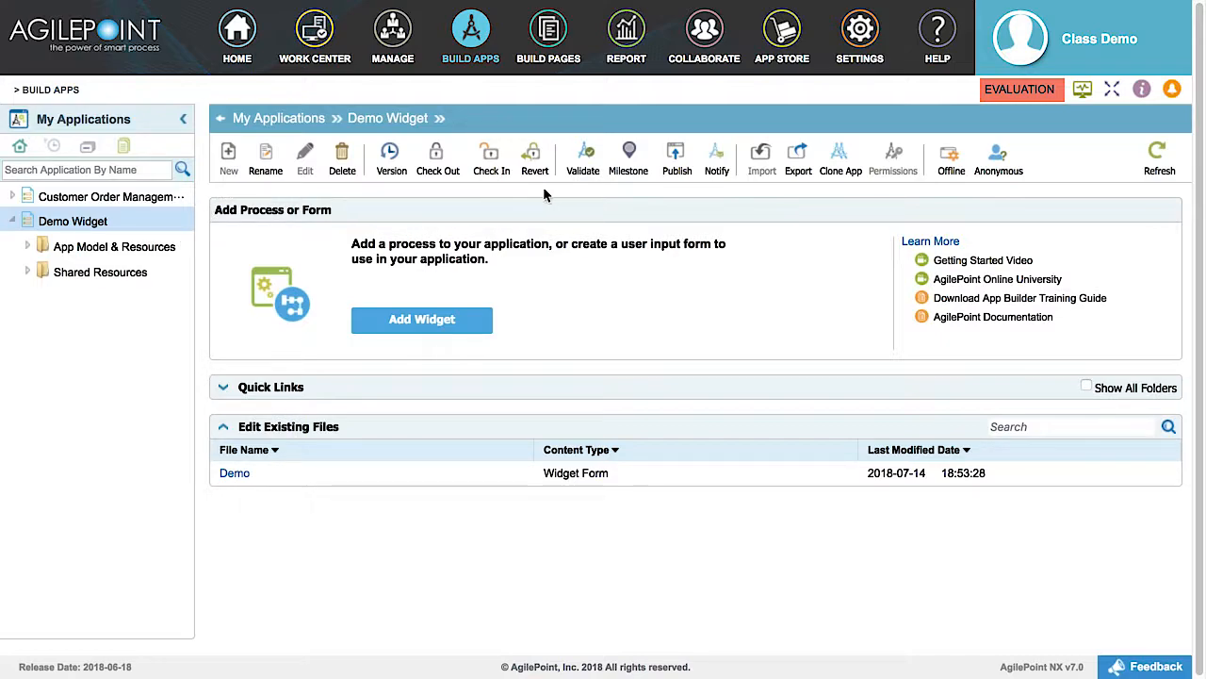
Check in the pending Demo form and library files, then publish Demo Widget as version 1.00.
left_click(677, 155)
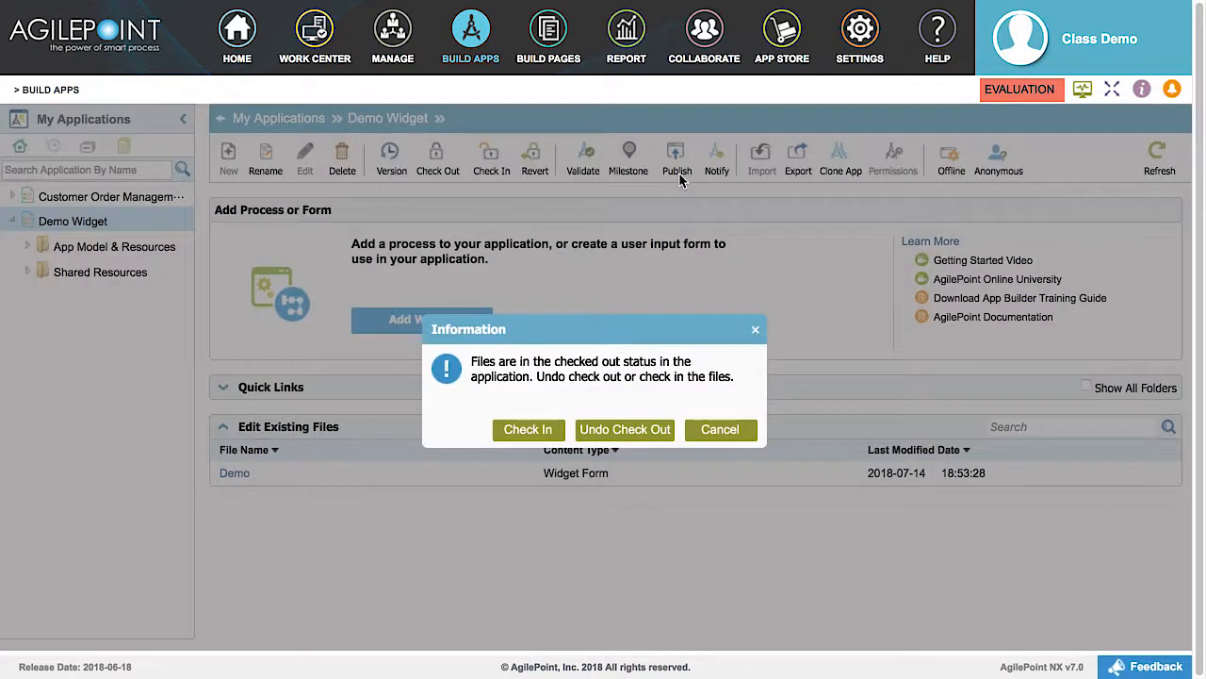
mouse_move(398, 314)
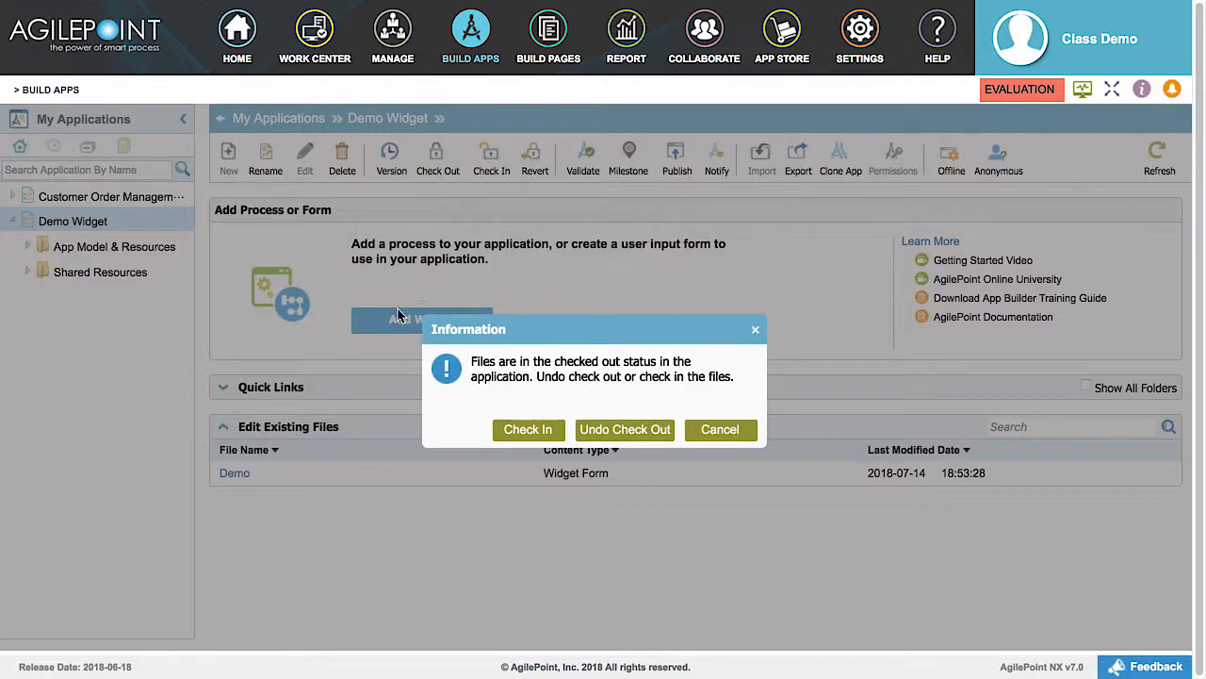
left_click(527, 430)
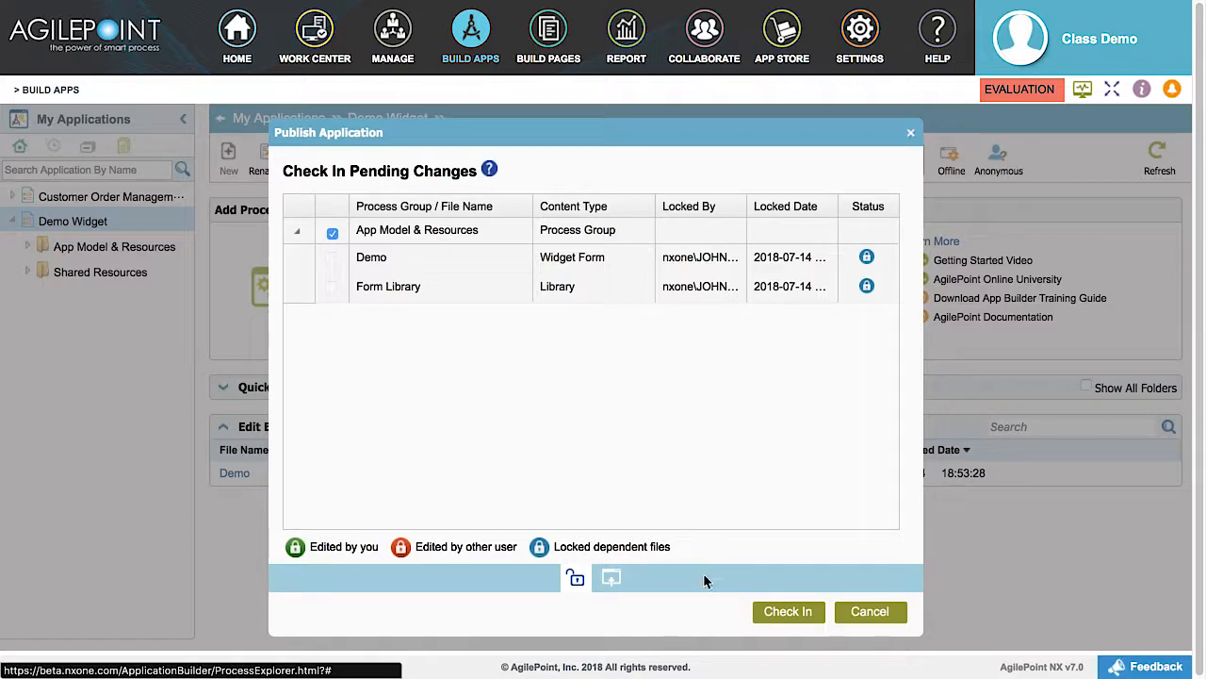
mouse_move(788, 611)
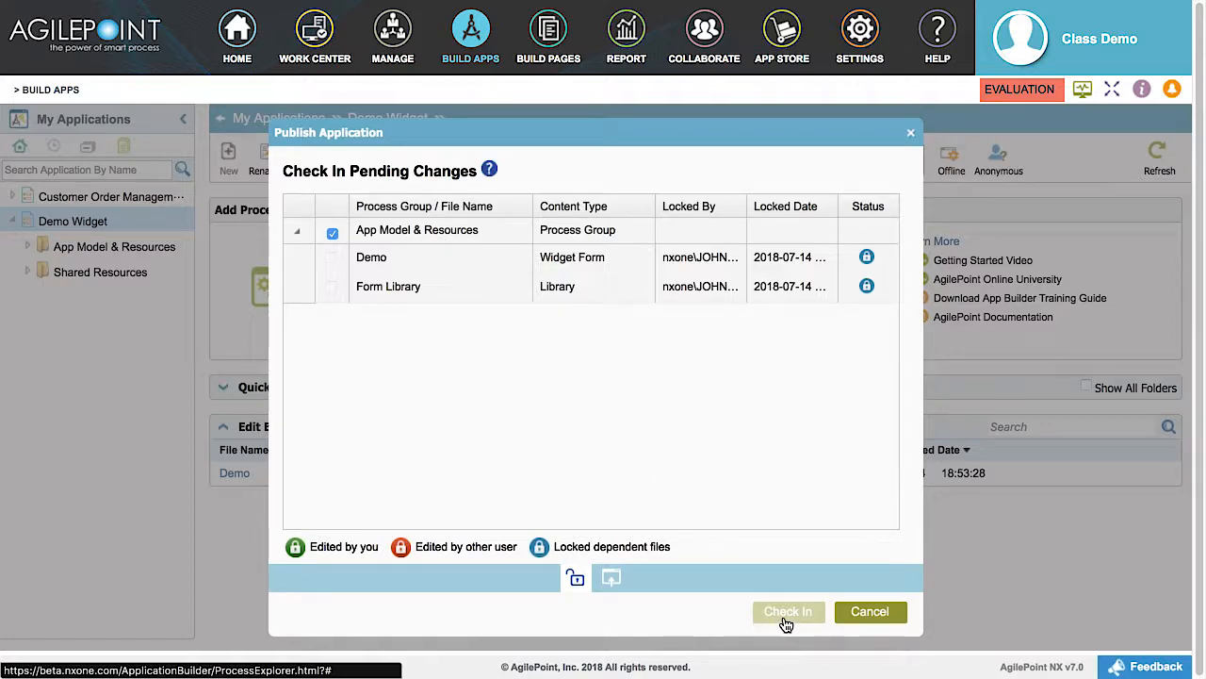
left_click(788, 610)
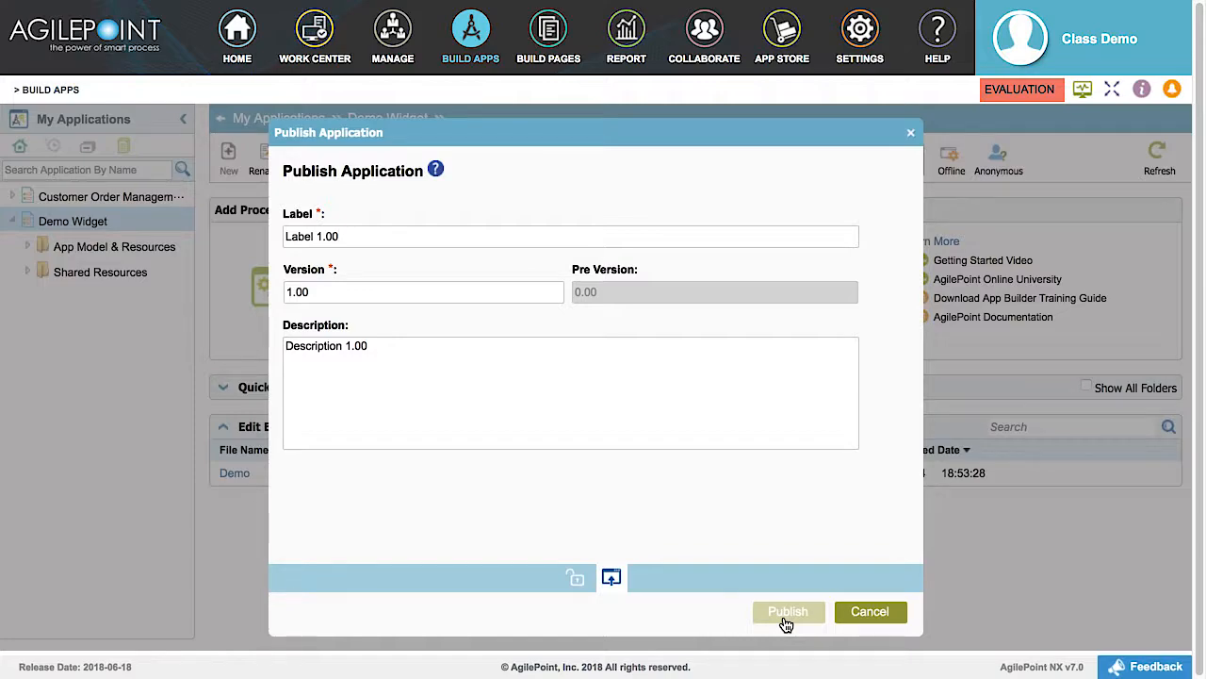
mouse_move(776, 631)
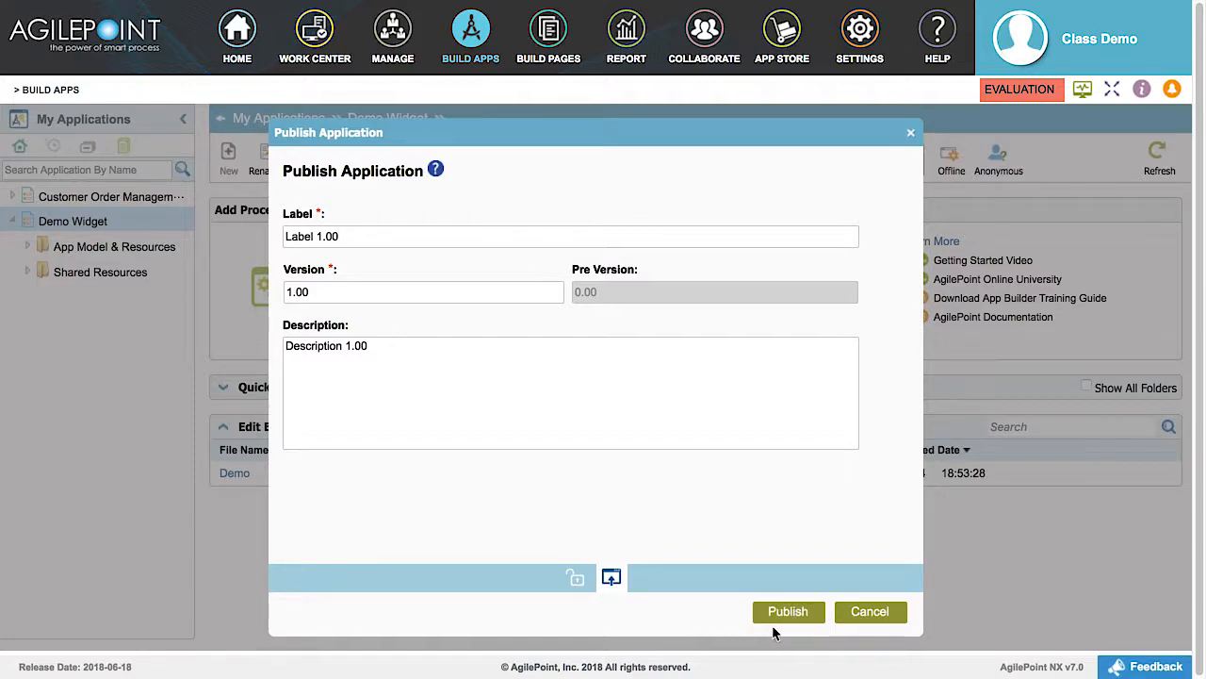
mouse_move(373, 524)
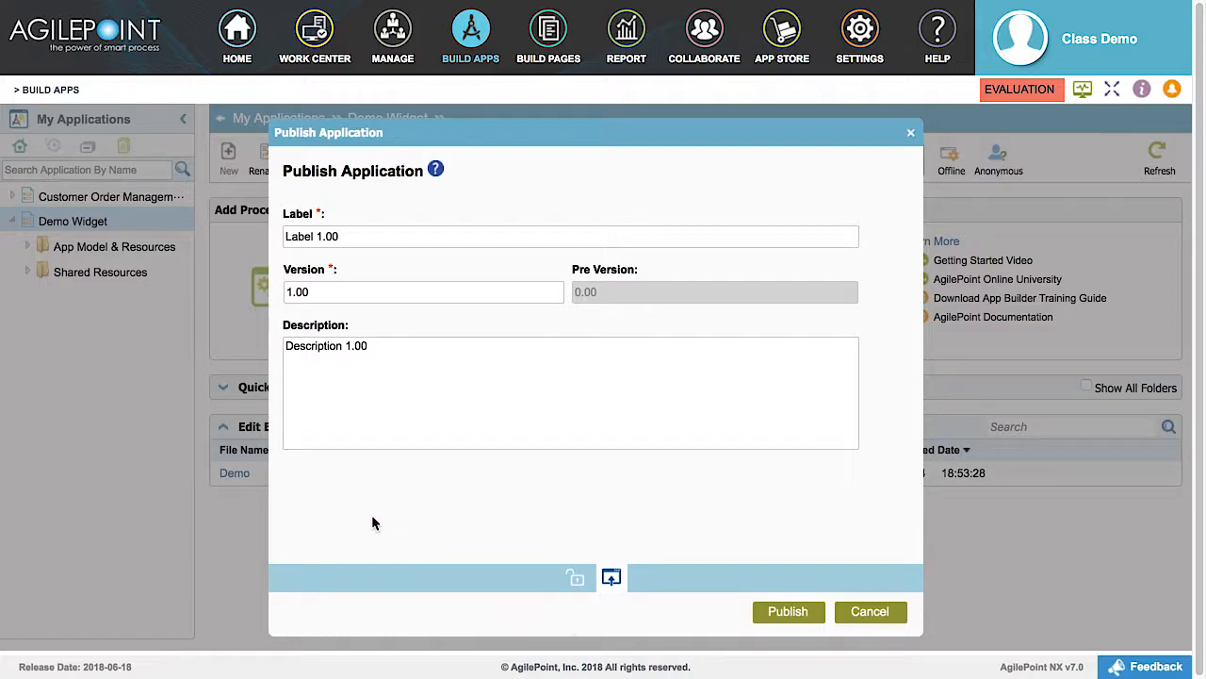
mouse_move(351, 519)
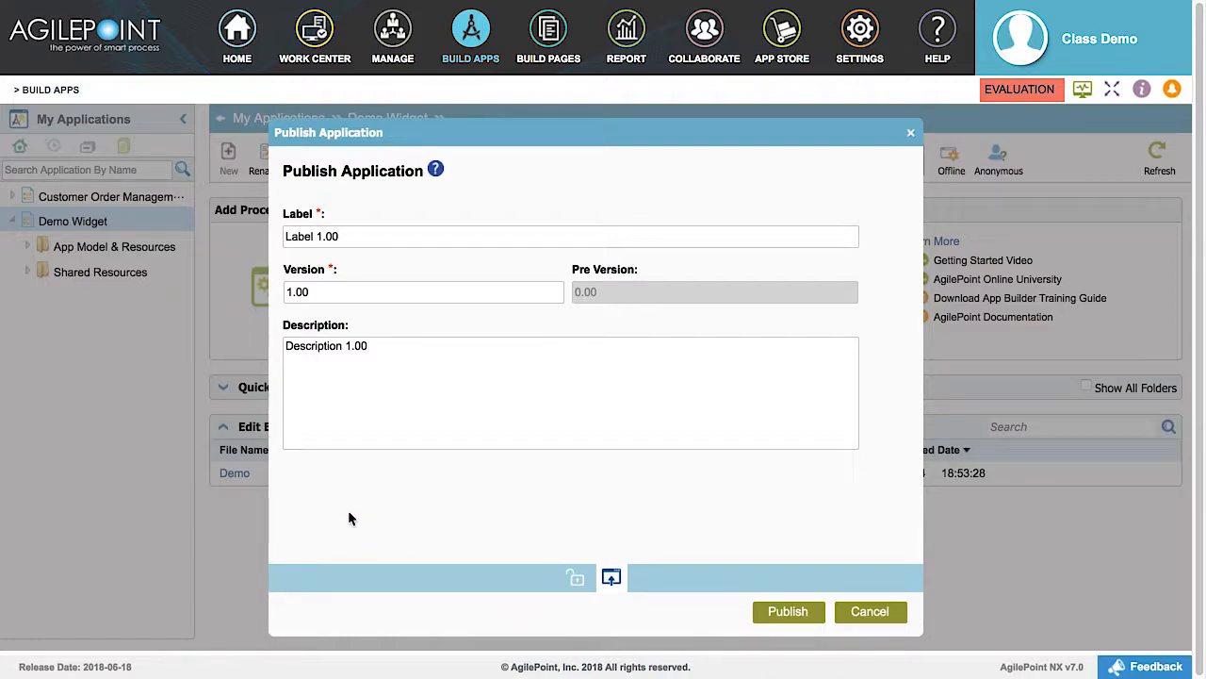
mouse_move(590, 626)
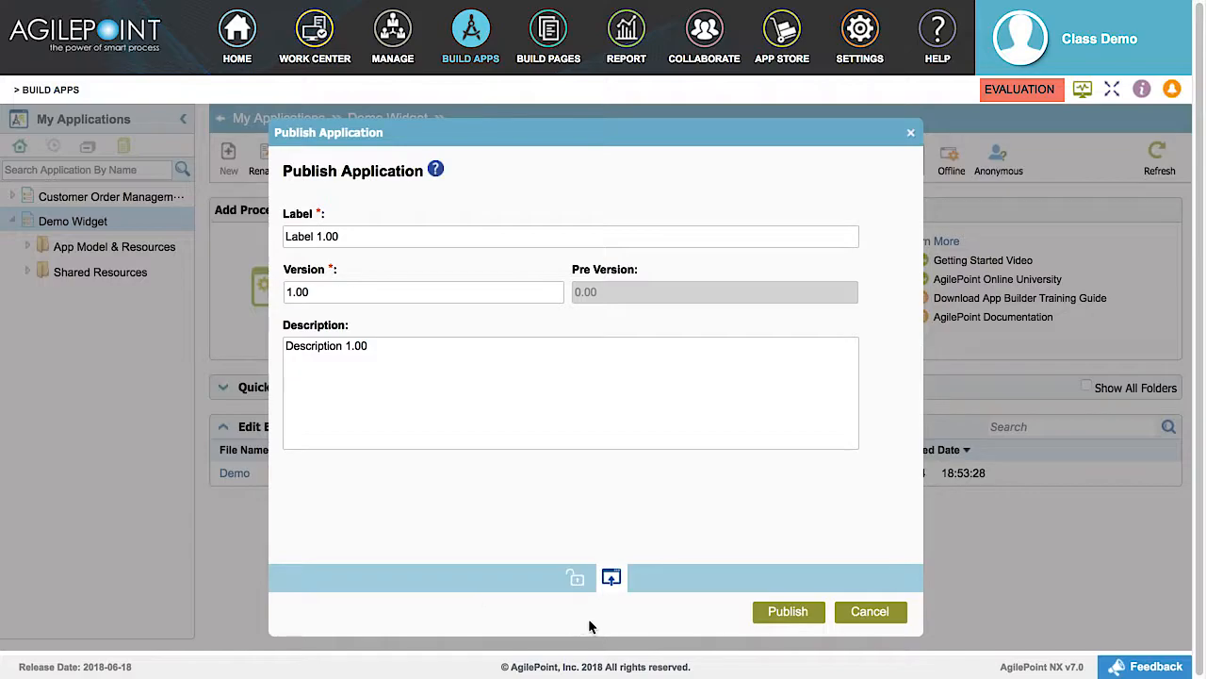
left_click(788, 610)
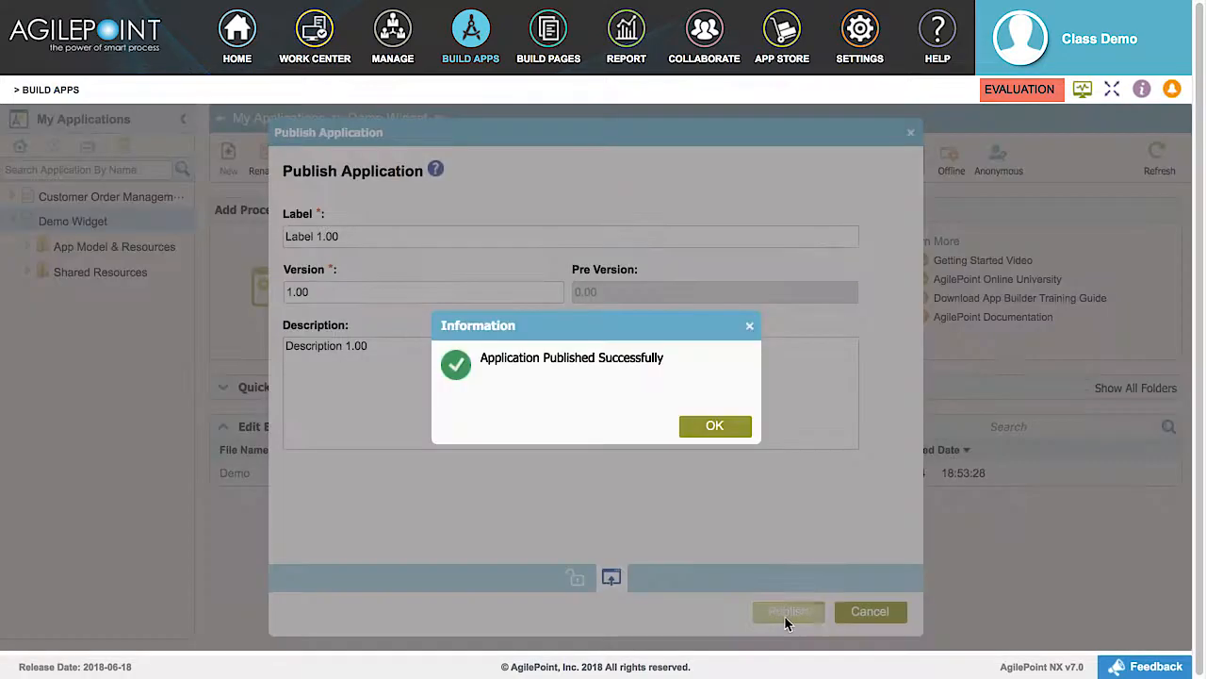
left_click(714, 426)
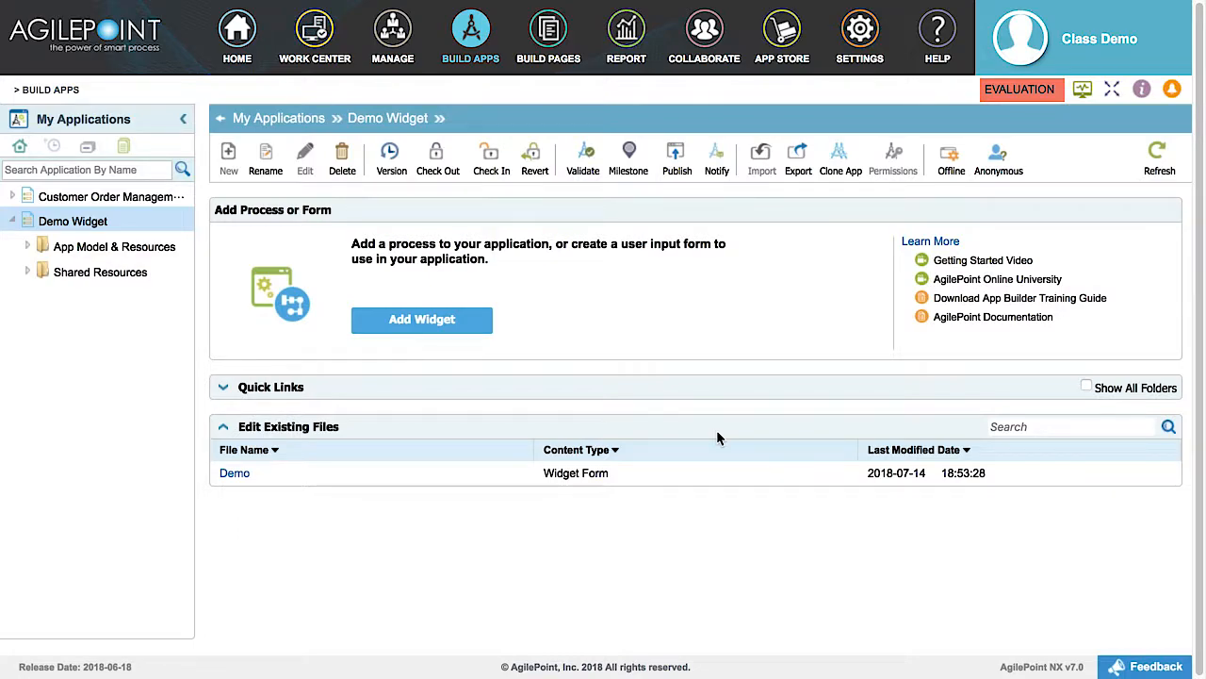
mouse_move(418, 373)
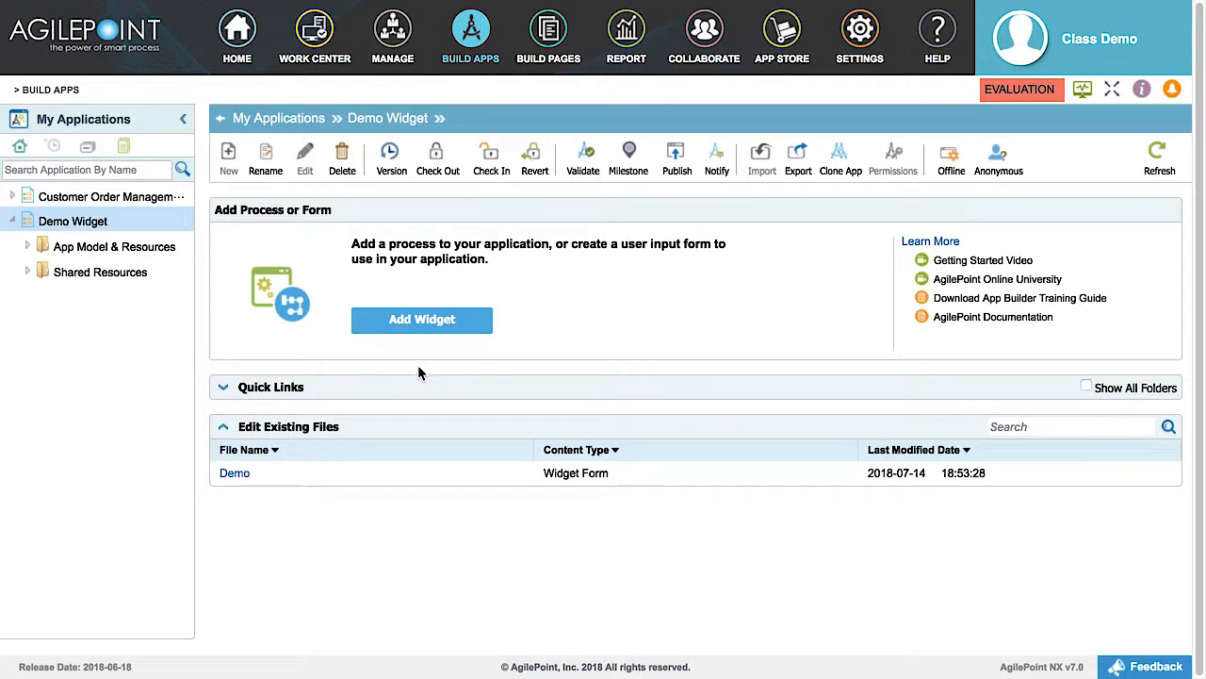
mouse_move(98, 257)
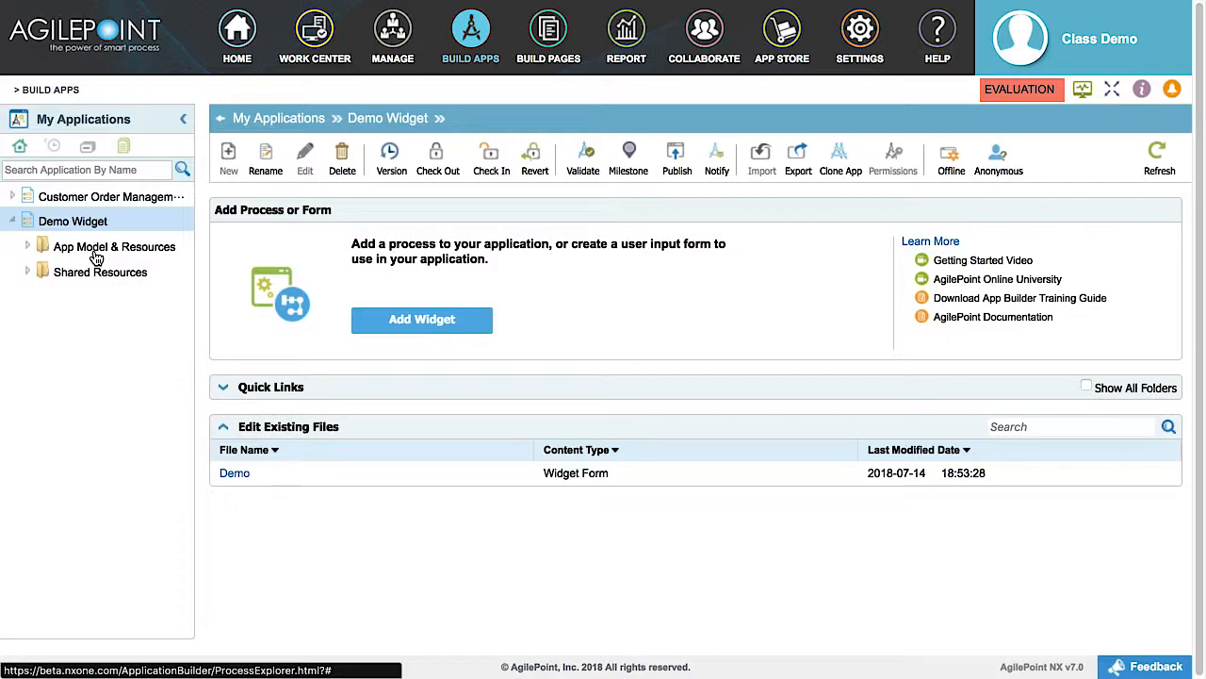
Expand App Model & Resources > Forms and show the Widget Forms folder with Demo.
left_click(113, 245)
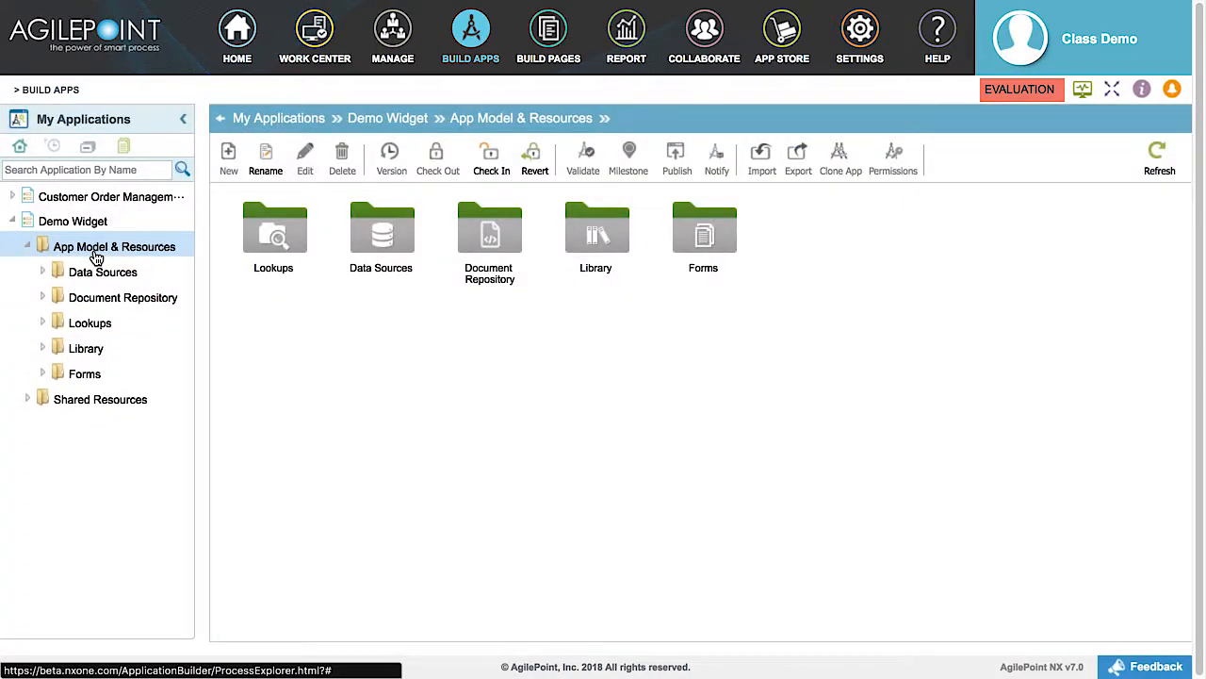
left_click(85, 373)
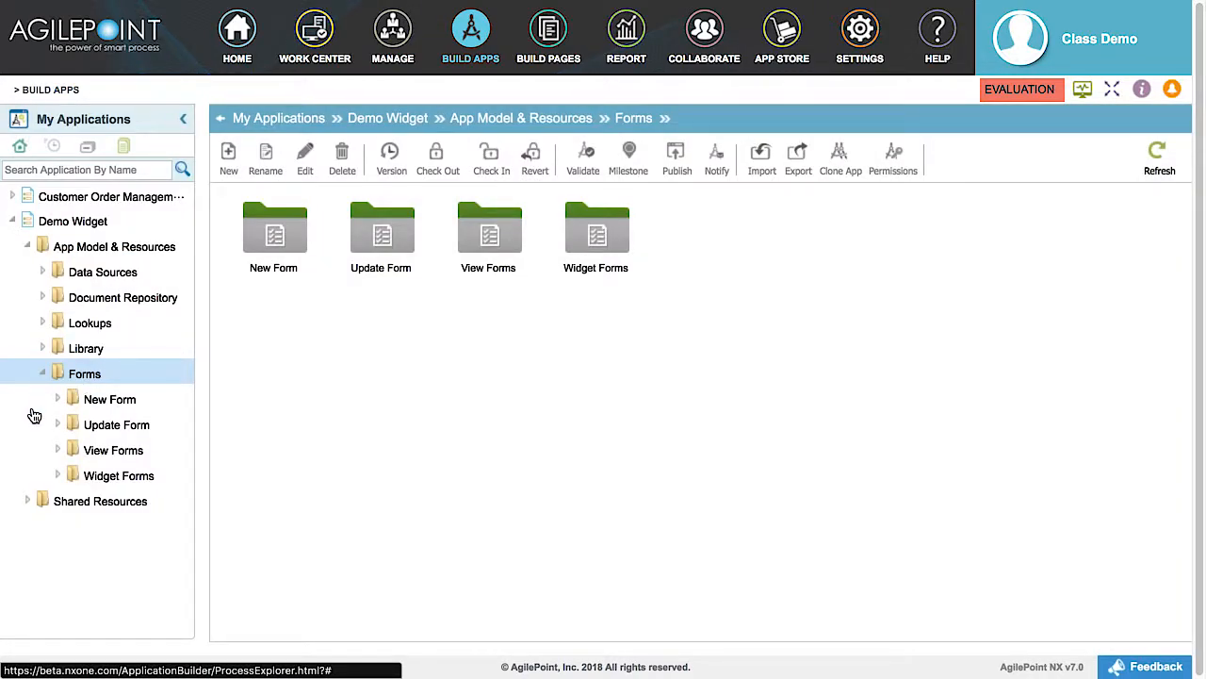
left_click(118, 475)
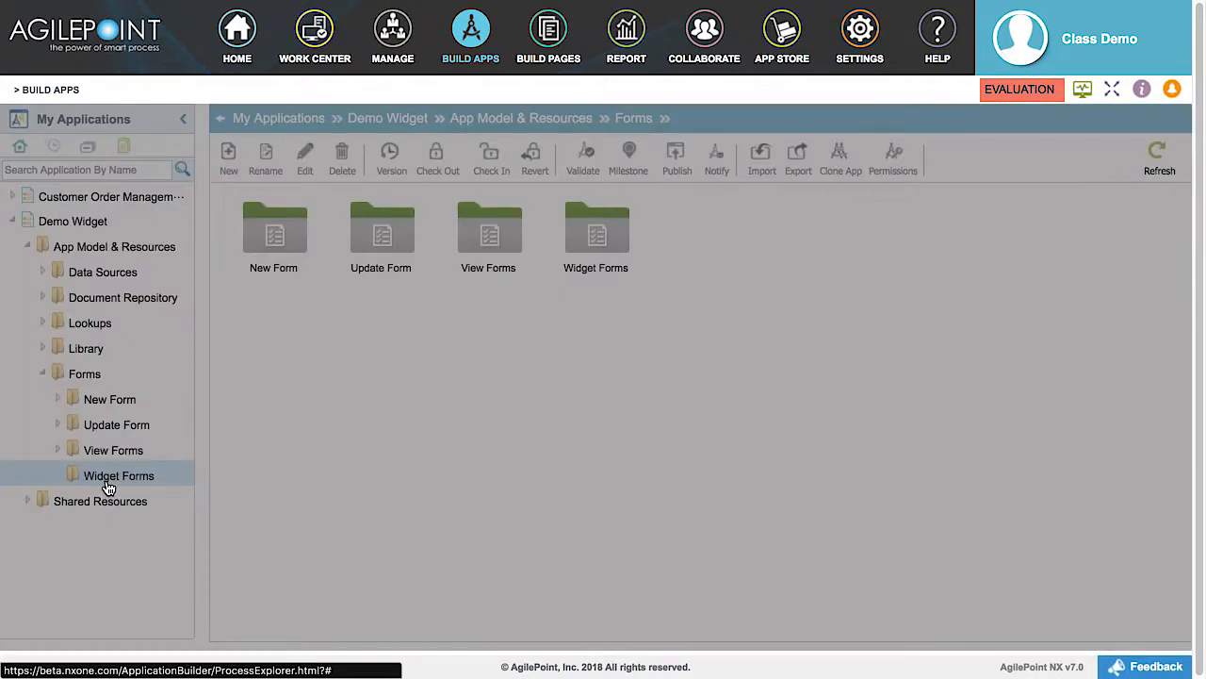
left_click(119, 475)
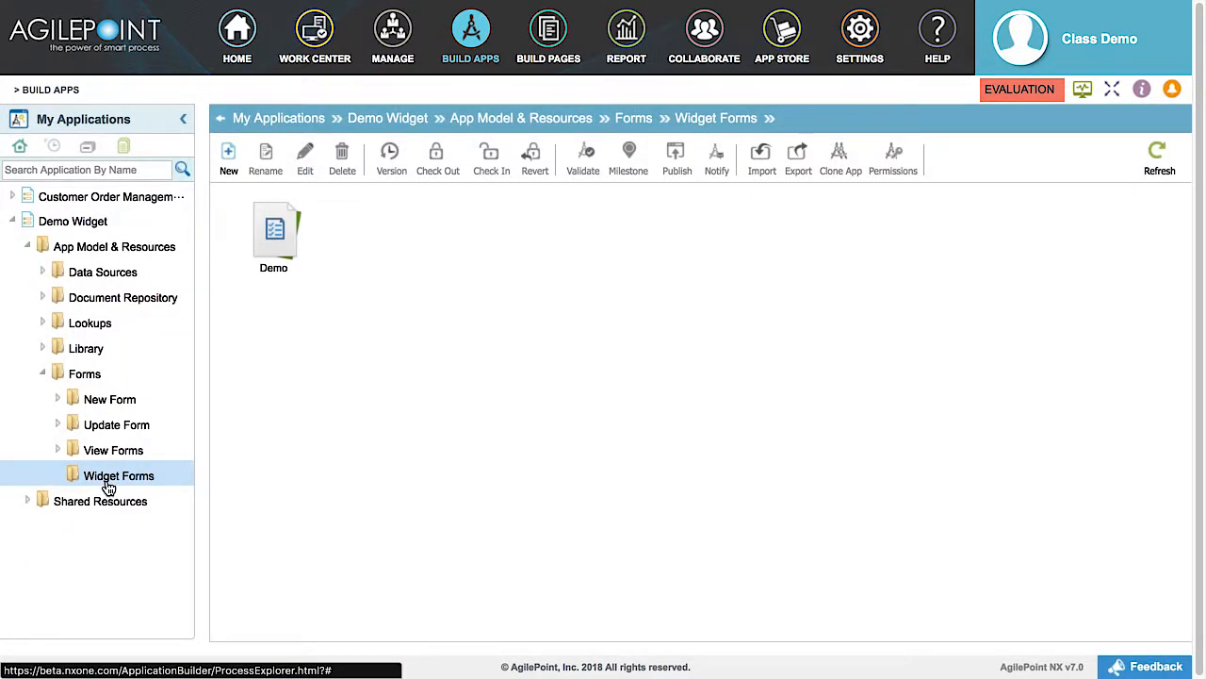
mouse_move(170, 494)
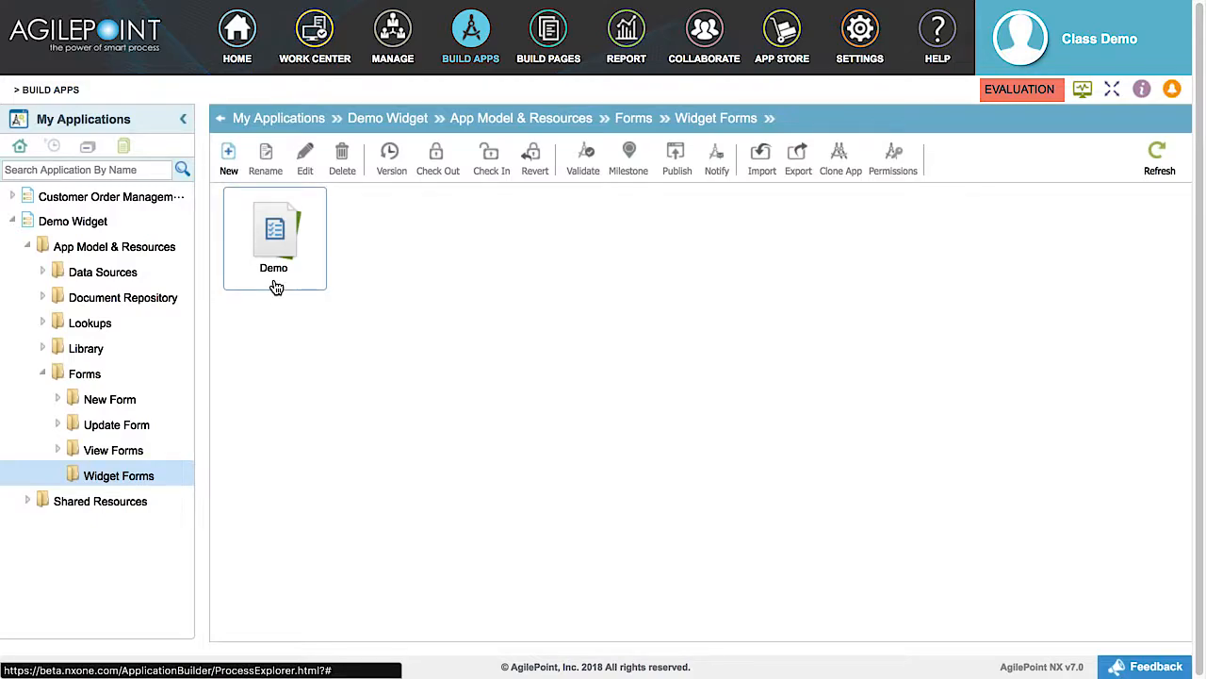
Copy the Demo widget form's shareable render link to the clipboard and dismiss the dialog.
left_click(274, 230)
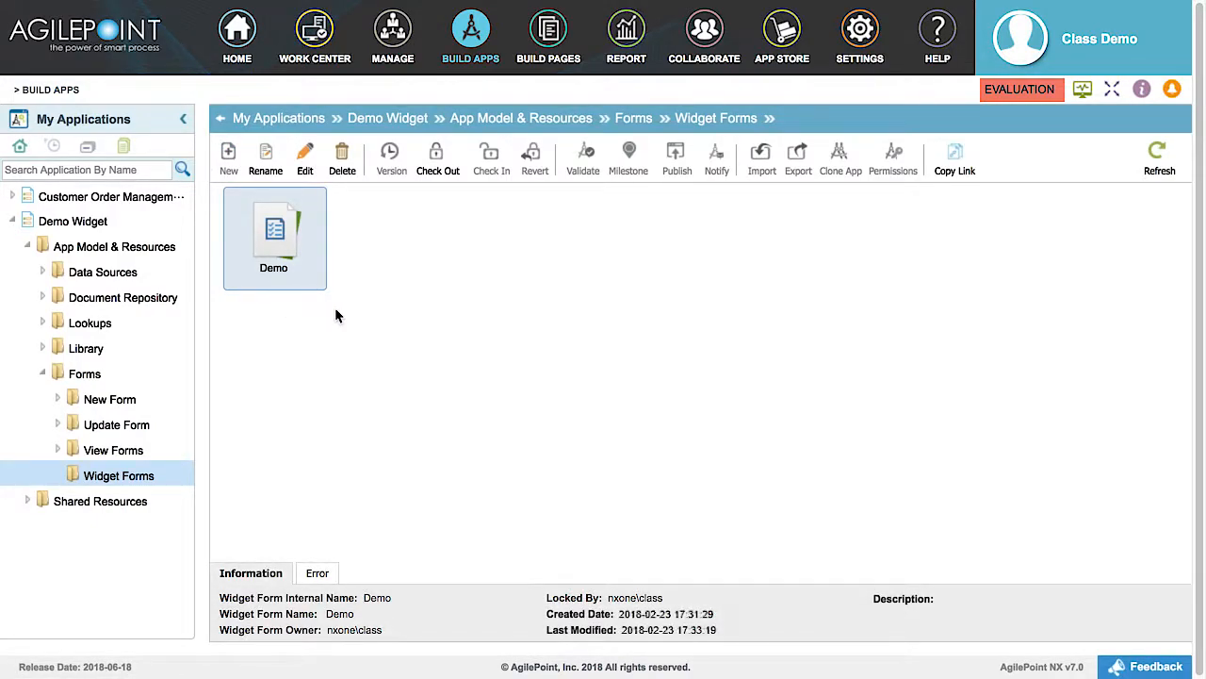
mouse_move(958, 183)
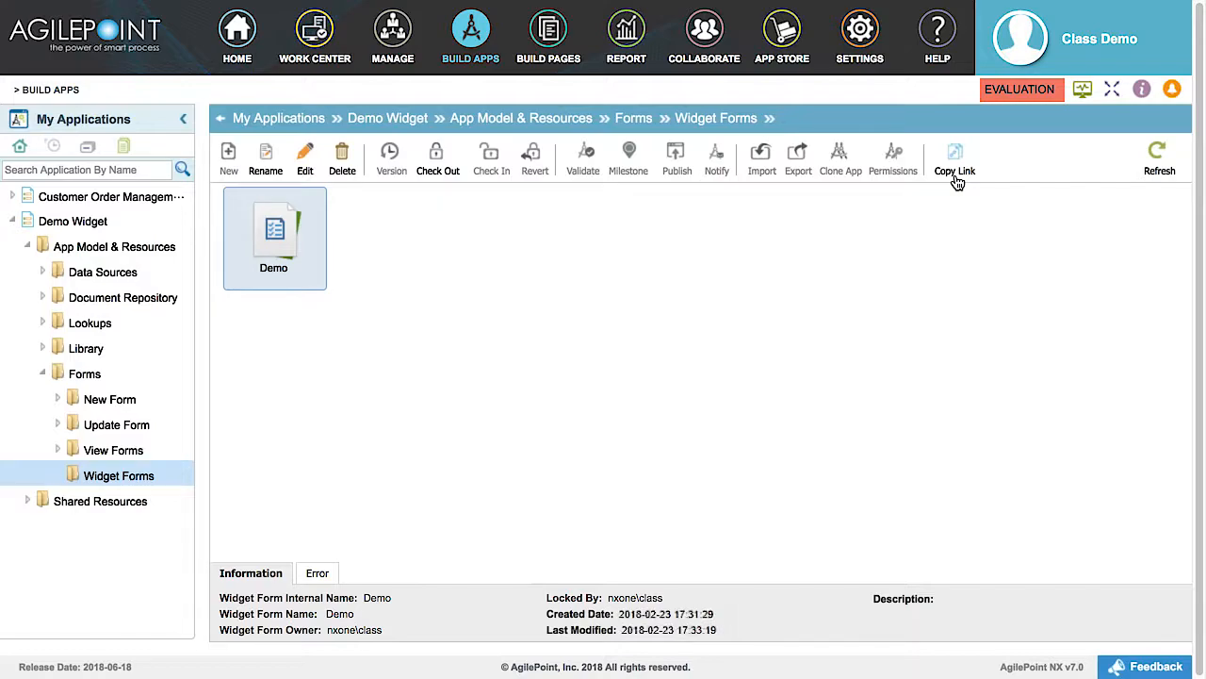
left_click(954, 155)
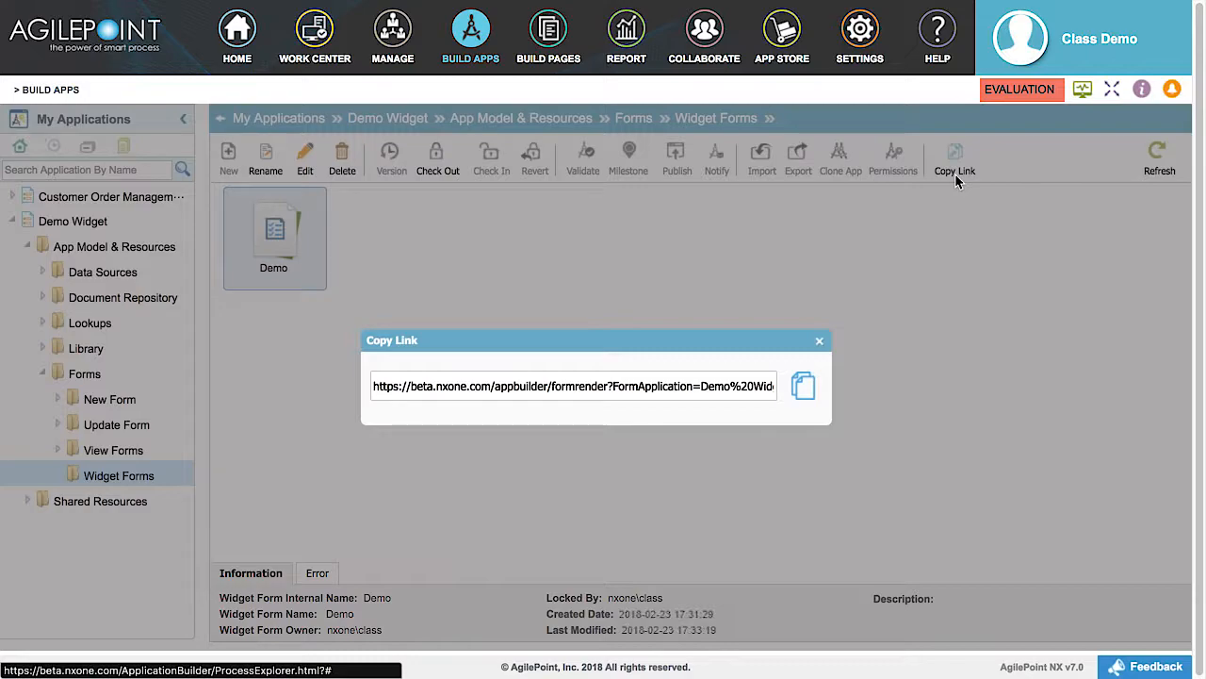
mouse_move(631, 441)
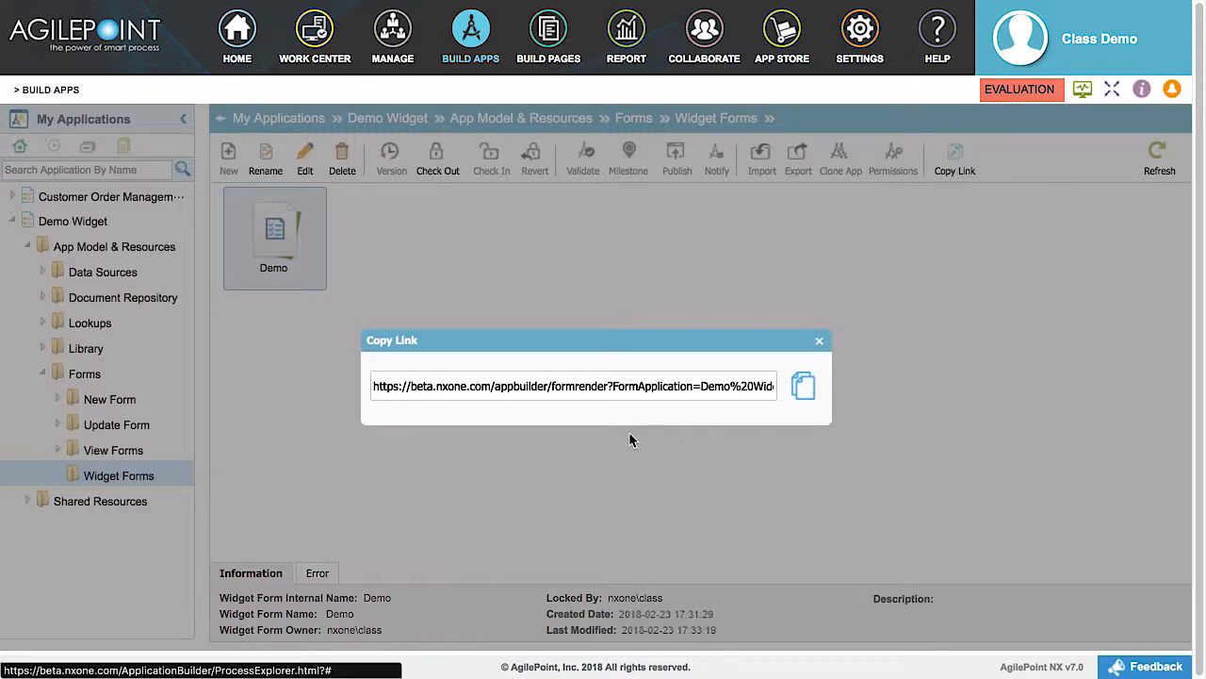
mouse_move(580, 411)
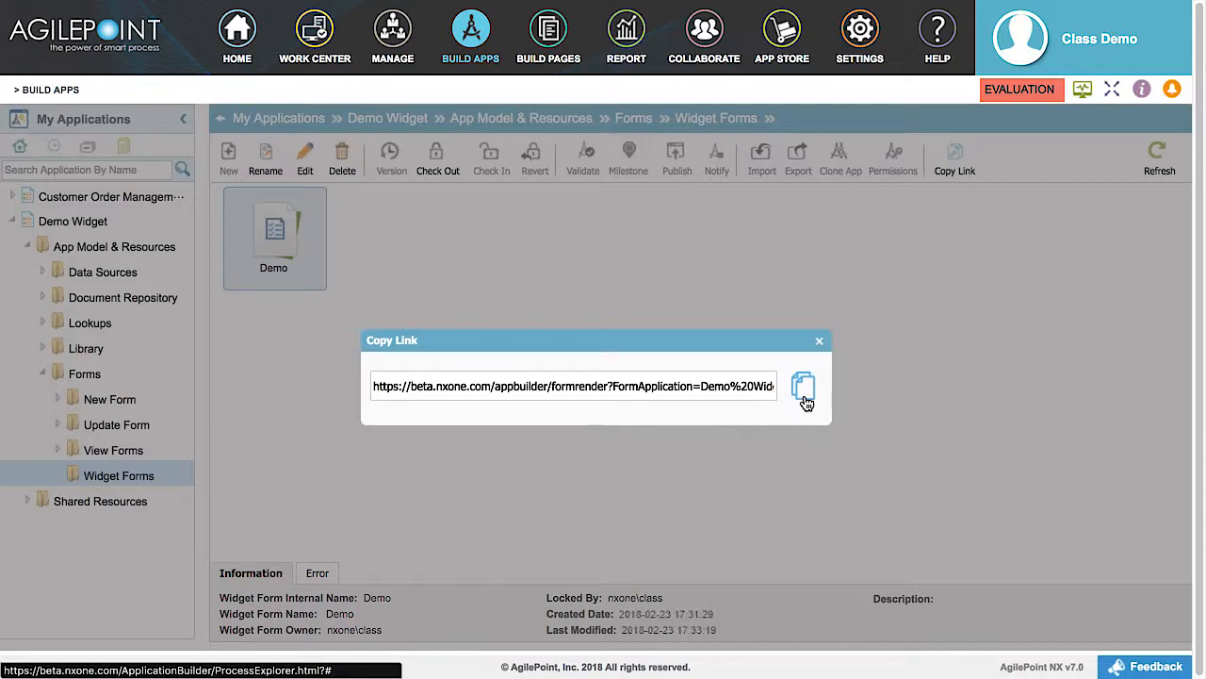
left_click(803, 386)
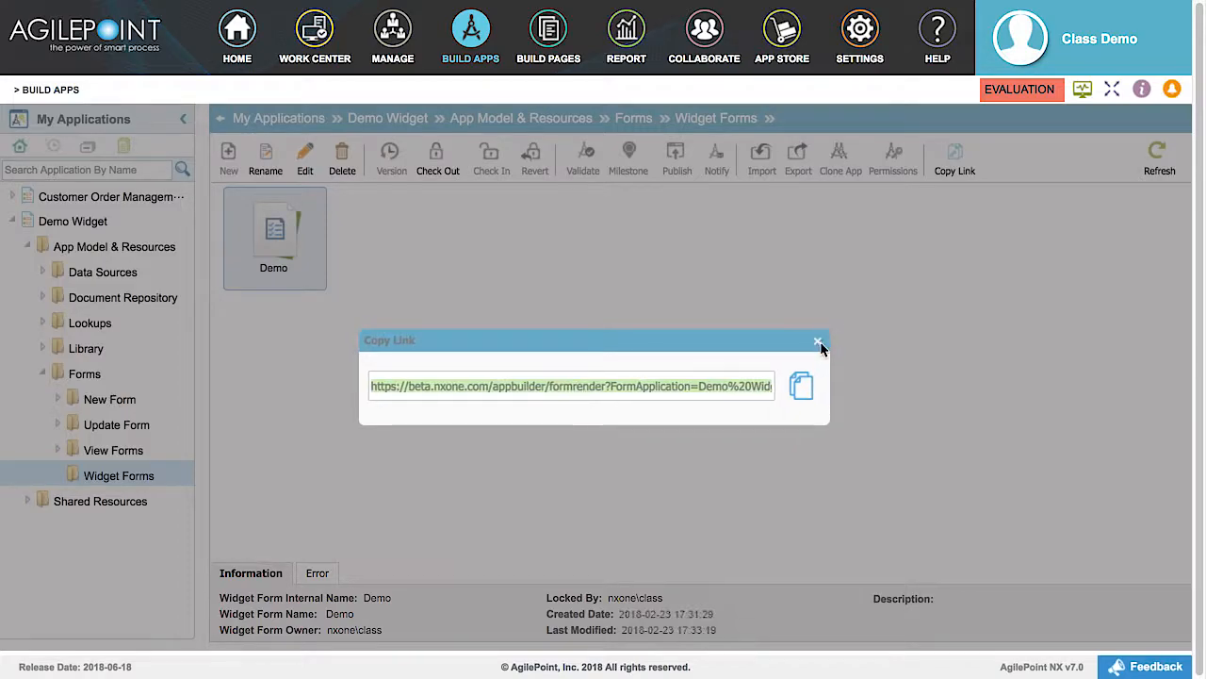
left_click(818, 341)
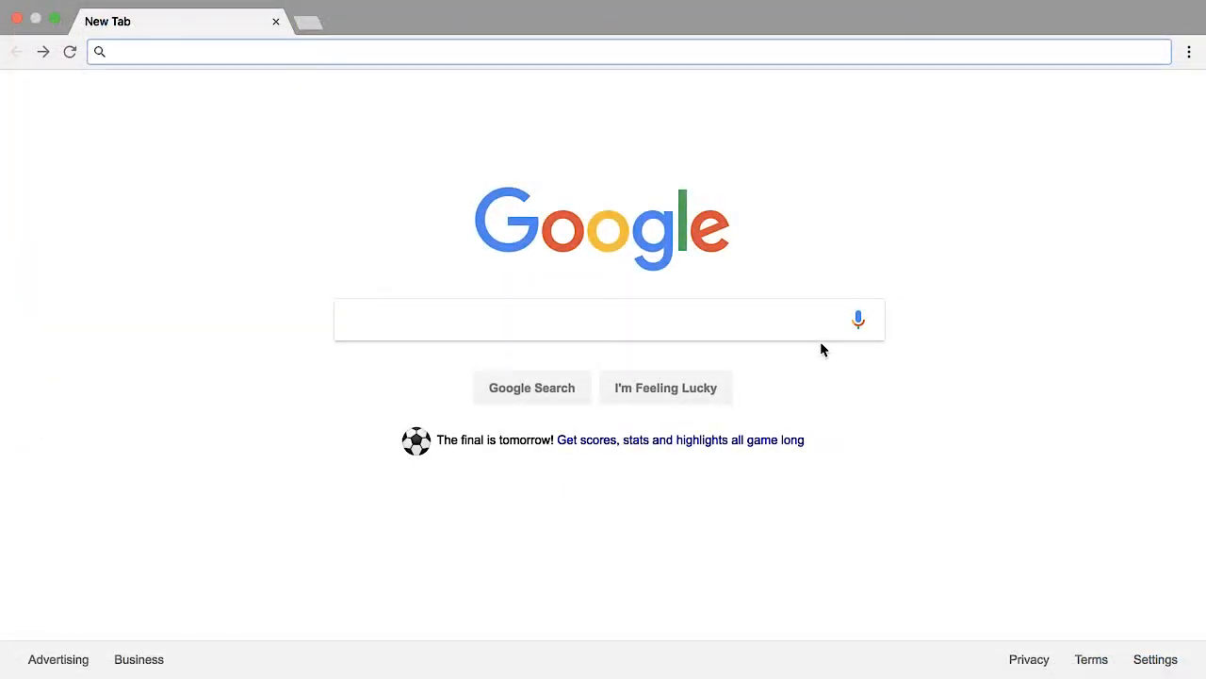
Load the copied formrender link for 'Demo Widget_Demo' in the new Chrome tab.
type("https://beta.nxone.com/appbuilder/formrender?FormApplication=Demo%20Widget_Demo")
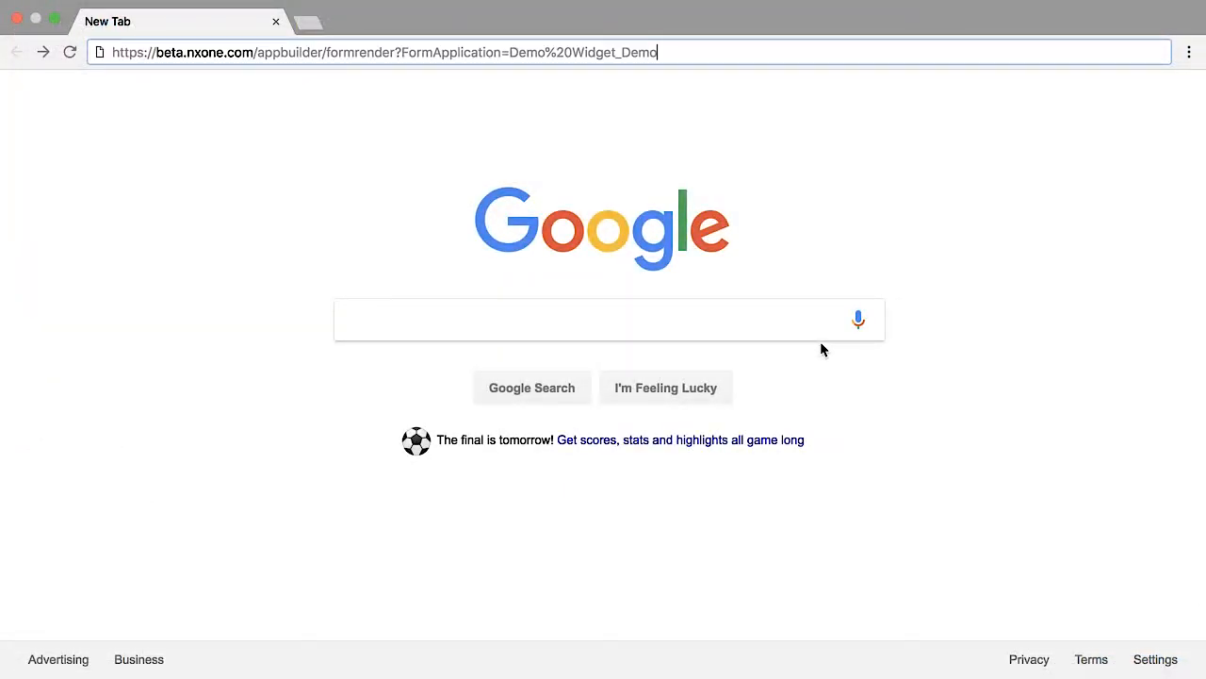
key("Return")
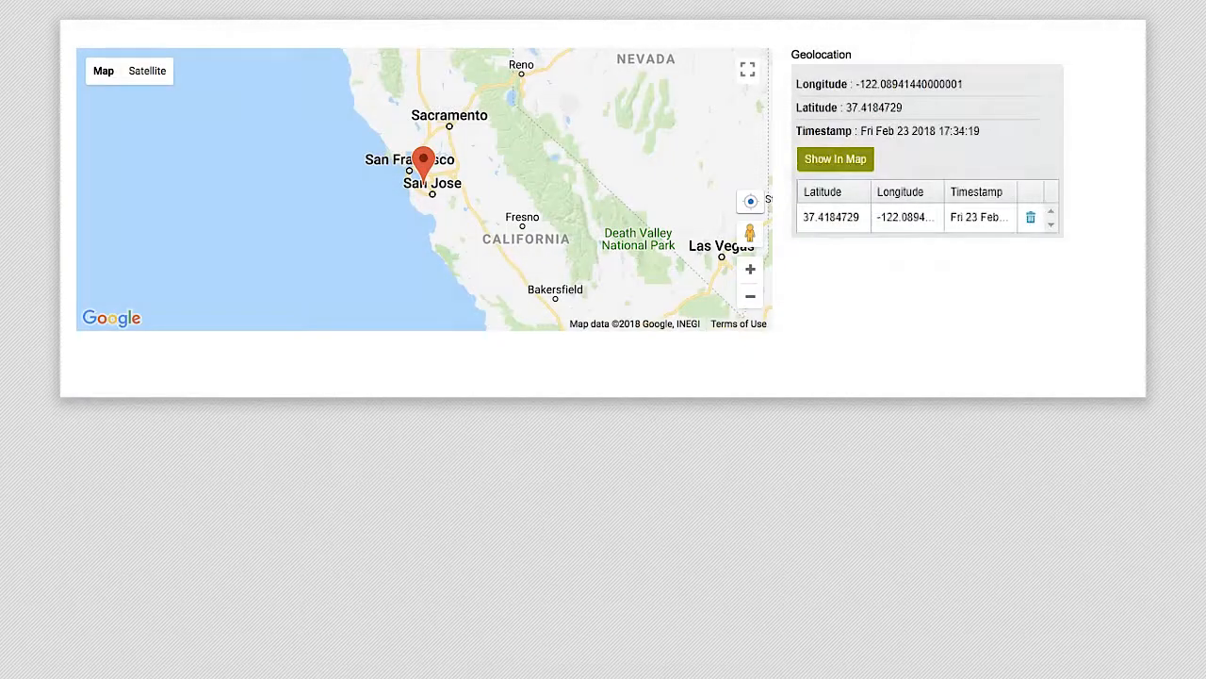